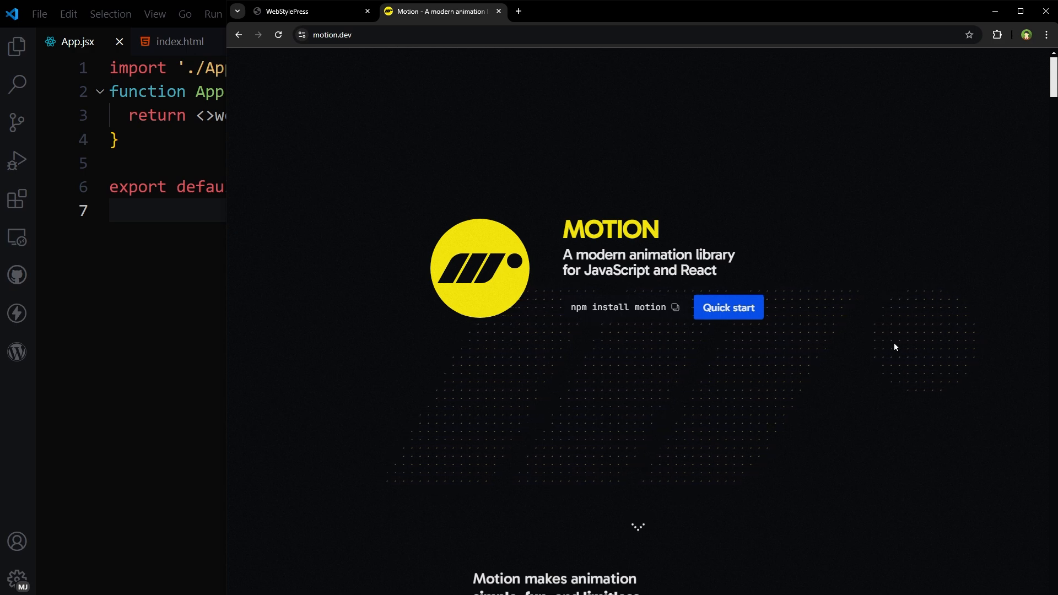
Scroll through the motion.dev homepage feature demos and go to the Quick start guide.
{"action": "scroll", "scroll_direction": "down", "scroll_amount": 3}
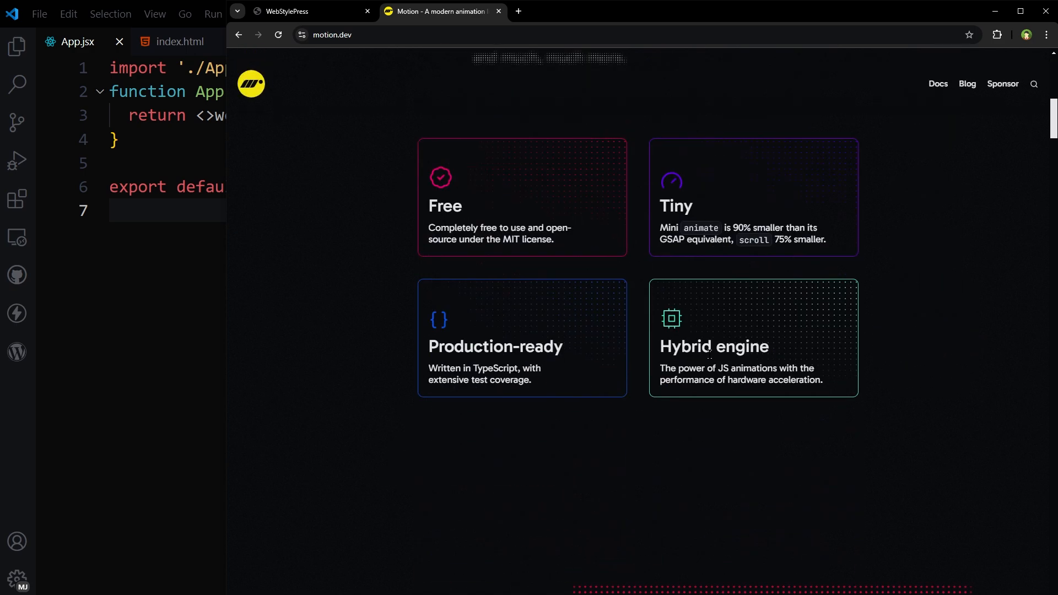
{"action": "scroll", "scroll_direction": "down", "scroll_amount": 3}
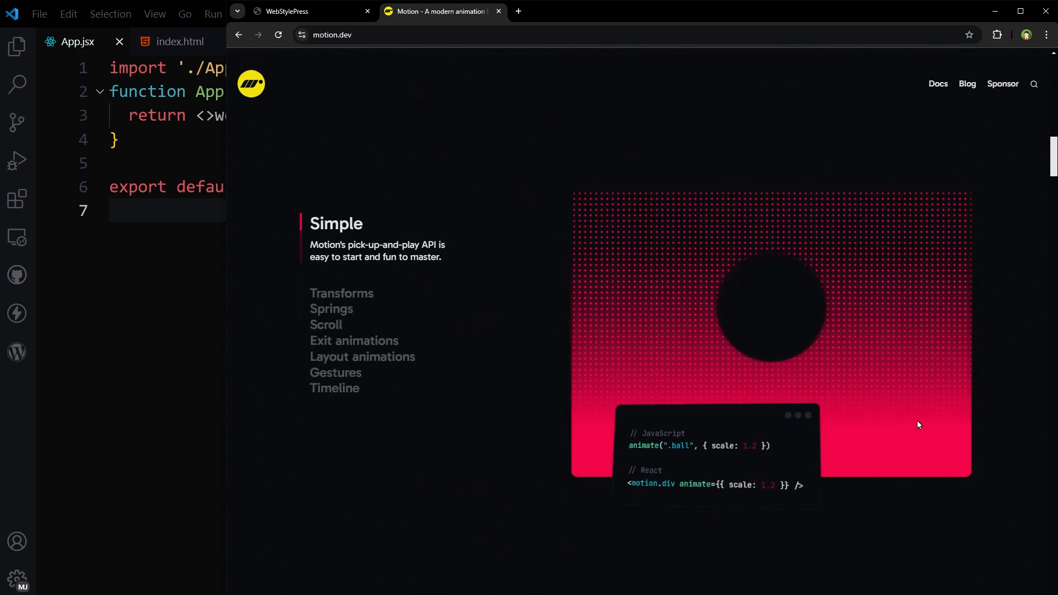
{"action": "scroll", "scroll_direction": "down", "scroll_amount": 3}
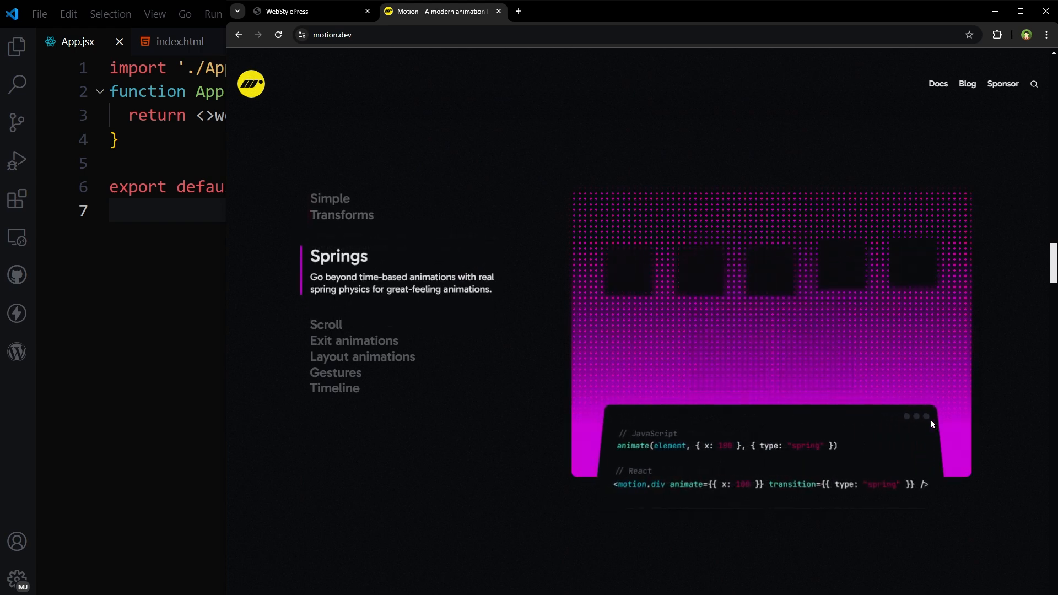
{"action": "scroll", "scroll_direction": "down", "scroll_amount": 3}
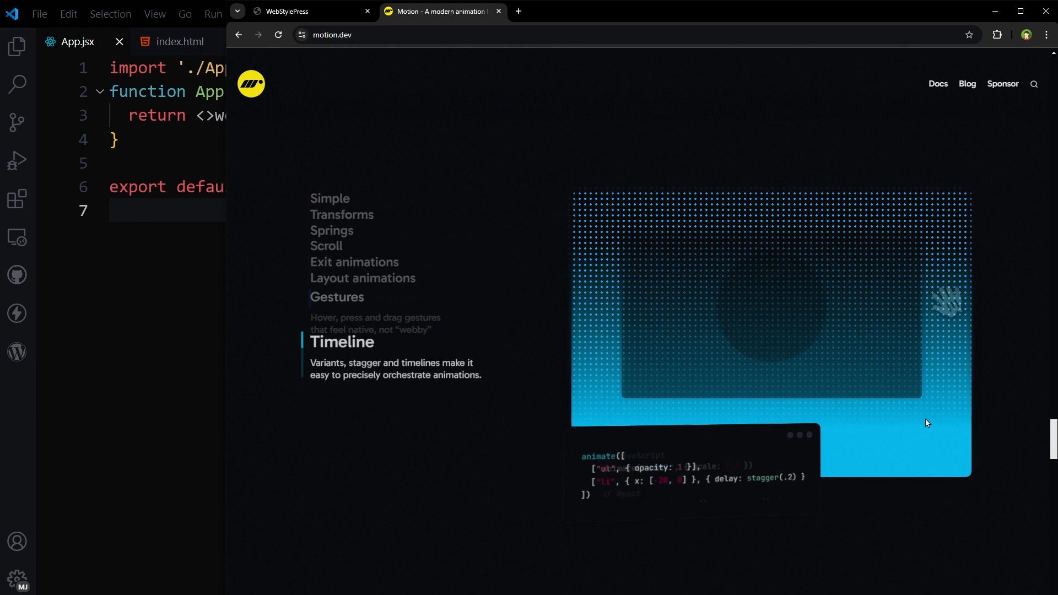
{"action": "scroll", "scroll_direction": "down", "scroll_amount": 3}
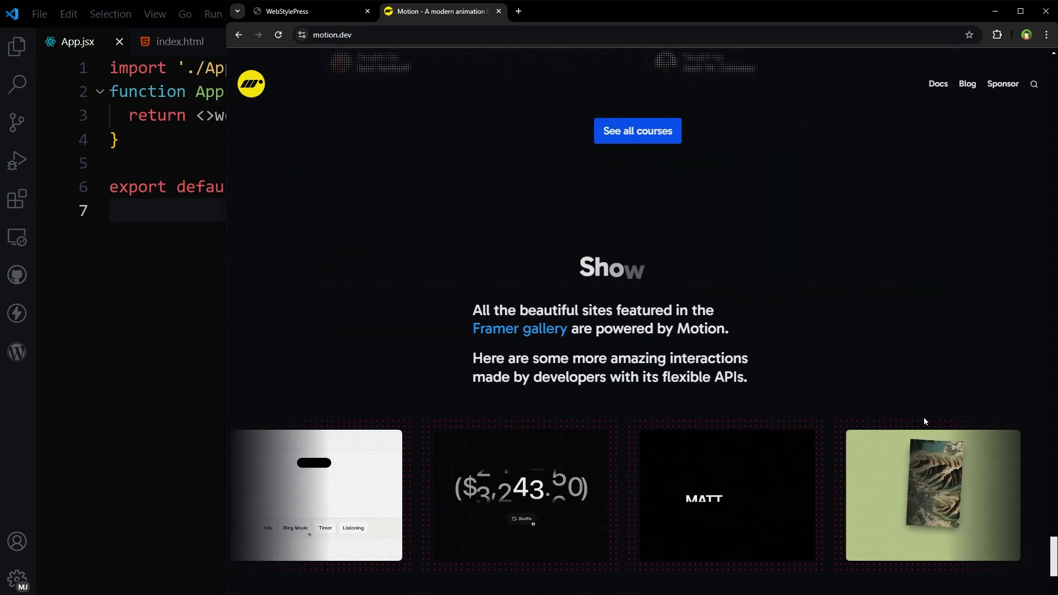
{"action": "left_click", "coordinate": [938, 84]}
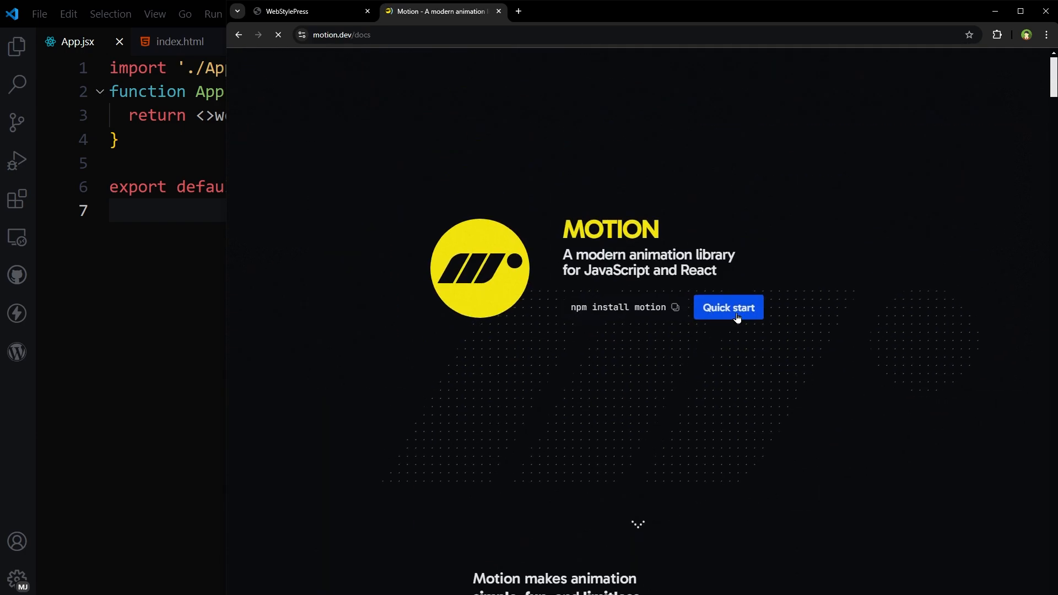
Switch the docs to React and jump to the React 18 and React 19 / Next 15 install notes.
{"action": "left_click", "coordinate": [728, 307]}
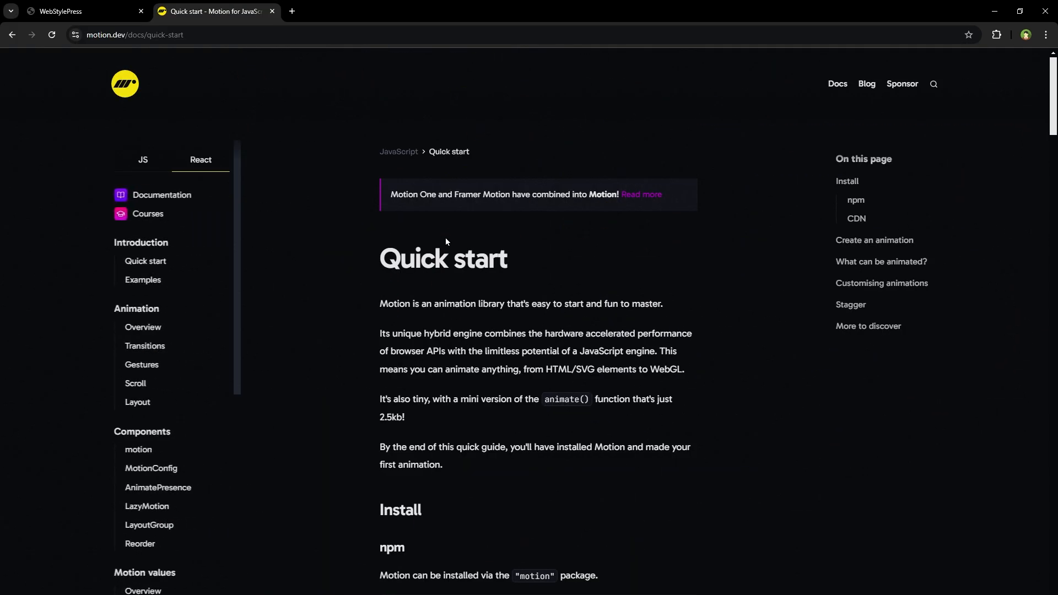
{"action": "left_click", "coordinate": [201, 159]}
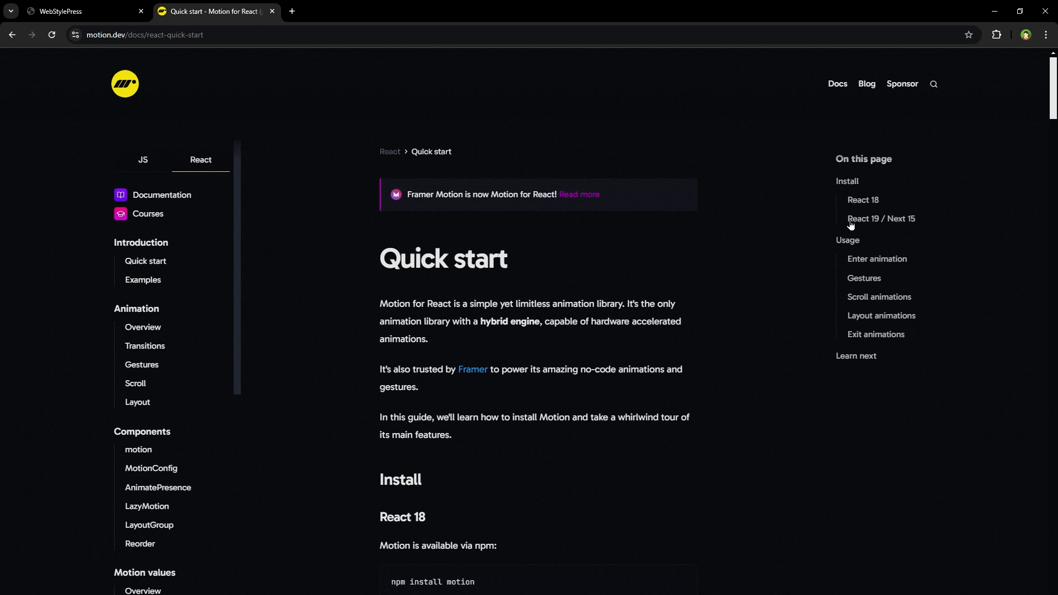
{"action": "left_click", "coordinate": [863, 200]}
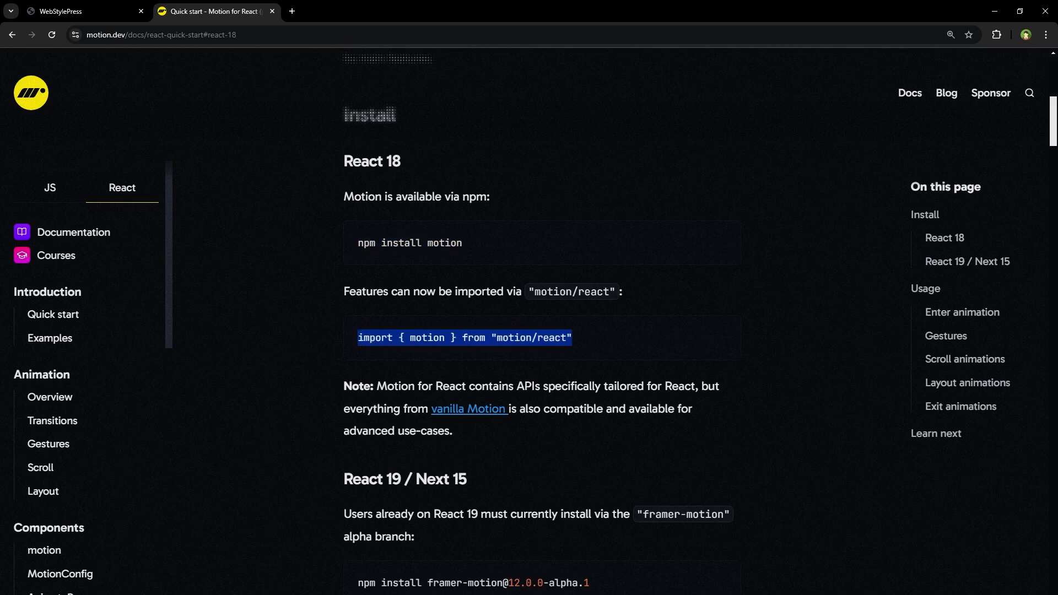
{"action": "mouse_move", "coordinate": [985, 268]}
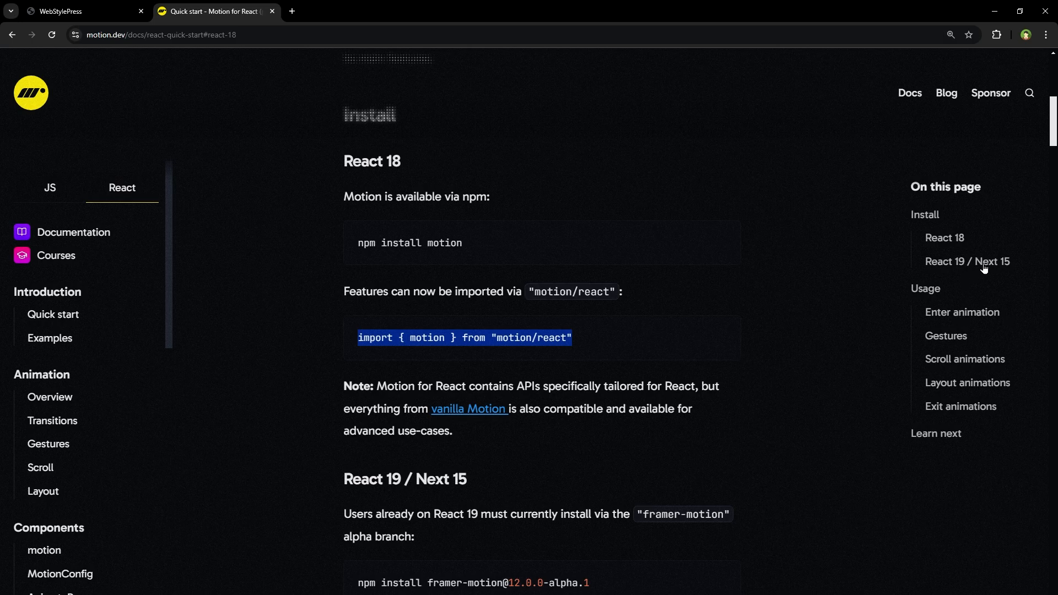
{"action": "left_click", "coordinate": [966, 262]}
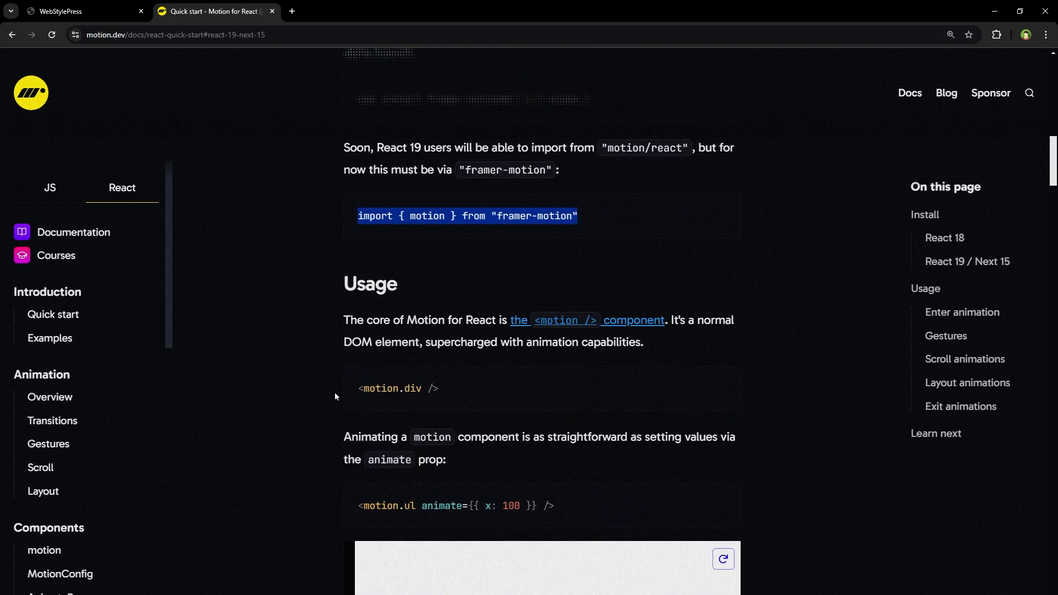
Read the Usage, Enter animation and Gestures sections, highlighting the animate x: 100 example.
{"action": "scroll", "scroll_direction": "down", "scroll_amount": 3}
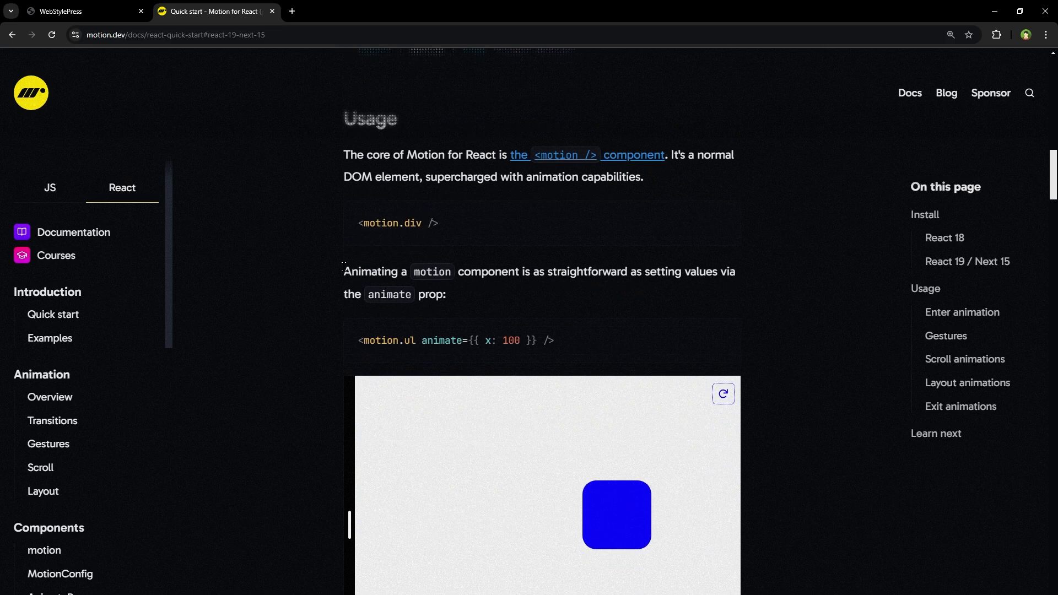
{"action": "left_click_drag", "start_coordinate": [343, 271], "coordinate": [598, 272]}
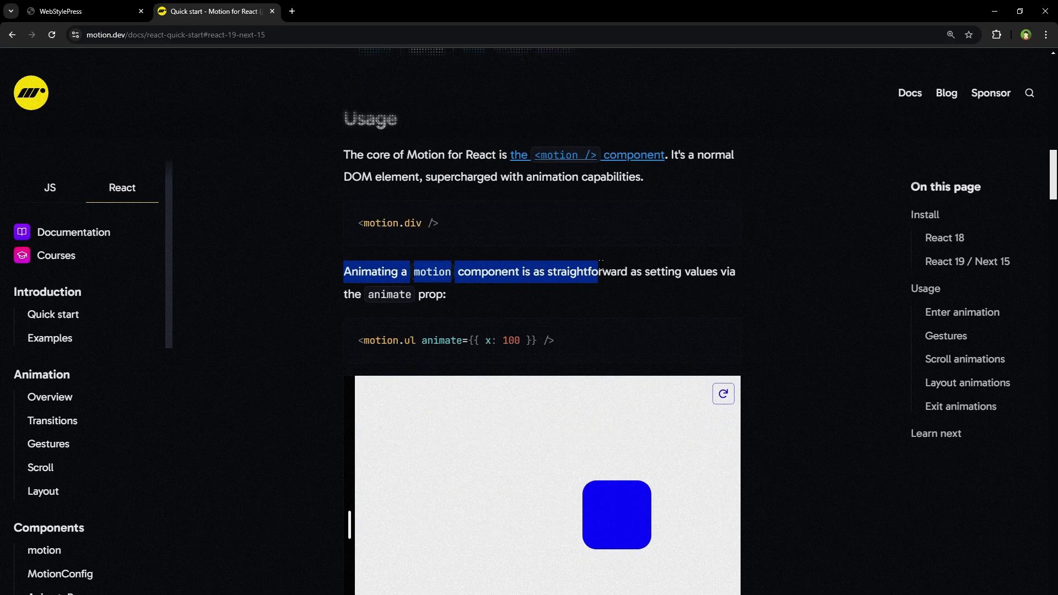
{"action": "left_click_drag", "start_coordinate": [596, 271], "coordinate": [614, 294]}
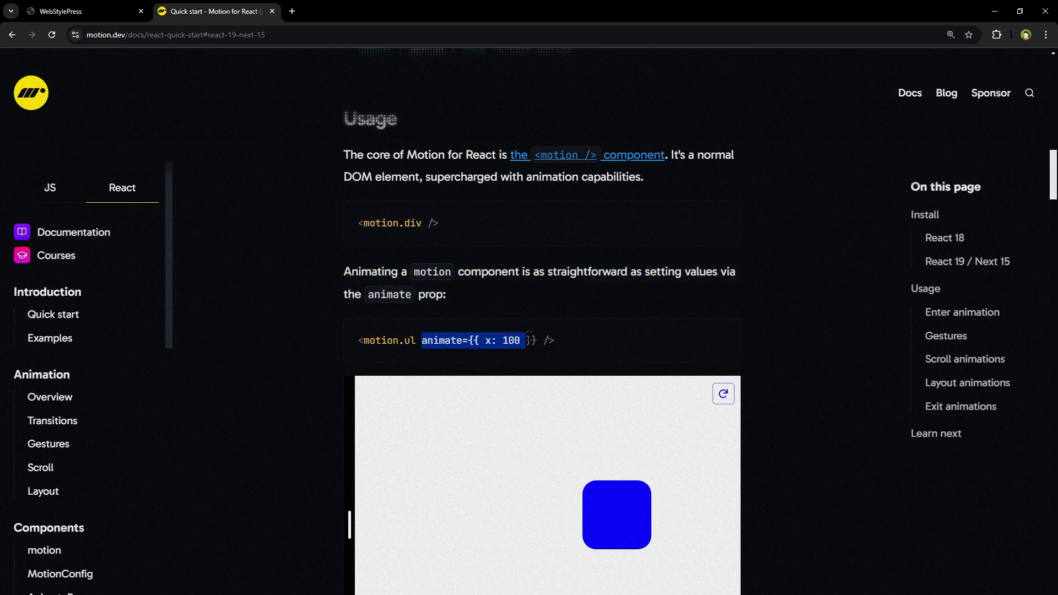
{"action": "scroll", "scroll_direction": "down", "scroll_amount": 3}
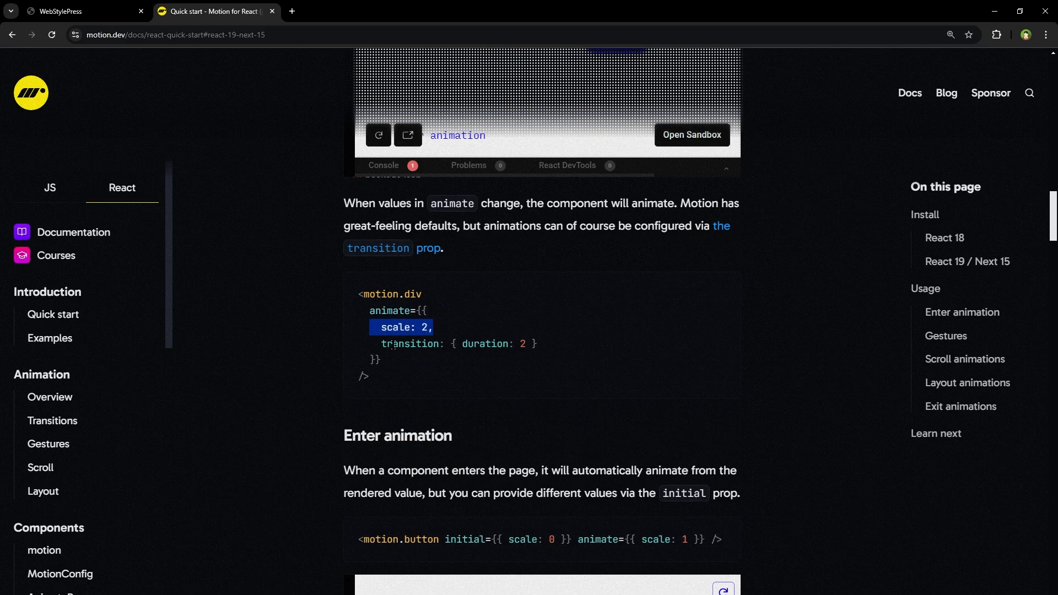
{"action": "scroll", "scroll_direction": "down", "scroll_amount": 3}
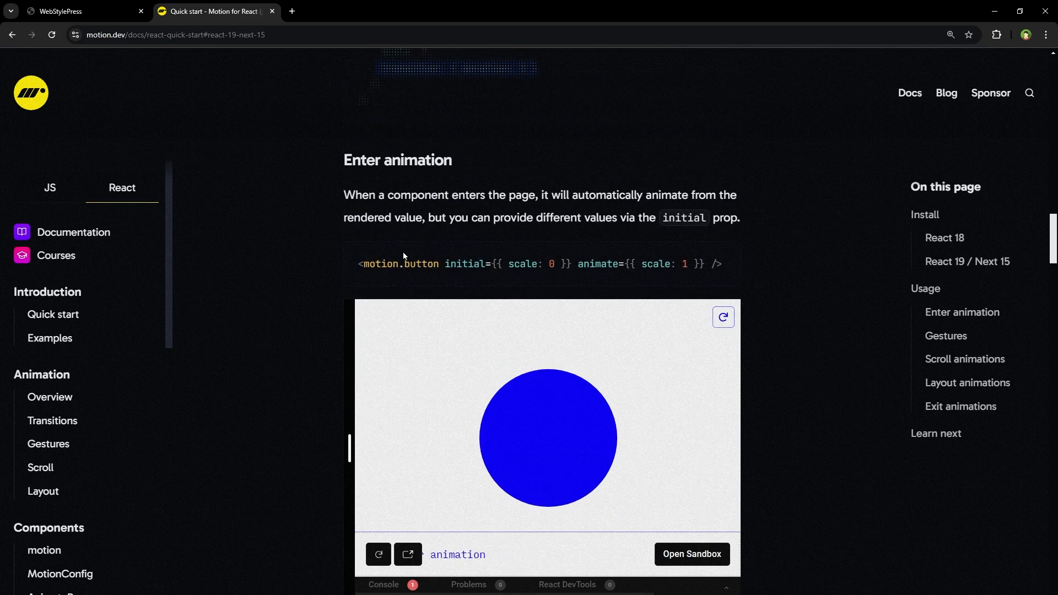
{"action": "scroll", "scroll_direction": "down", "scroll_amount": 3}
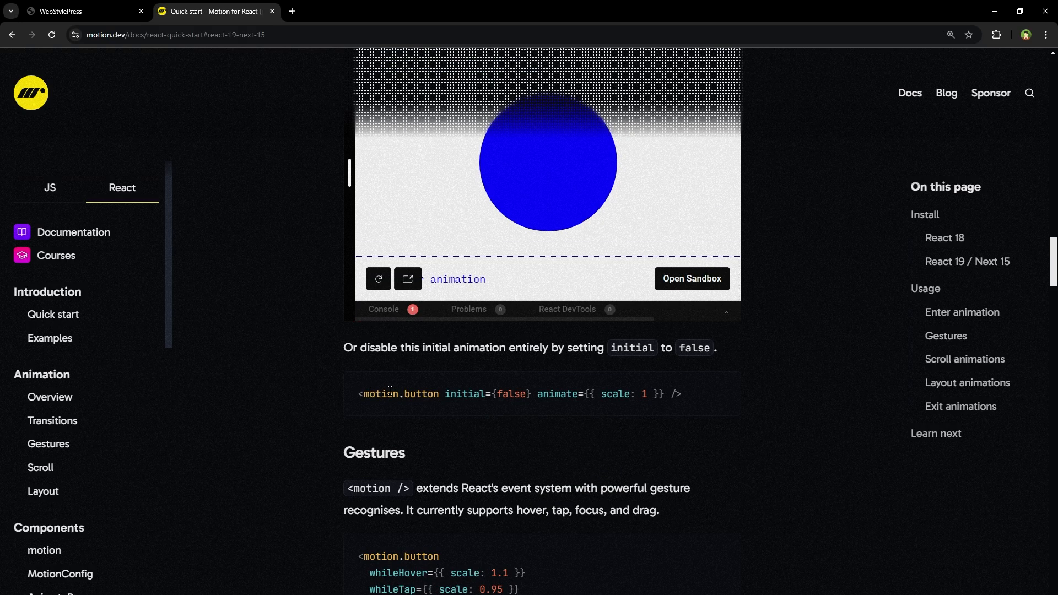
{"action": "scroll", "scroll_direction": "down", "scroll_amount": 3}
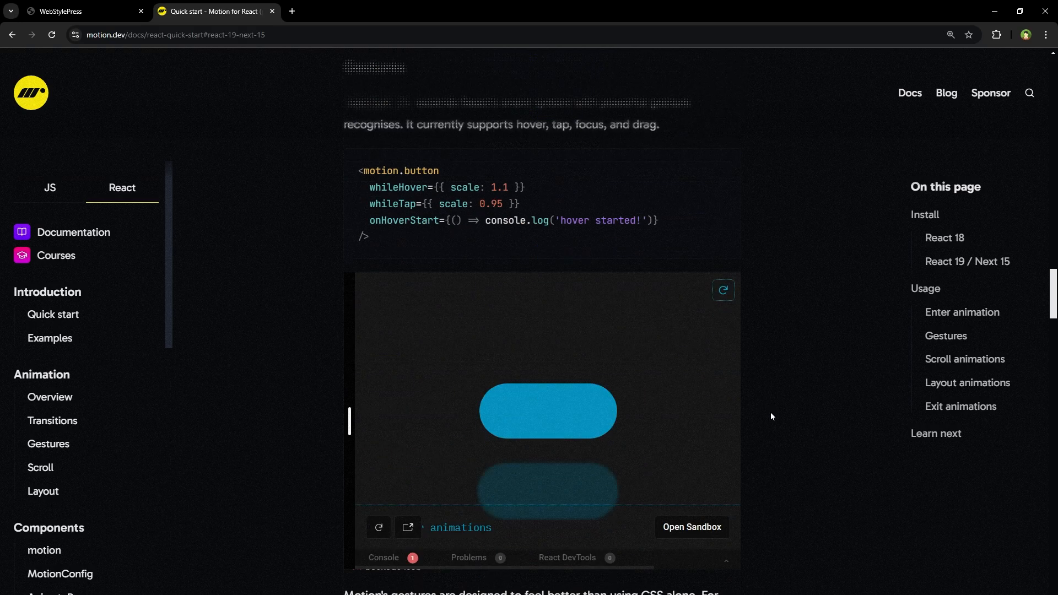
{"action": "double_click", "coordinate": [392, 204]}
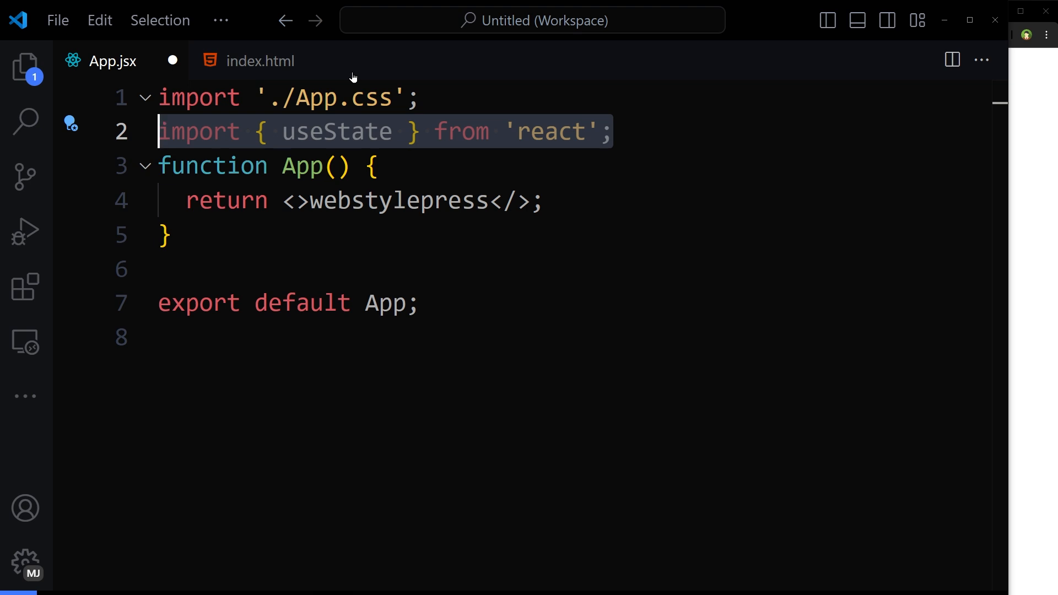
Add the import of motion and AnimatePresence from 'motion/react' and highlight AnimatePresence.
{"action": "type", "text": "import { motion, AnimatePresence } from 'motion/react';"}
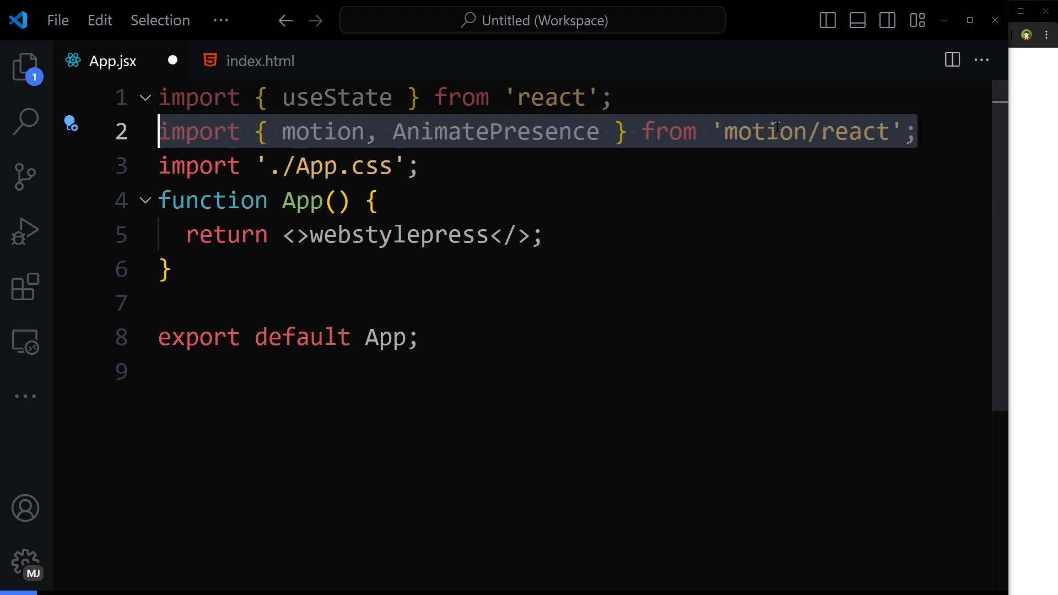
{"action": "double_click", "coordinate": [495, 132]}
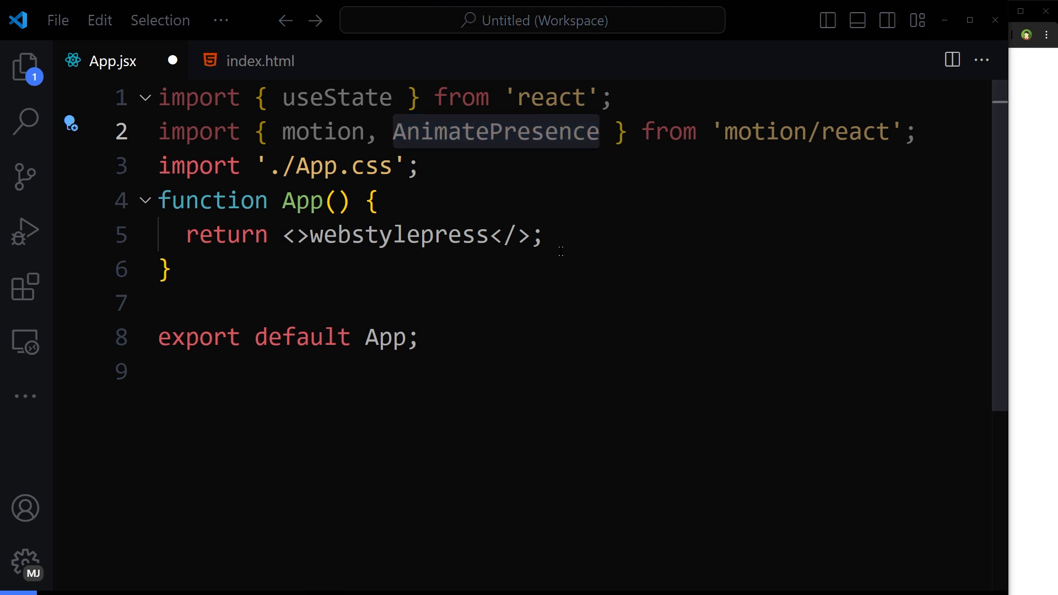
Add isVisible state with useState(false), a toggle button, and an {isVisible && motion.div} inside AnimatePresence.
{"action": "type", "text": "const [isVisible, setIsVisible] = useState(false);"}
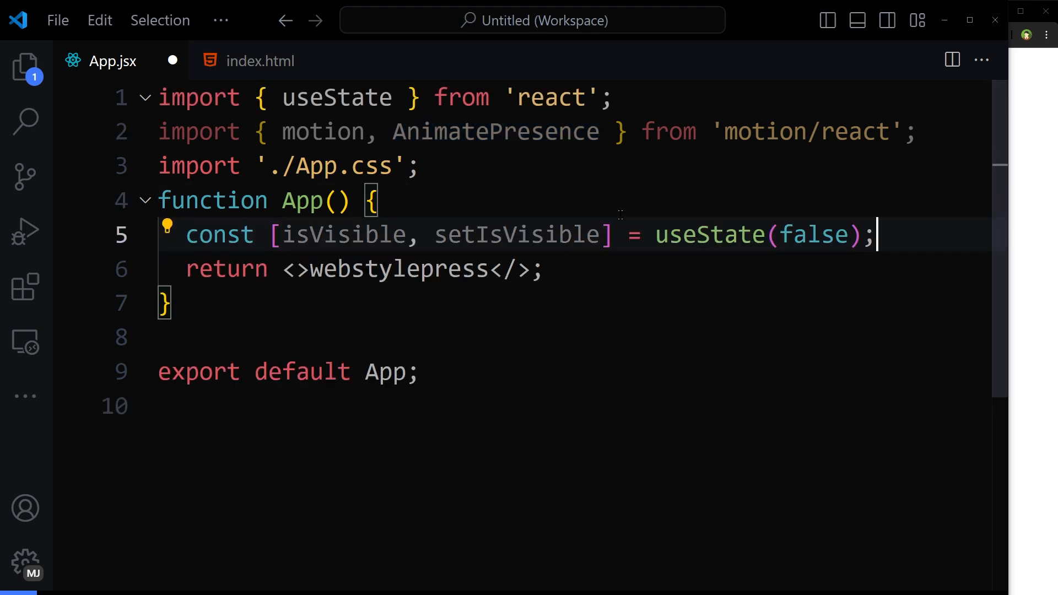
{"action": "double_click", "coordinate": [343, 234]}
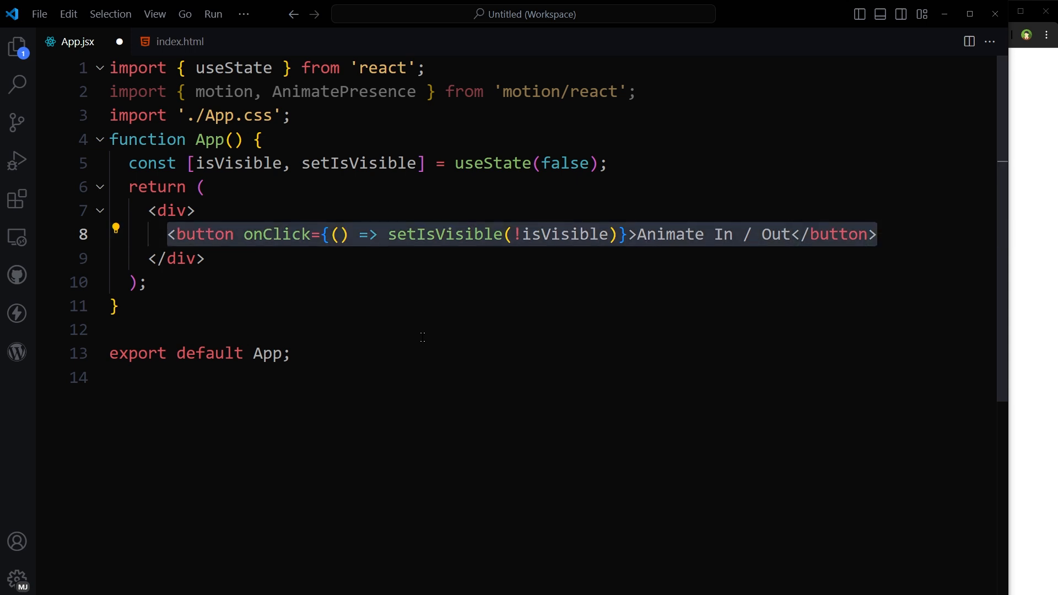
{"action": "key", "text": "Enter"}
{"action": "type", "text": "<AnimatePresence>"}
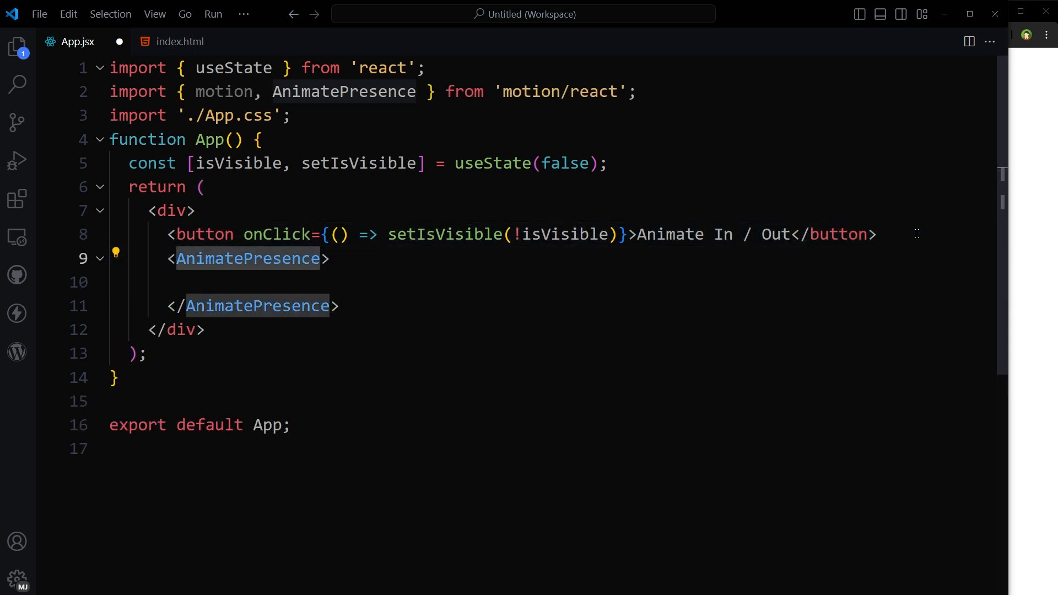
{"action": "left_click", "coordinate": [202, 283]}
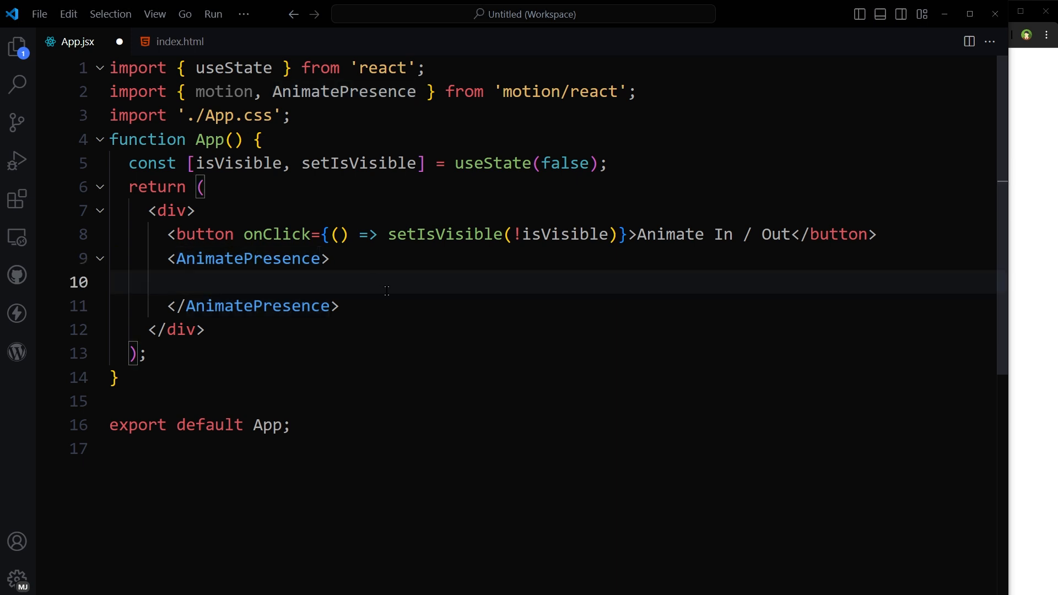
{"action": "type", "text": "{isVisible && ("}
{"action": "type", "text": "<motion.div></motion.div>"}
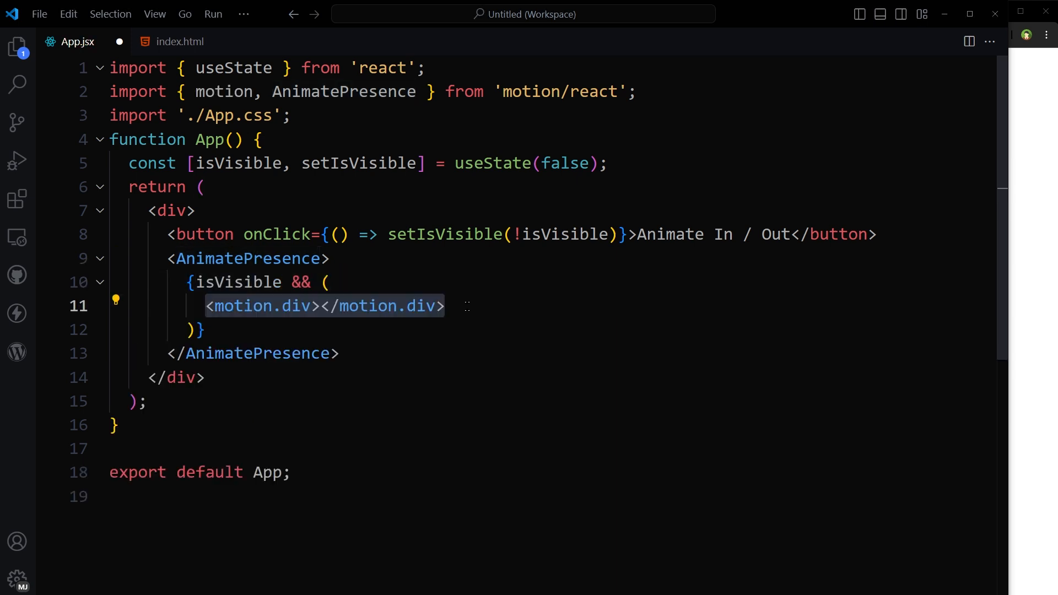
{"action": "key", "text": "Enter"}
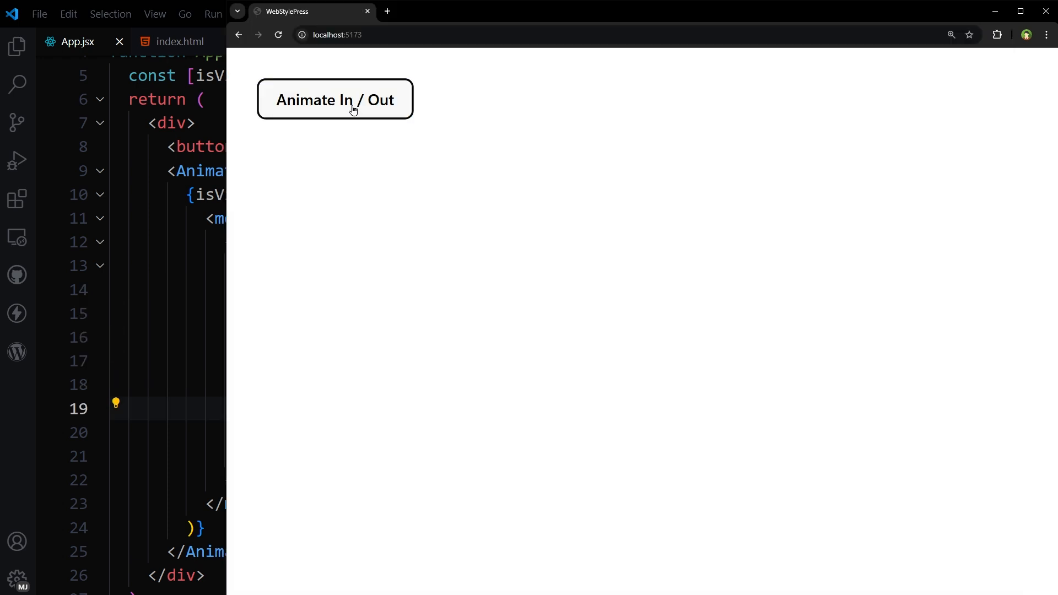
{"action": "mouse_move", "coordinate": [388, 109]}
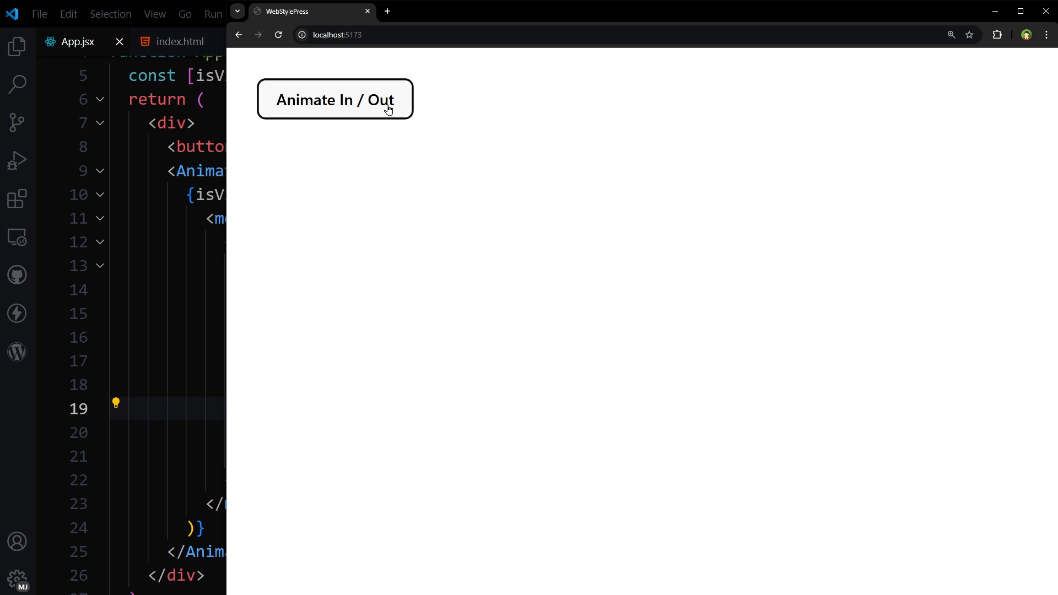
Toggle Animate In / Out on the localhost page to reveal the teal box.
{"action": "left_click", "coordinate": [335, 99]}
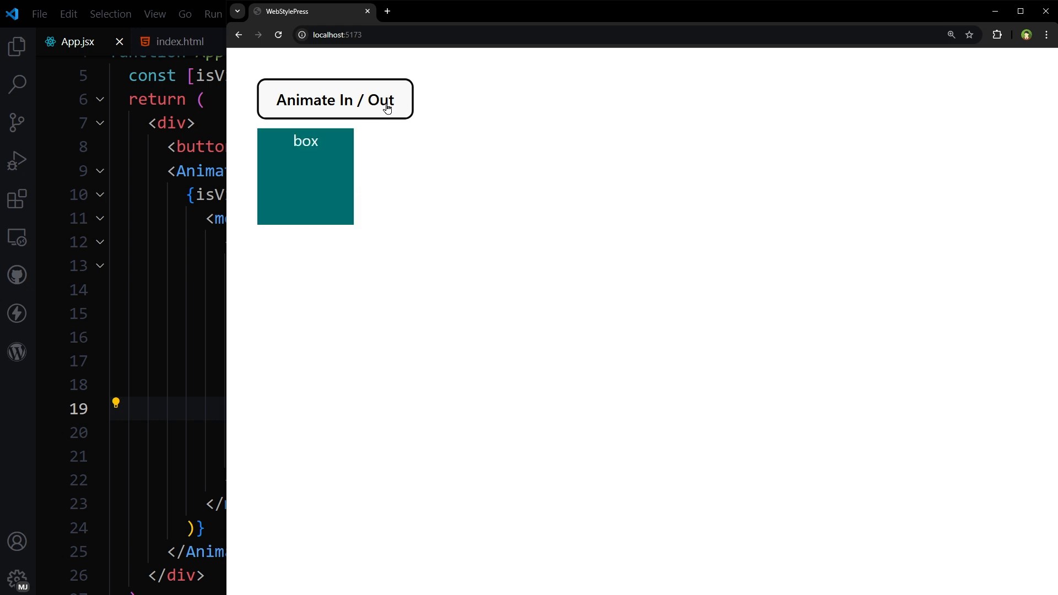
{"action": "mouse_move", "coordinate": [417, 351]}
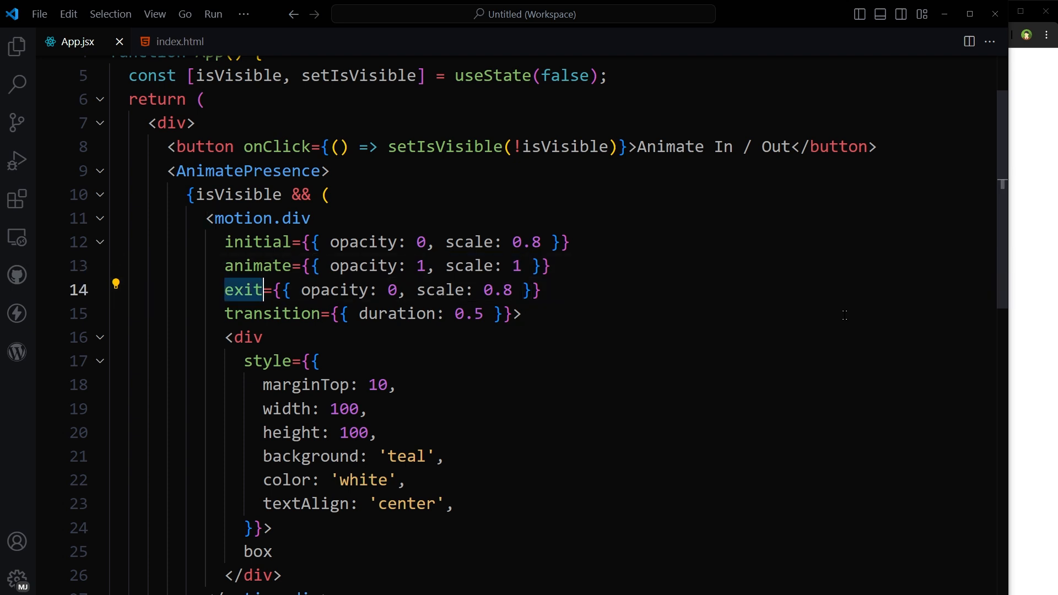
Highlight the exit prop on the motion.div in App.jsx.
{"action": "double_click", "coordinate": [339, 290]}
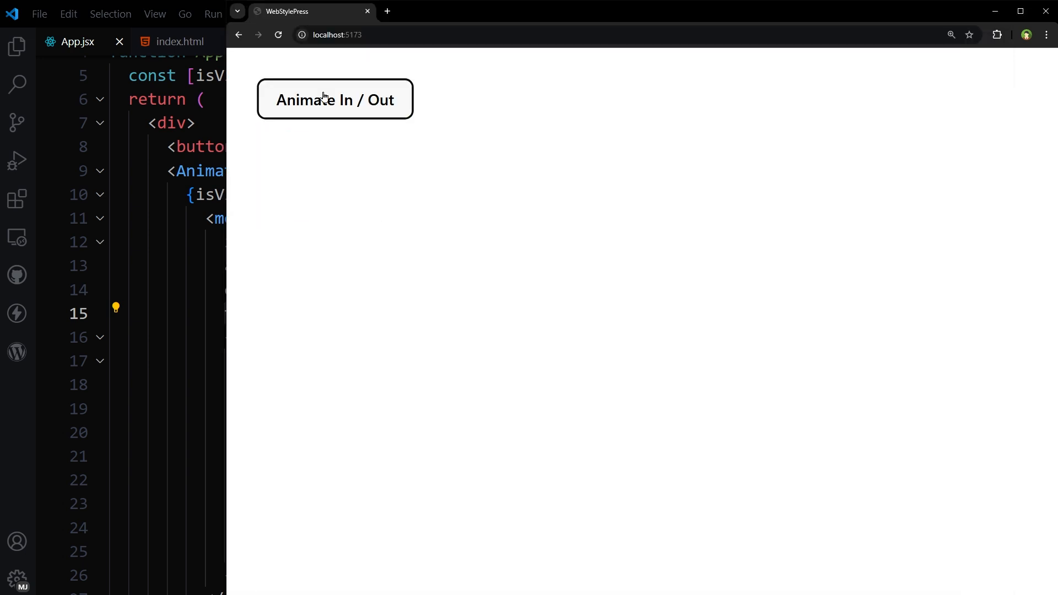
Toggle Animate In / Out again to watch the teal box fade and shrink out.
{"action": "left_click", "coordinate": [335, 99]}
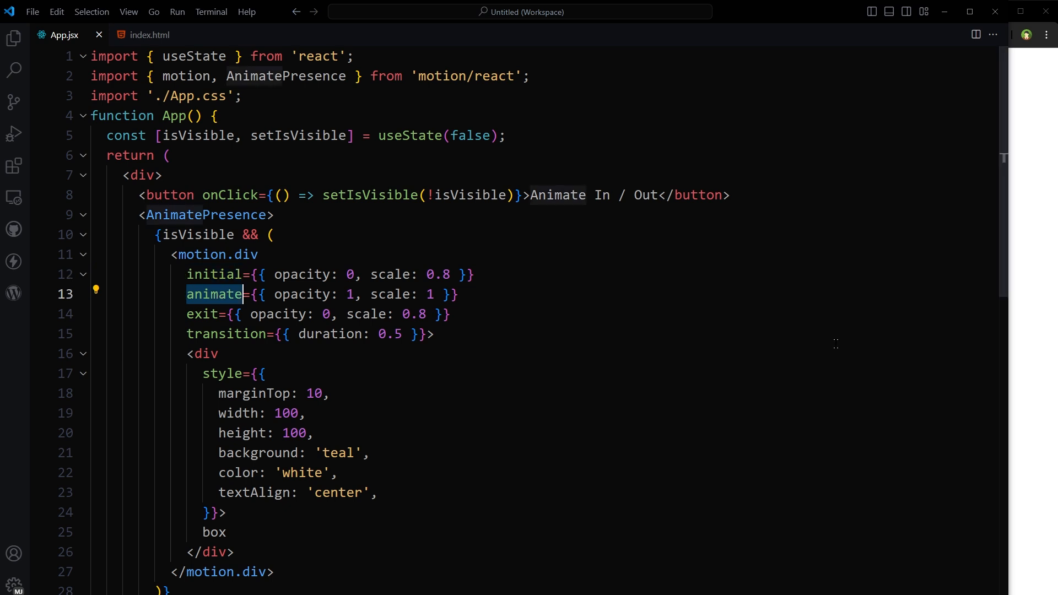
Review the animate and transition duration lines, highlight isVisible uses, then clear the file.
{"action": "left_click", "coordinate": [202, 313]}
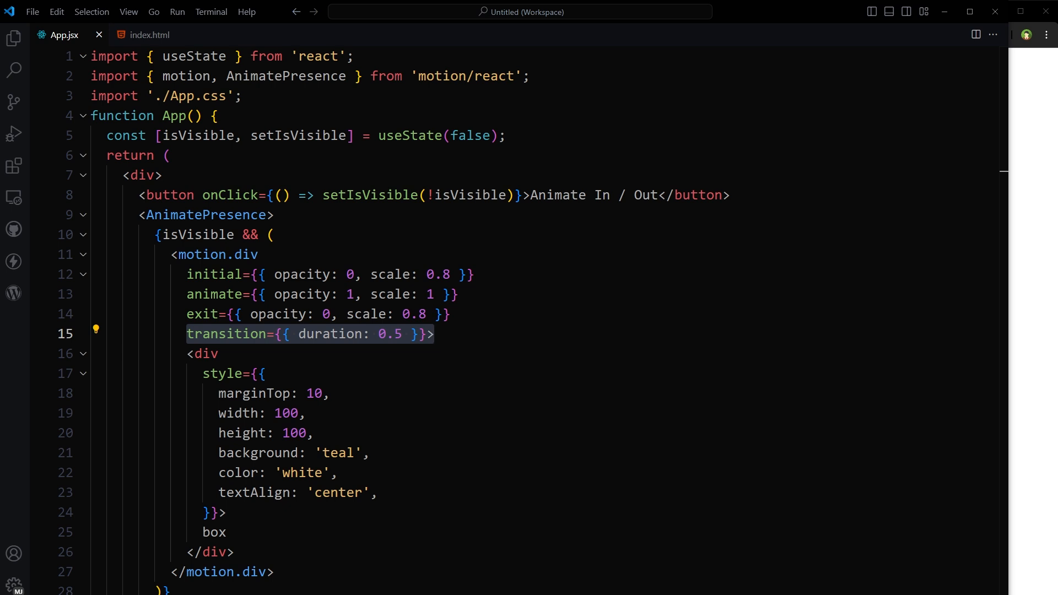
{"action": "left_click", "coordinate": [436, 334]}
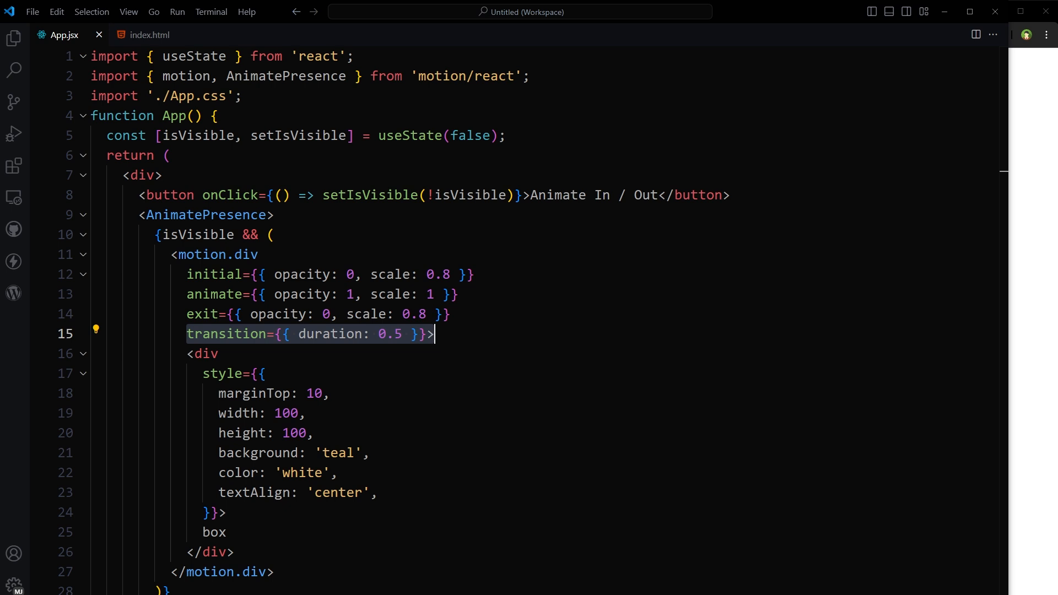
{"action": "double_click", "coordinate": [195, 135]}
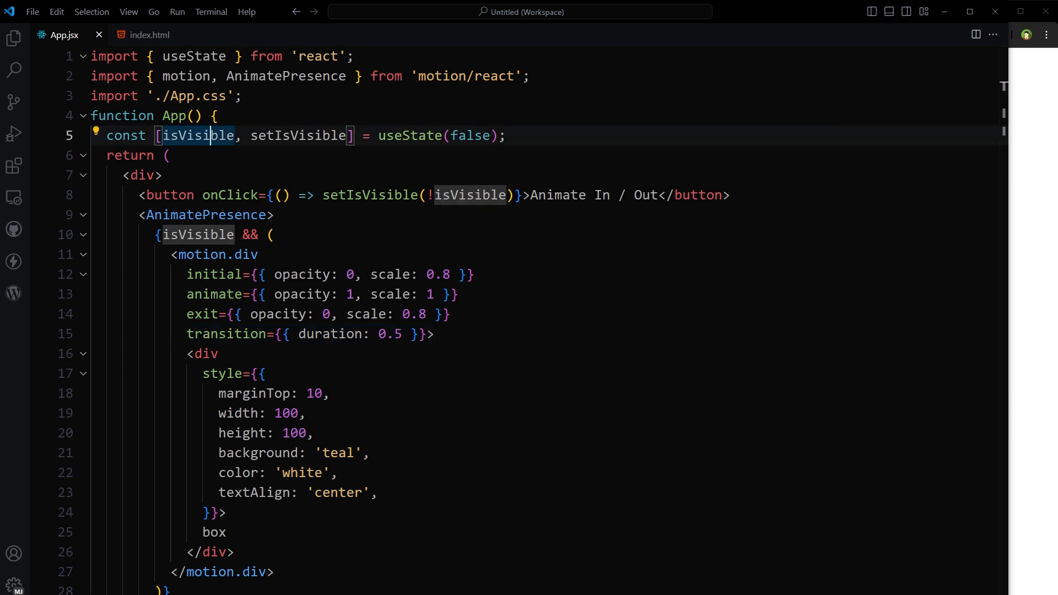
{"action": "key", "text": "Delete"}
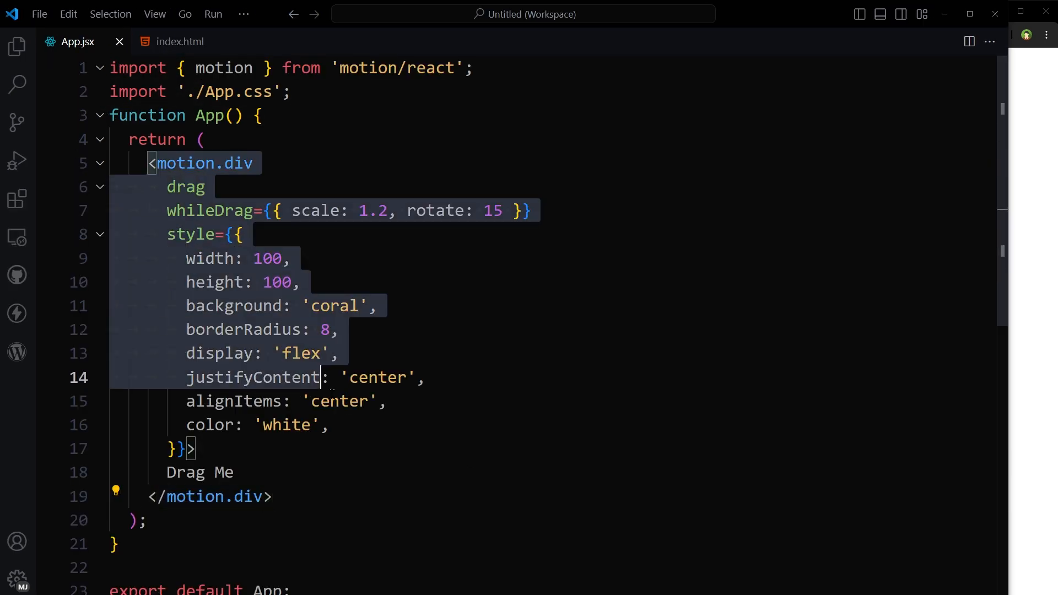
Point out the drag prop and mark the whileDrag scale 1.2, rotate 15 values on the coral box.
{"action": "double_click", "coordinate": [187, 187]}
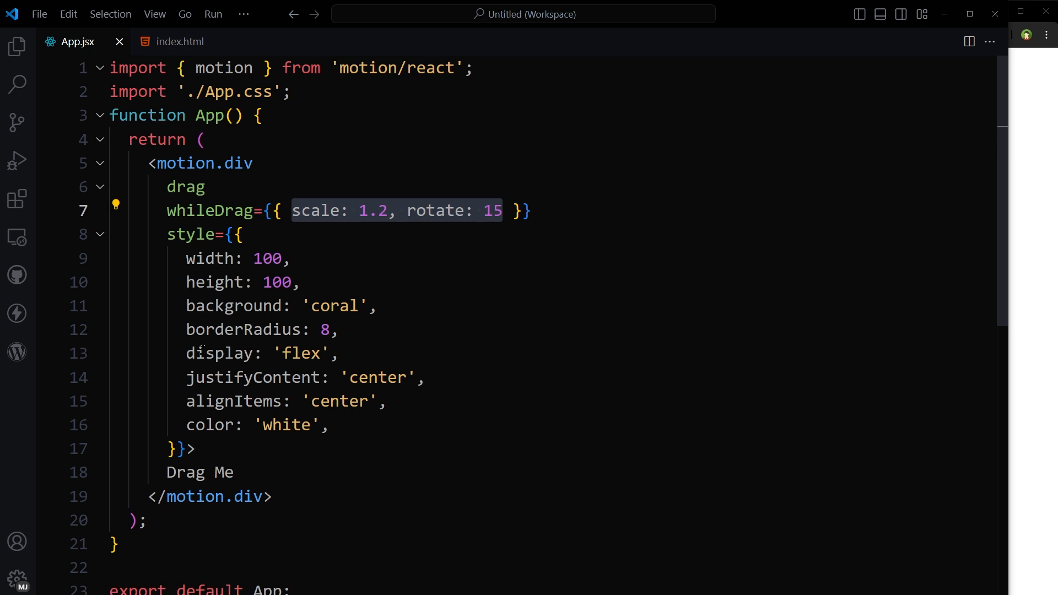
{"action": "left_click_drag", "start_coordinate": [166, 234], "coordinate": [196, 448]}
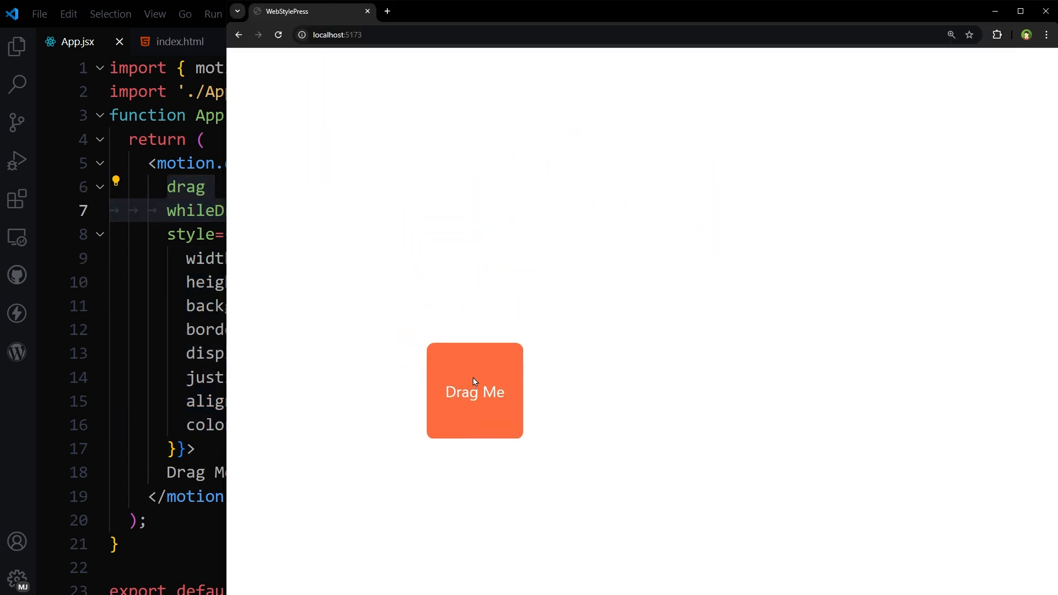
Drag the Drag Me box up, right and across the page, then release it to watch it return.
{"action": "left_click_drag", "start_coordinate": [474, 392], "coordinate": [483, 292]}
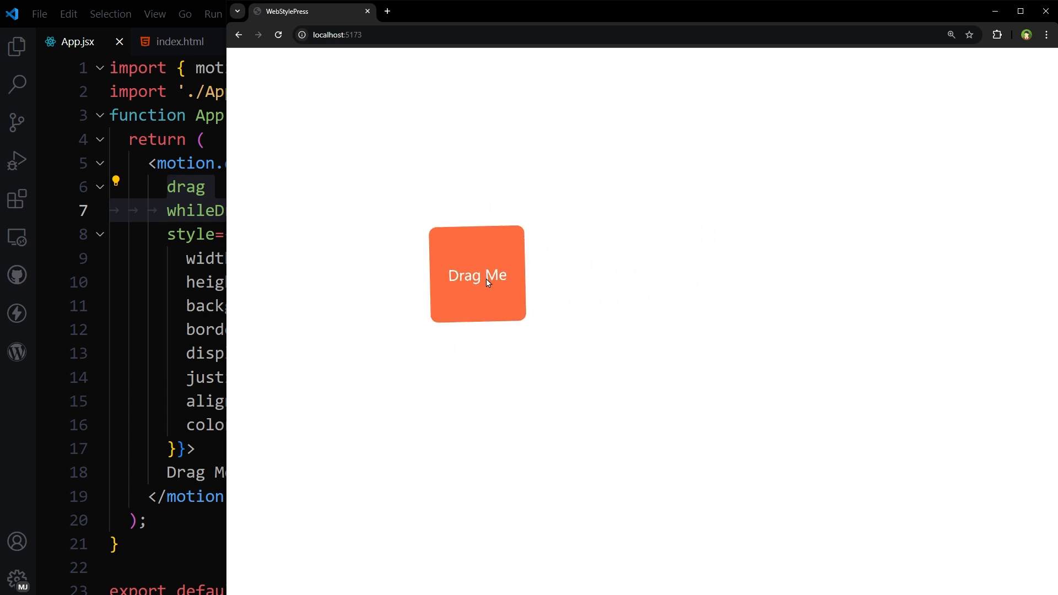
{"action": "left_click_drag", "start_coordinate": [477, 274], "coordinate": [722, 243]}
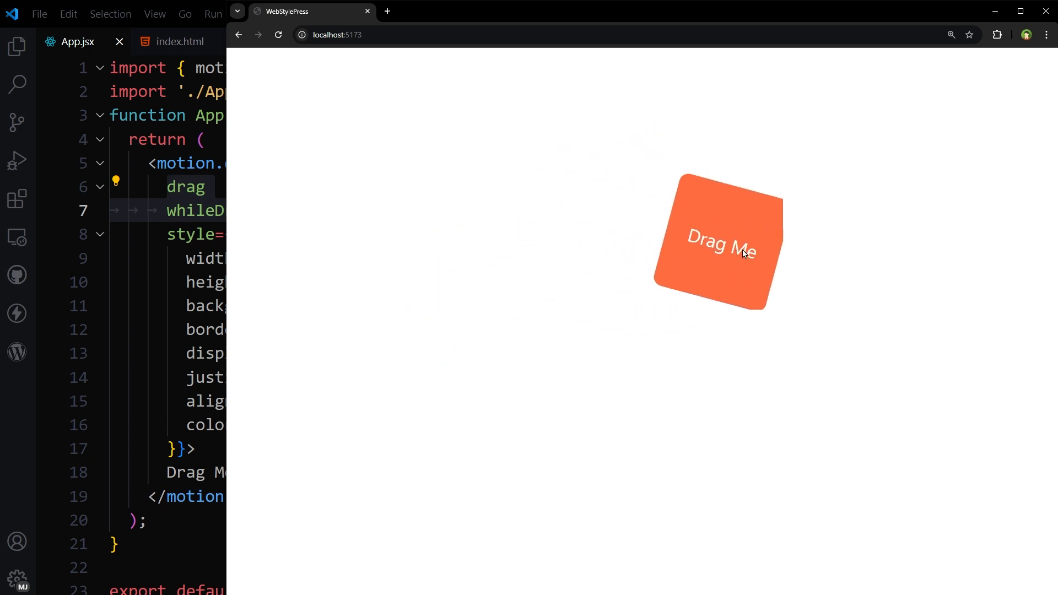
{"action": "left_click_drag", "start_coordinate": [720, 243], "coordinate": [584, 331]}
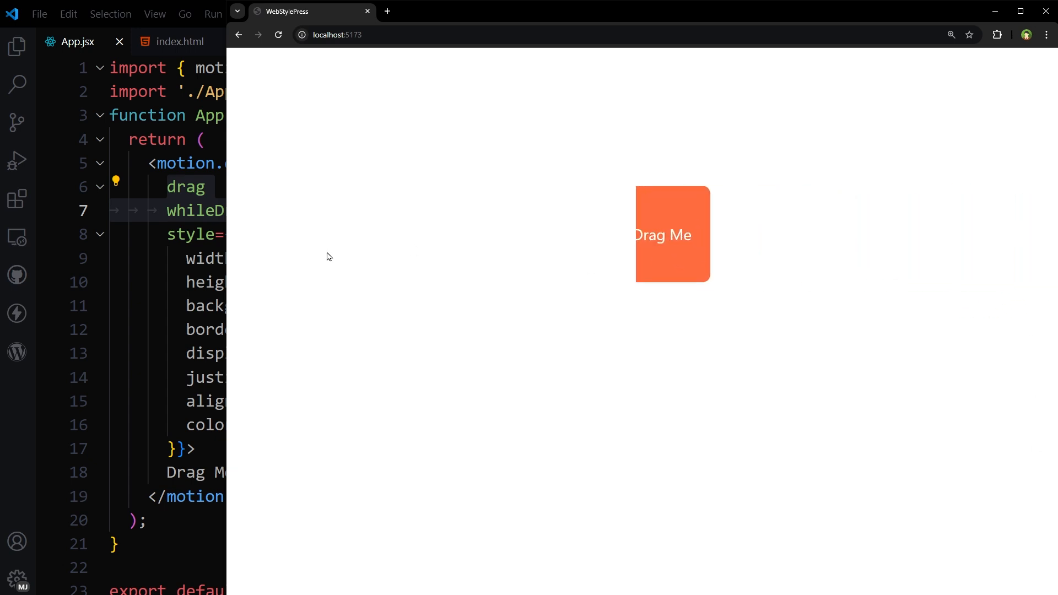
{"action": "left_click_drag", "start_coordinate": [672, 234], "coordinate": [305, 127]}
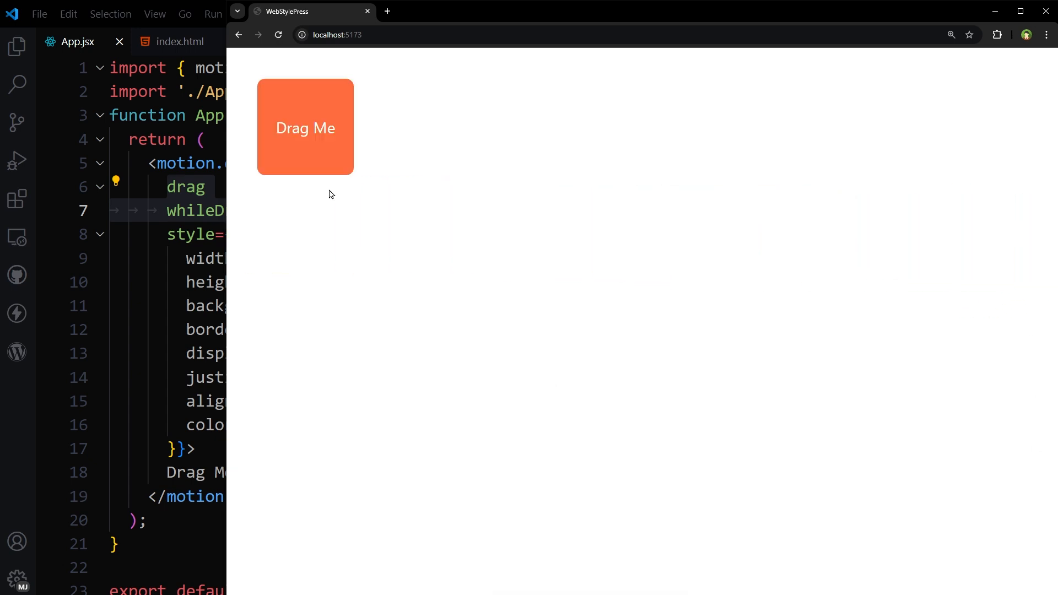
{"action": "left_click_drag", "start_coordinate": [304, 126], "coordinate": [363, 582]}
{"action": "type", "text": "dragCo"}
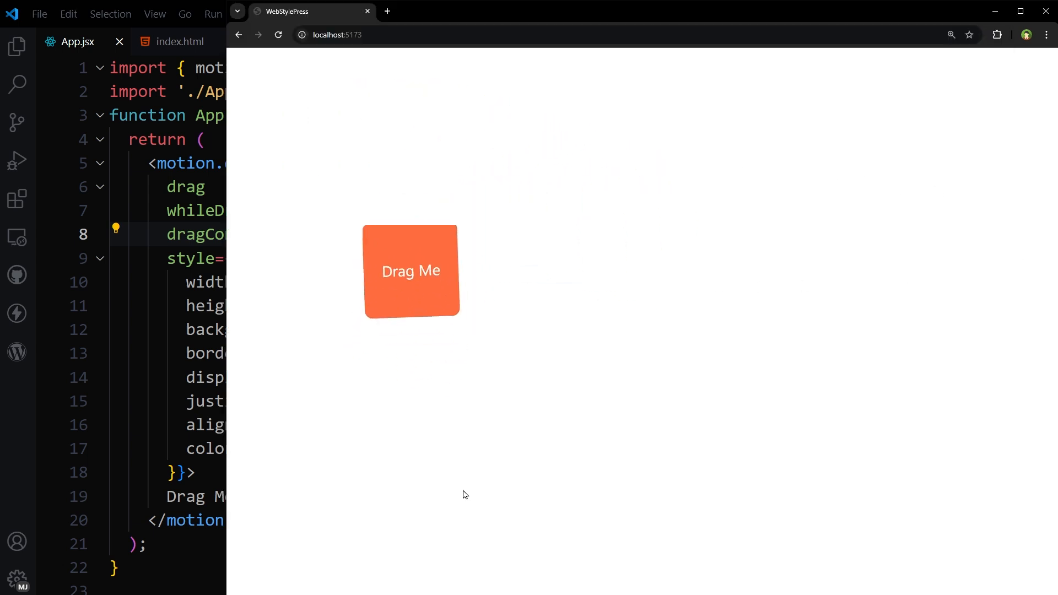
Drag the Drag Me box up, right and past its limits so it springs back inside the constrained area.
{"action": "left_click_drag", "start_coordinate": [411, 270], "coordinate": [418, 180]}
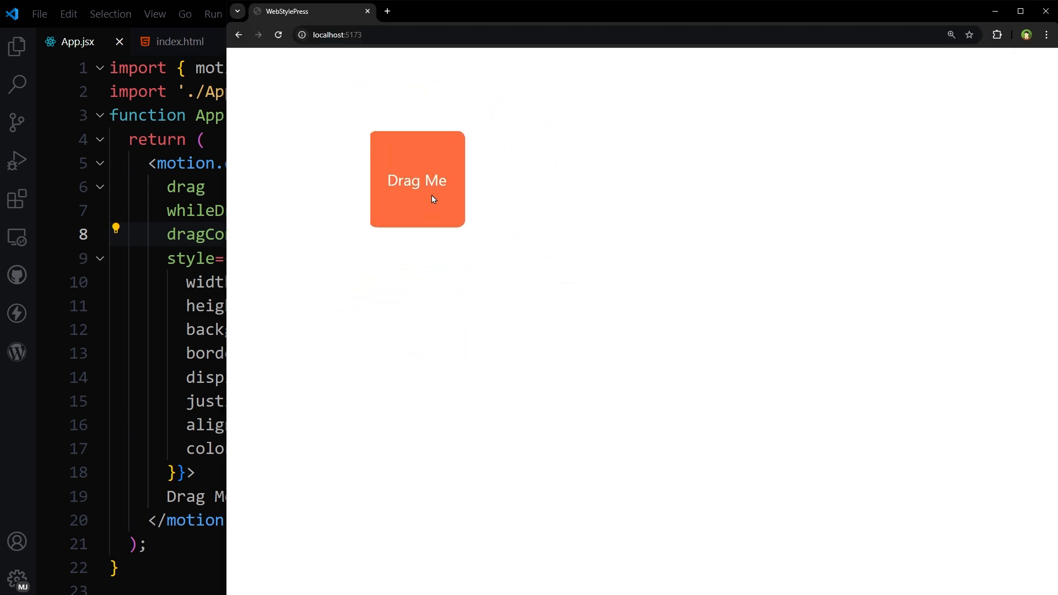
{"action": "left_click_drag", "start_coordinate": [418, 180], "coordinate": [612, 237]}
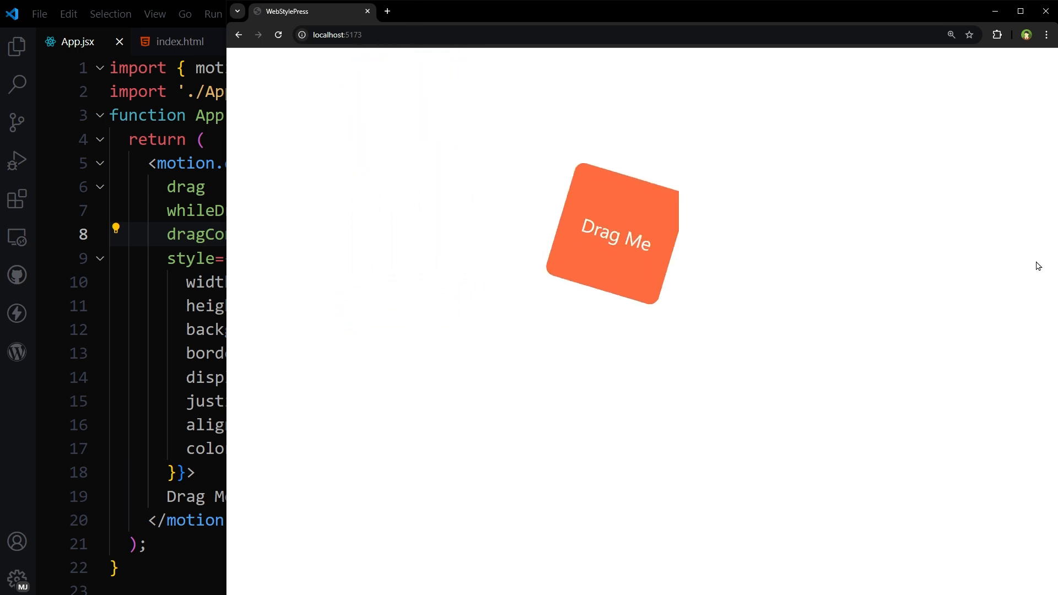
{"action": "left_click_drag", "start_coordinate": [610, 237], "coordinate": [675, 243]}
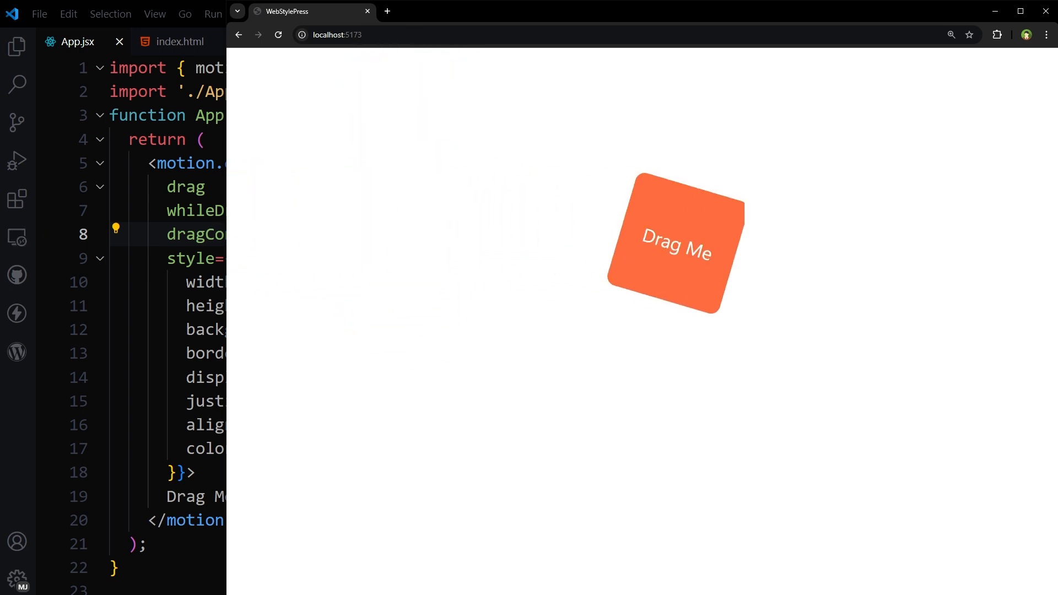
{"action": "left_click_drag", "start_coordinate": [676, 243], "coordinate": [405, 123]}
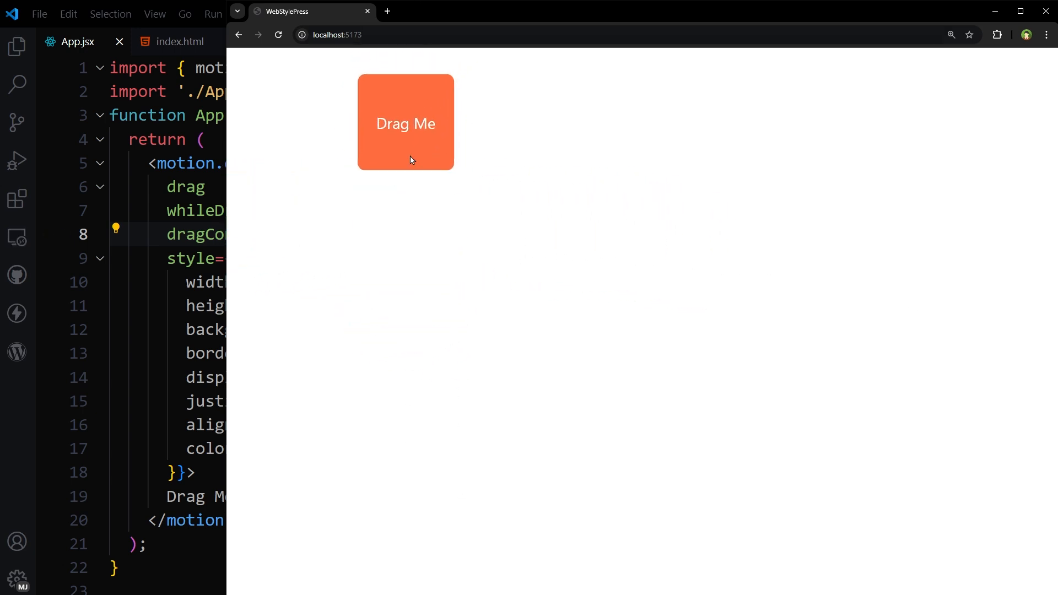
{"action": "left_click_drag", "start_coordinate": [405, 123], "coordinate": [681, 418]}
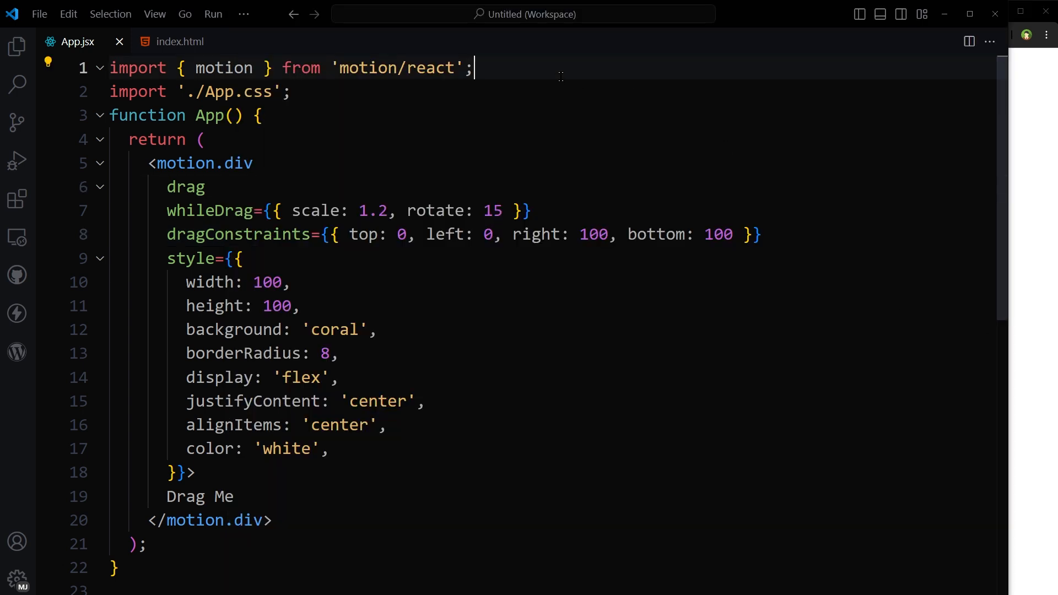
Import useRef, add constraintsRef and replace the fixed dragConstraints values with it, then save.
{"action": "type", "text": "import { useRef } from 'react';"}
{"action": "type", "text": "const constraintsRef = useRef(null);"}
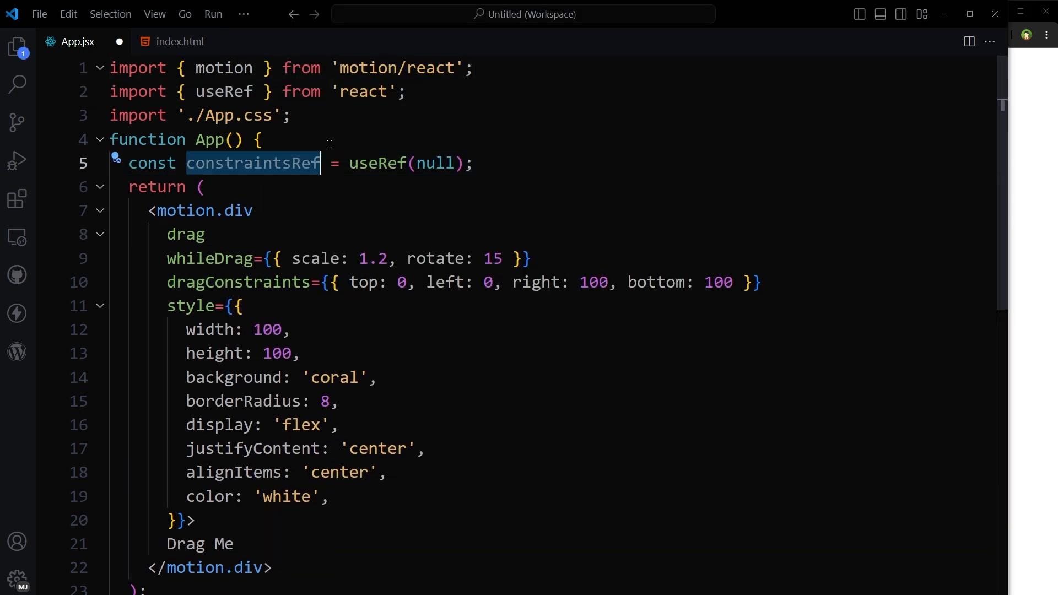
{"action": "left_click", "coordinate": [340, 163]}
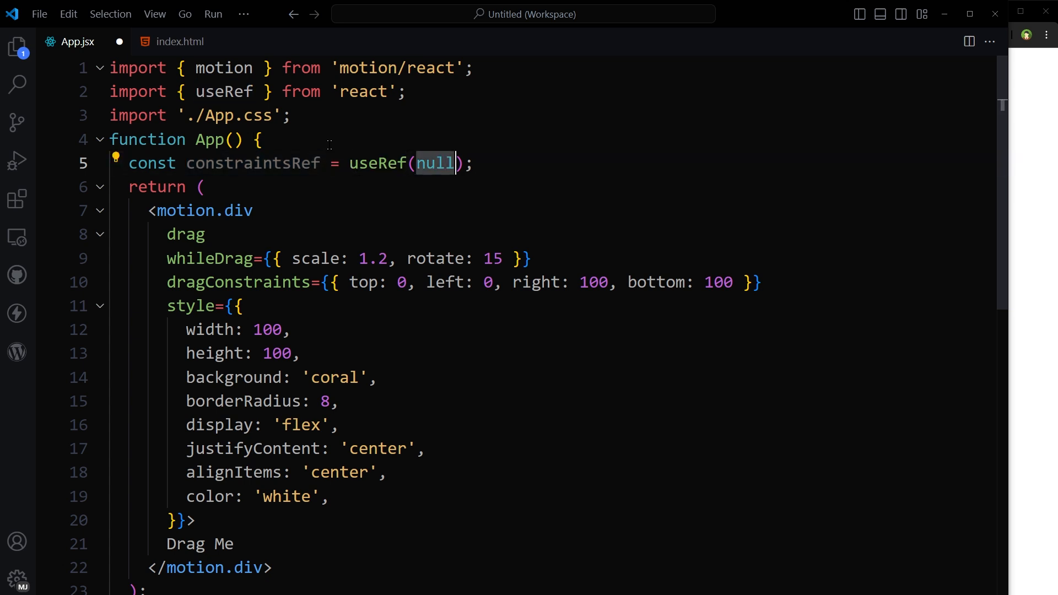
{"action": "mouse_move", "coordinate": [586, 332]}
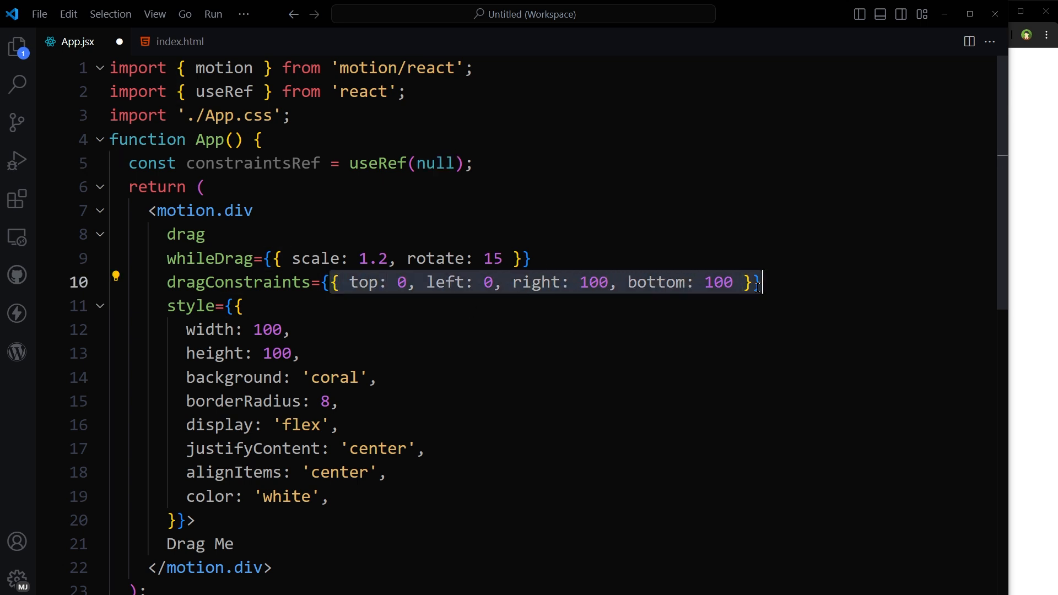
{"action": "double_click", "coordinate": [253, 163]}
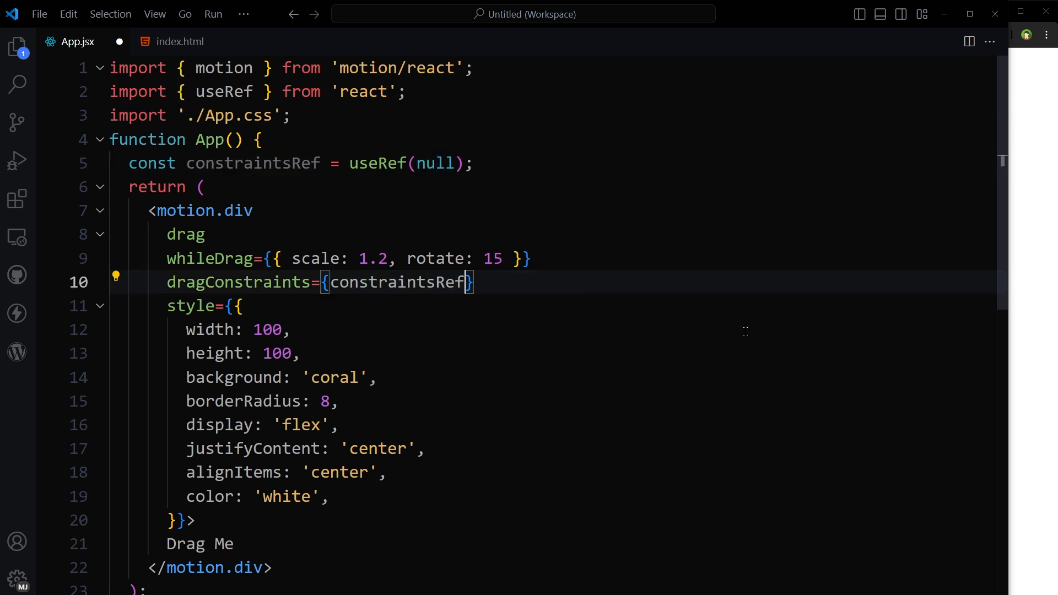
{"action": "key", "text": "ctrl+s"}
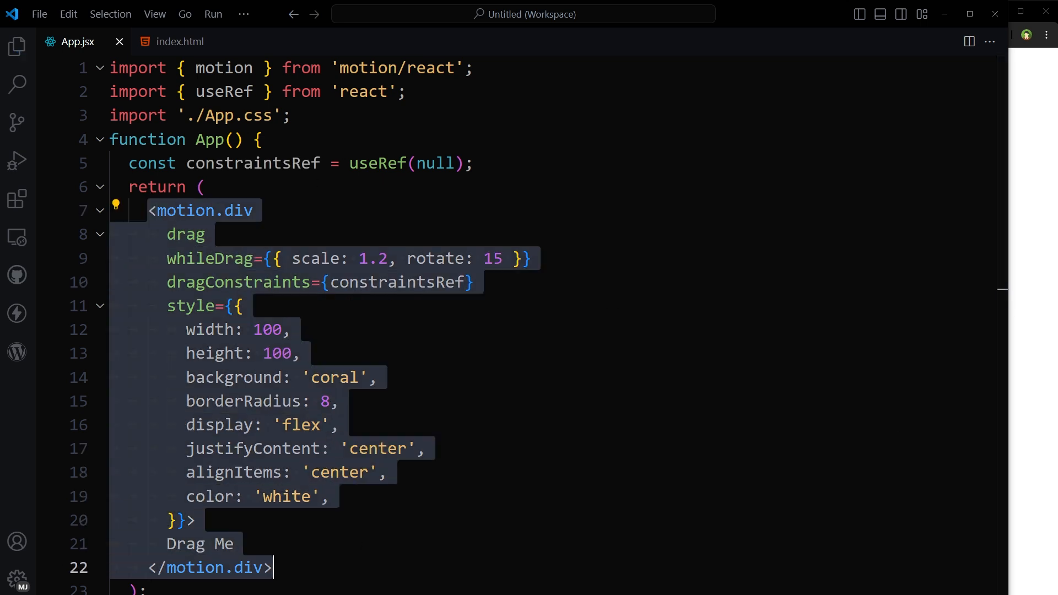
Wrap the box in a container motion.div with ref={constraintsRef}.
{"action": "type", "text": "<motion.div >"}
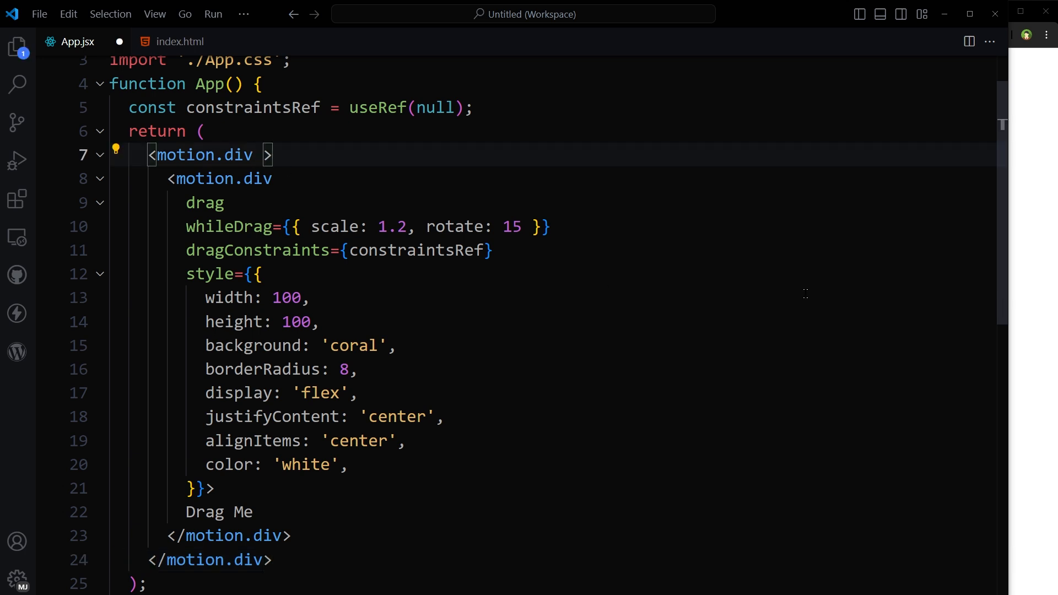
{"action": "type", "text": "ref="}
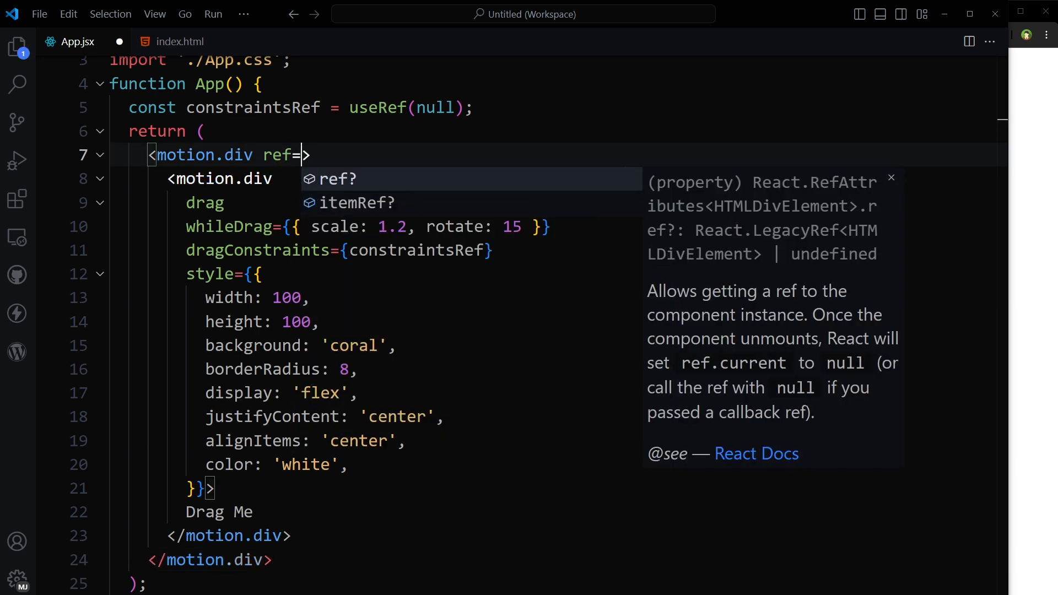
{"action": "type", "text": "{constraintsRef}"}
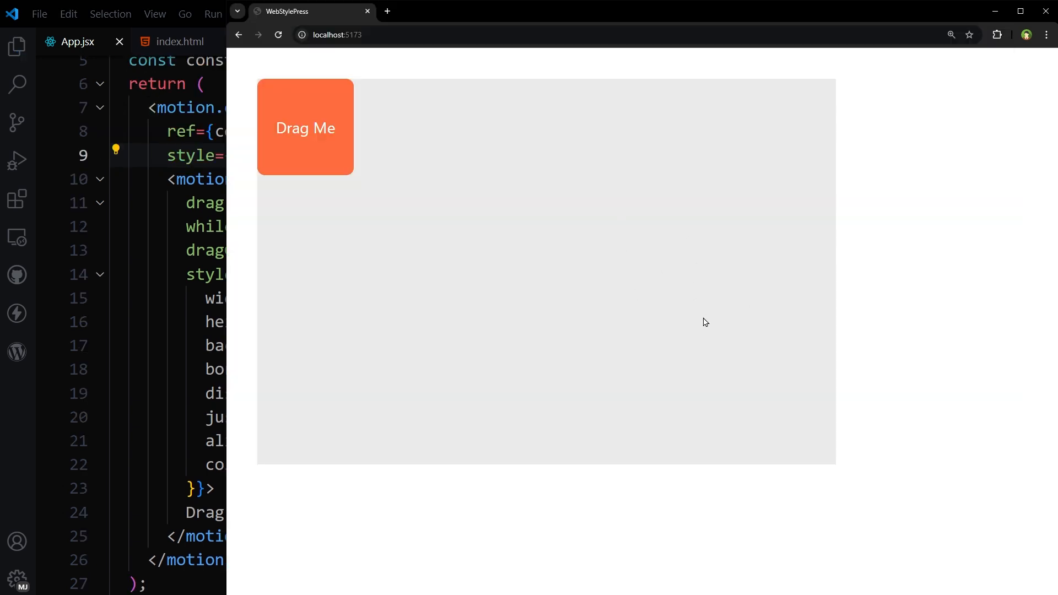
{"action": "left_click_drag", "start_coordinate": [305, 127], "coordinate": [793, 329]}
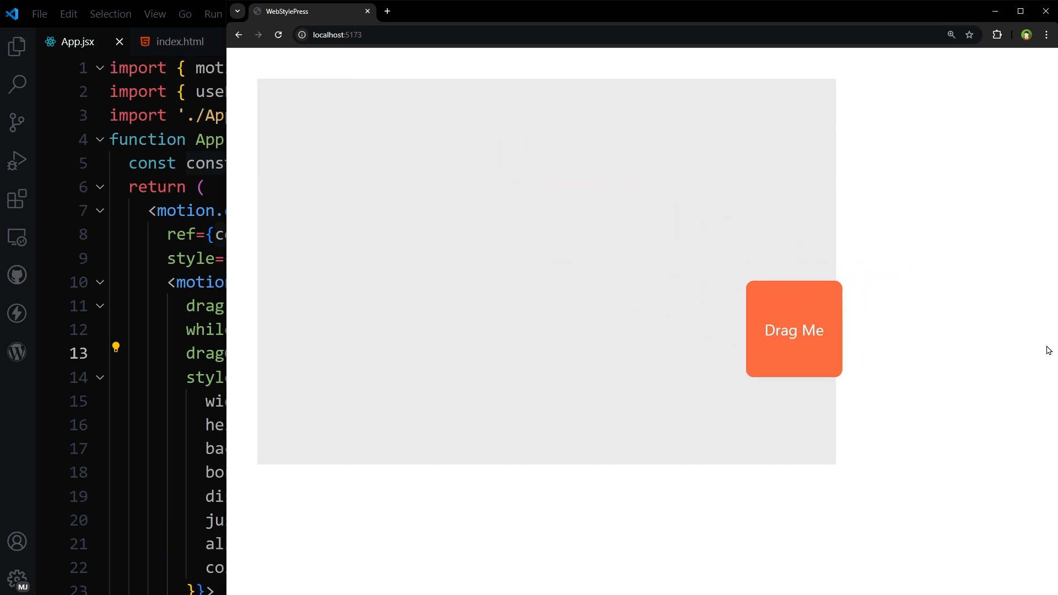
{"action": "left_click_drag", "start_coordinate": [794, 330], "coordinate": [858, 277]}
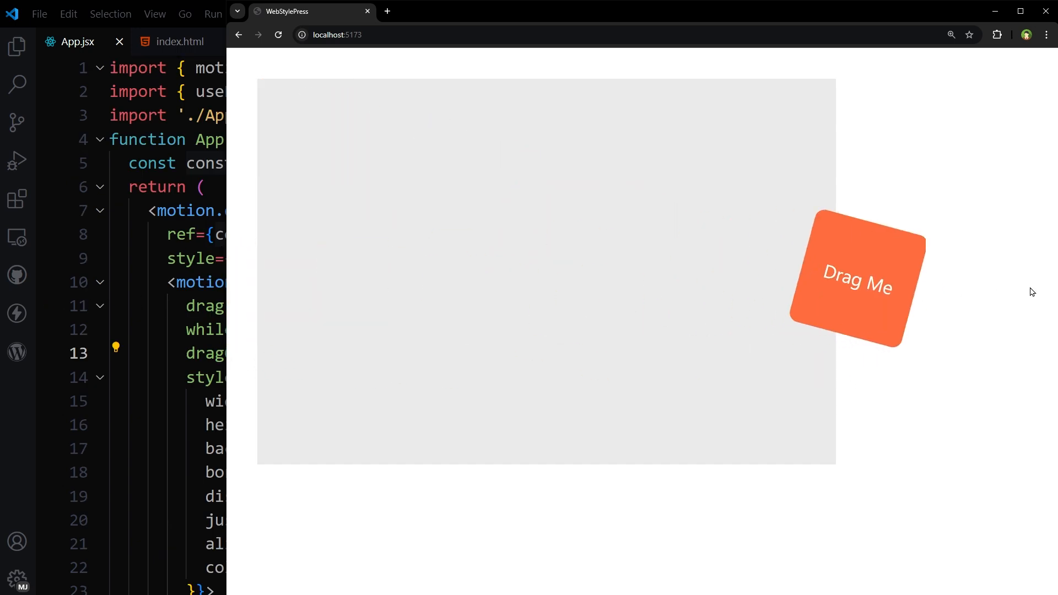
{"action": "left_click_drag", "start_coordinate": [857, 276], "coordinate": [287, 238]}
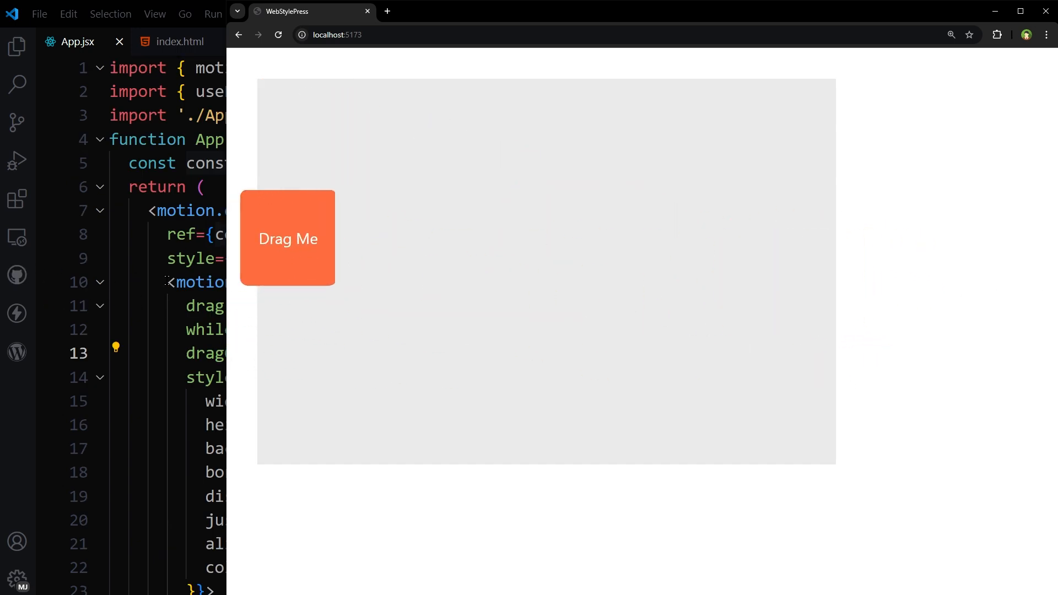
{"action": "left_click_drag", "start_coordinate": [287, 237], "coordinate": [788, 297]}
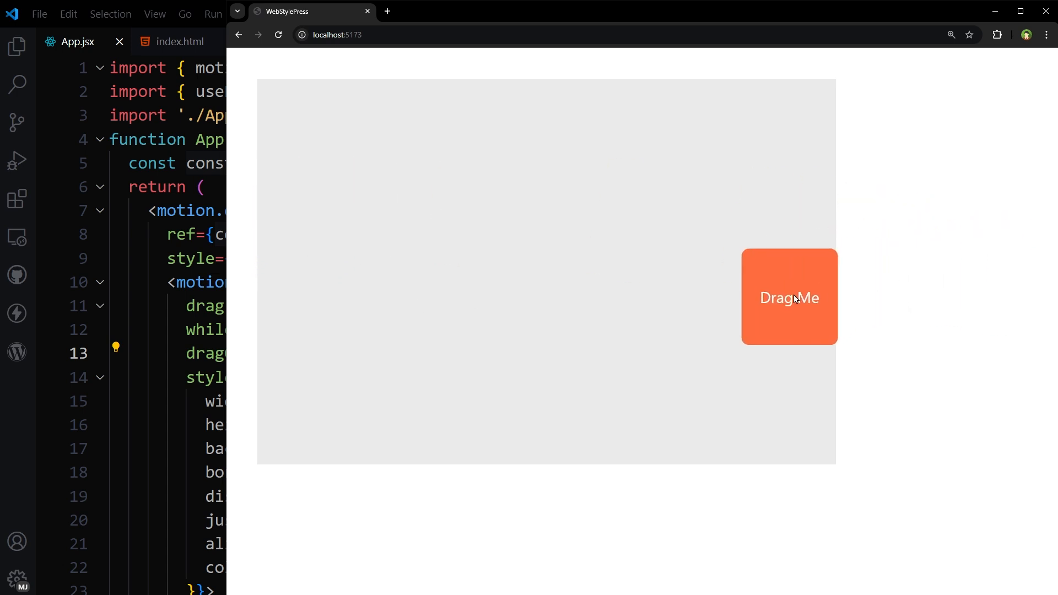
{"action": "left_click_drag", "start_coordinate": [788, 297], "coordinate": [360, 423]}
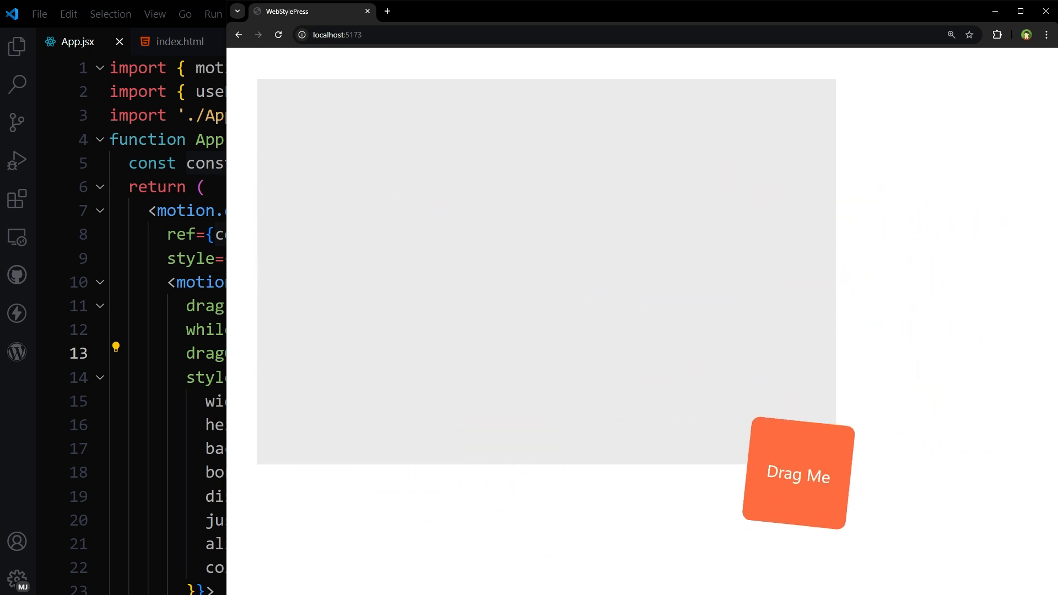
{"action": "left_click_drag", "start_coordinate": [796, 472], "coordinate": [787, 427]}
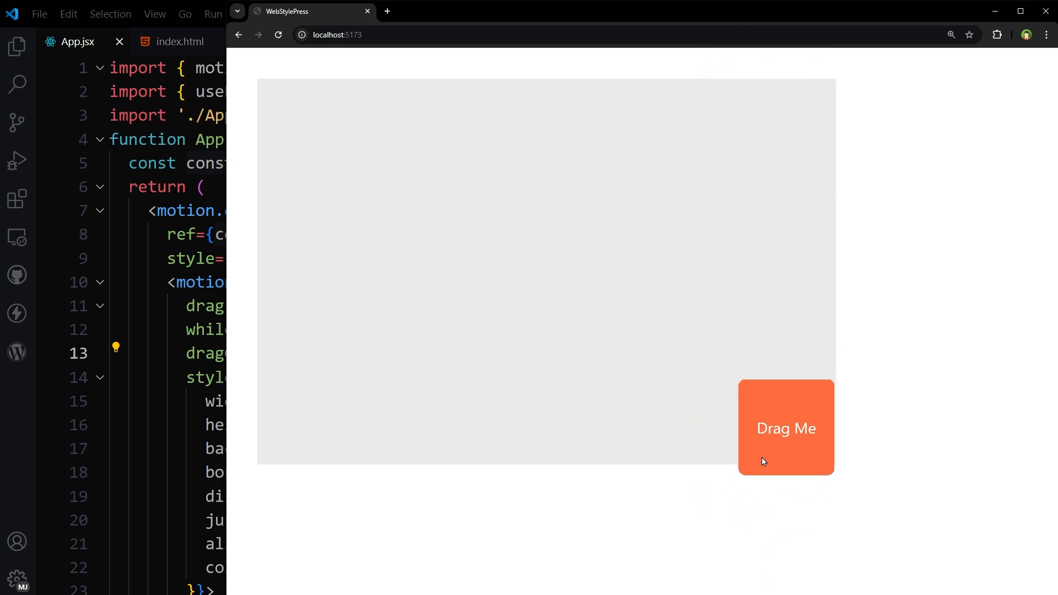
{"action": "left_click_drag", "start_coordinate": [785, 427], "coordinate": [305, 262]}
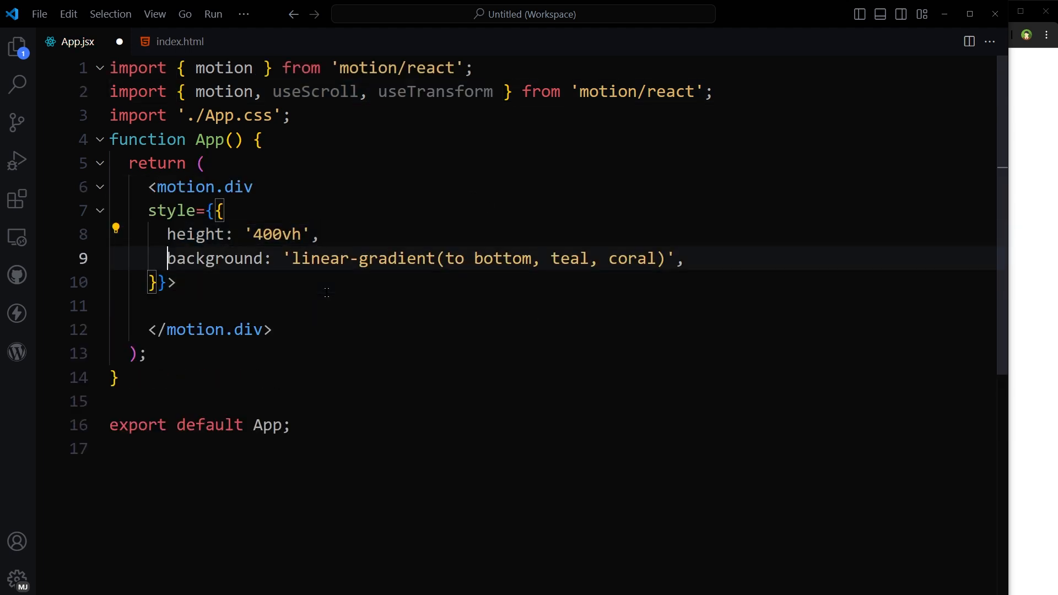
Nest a motion.div styled fixed at top 40%, left 44%, black, 100×100 inside the gradient container.
{"action": "triple_click", "coordinate": [425, 258]}
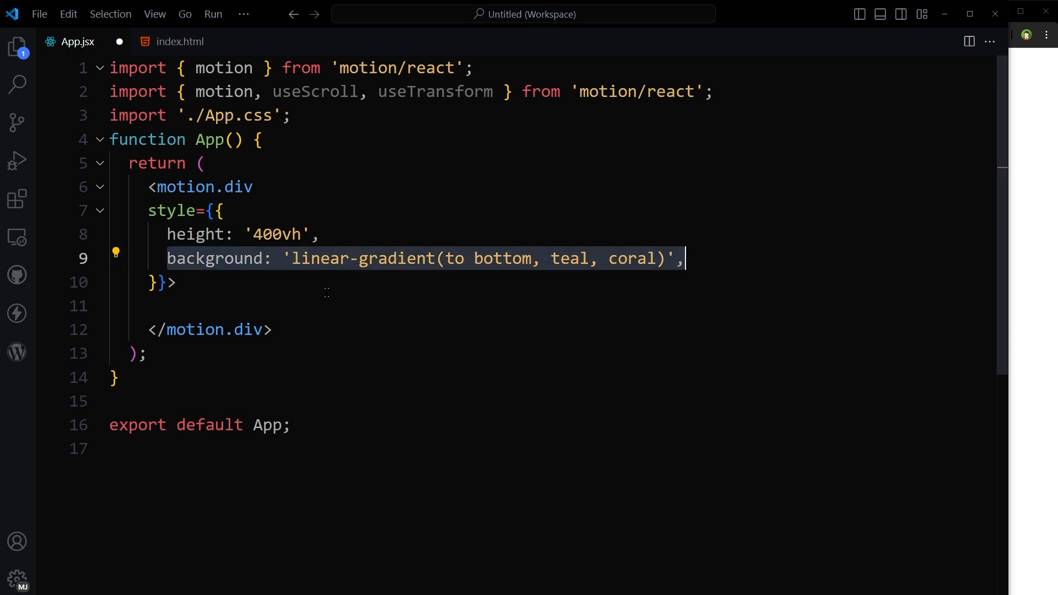
{"action": "type", "text": "<motion.div"}
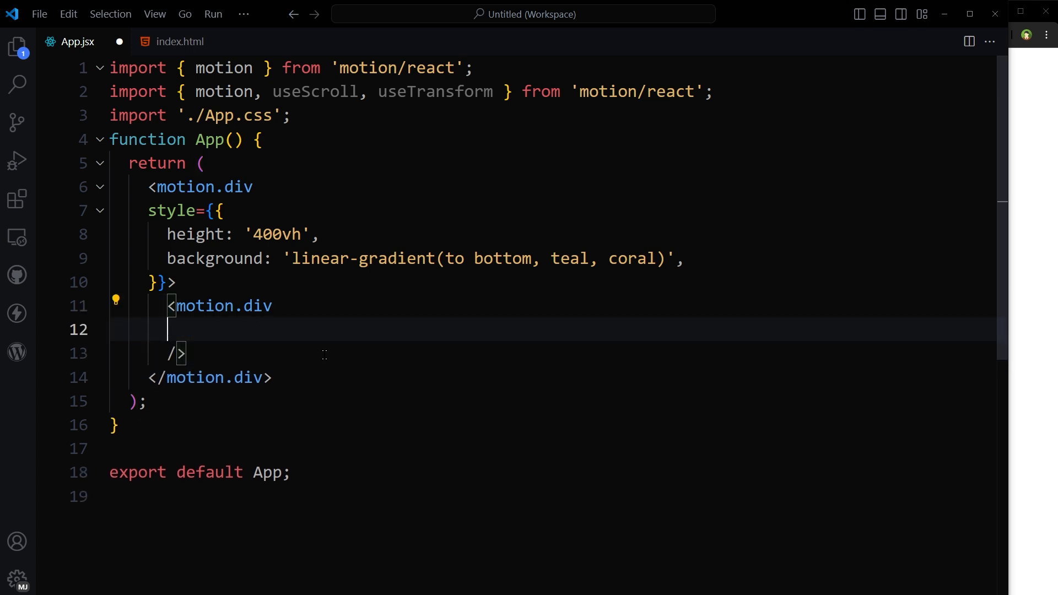
{"action": "type", "text": "style={{"}
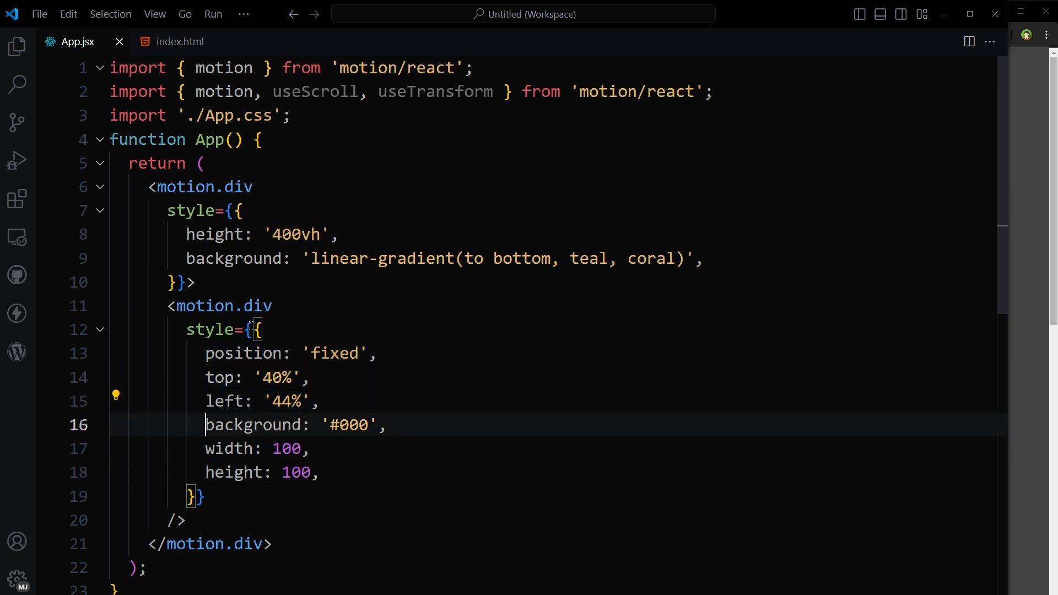
{"action": "double_click", "coordinate": [229, 448]}
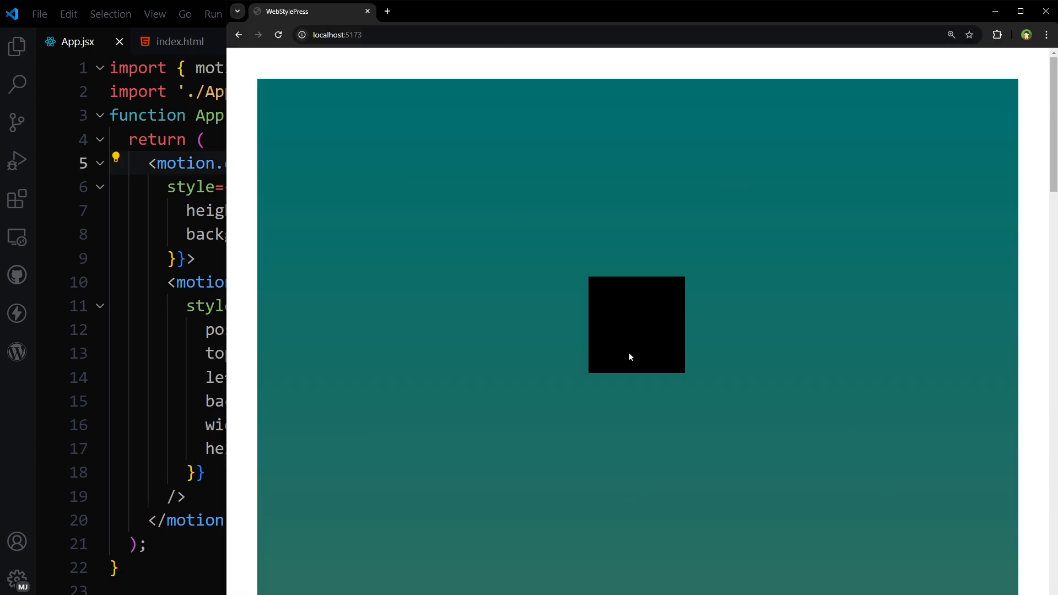
{"action": "mouse_move", "coordinate": [645, 349]}
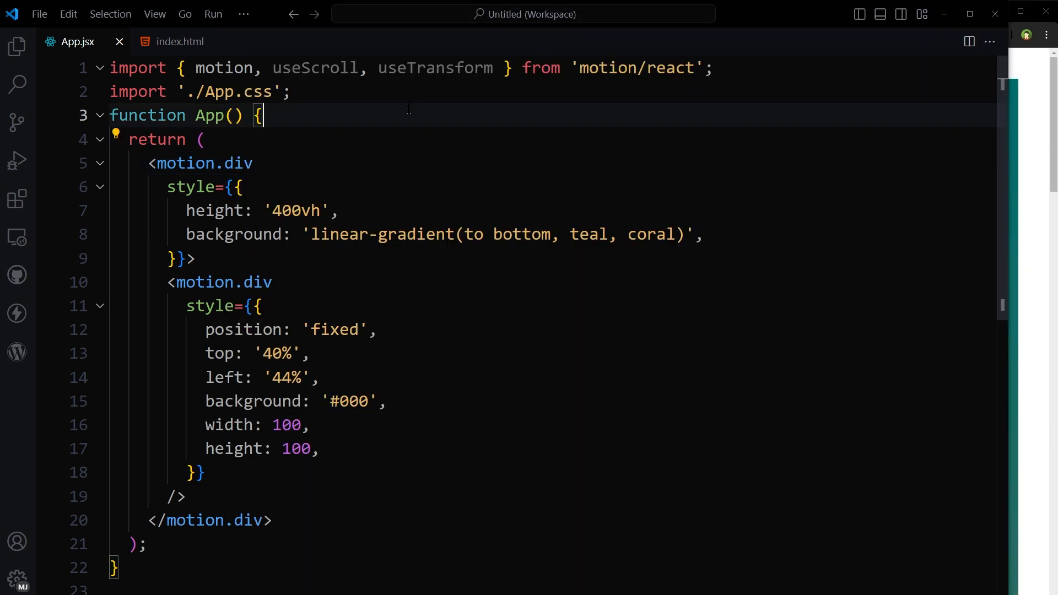
Read scrollYProgress from useScroll and map it to a 1-to-2 scale with useTransform.
{"action": "type", "text": "const { scrollYProgress } = useScroll();"}
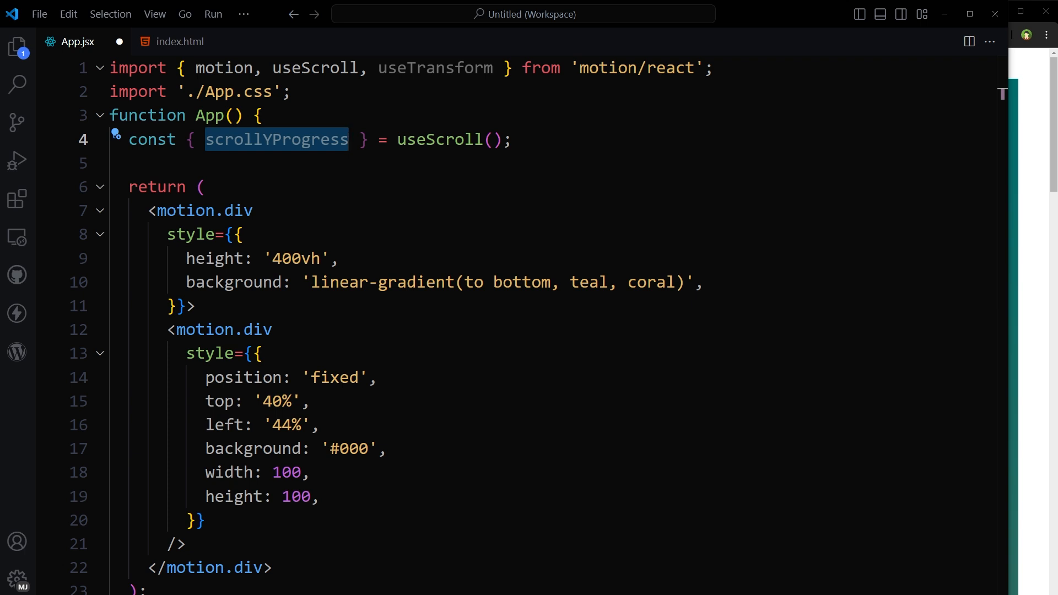
{"action": "type", "text": "const scale = useTransform(scrollYProgress, [0, 1], [1, 2]);"}
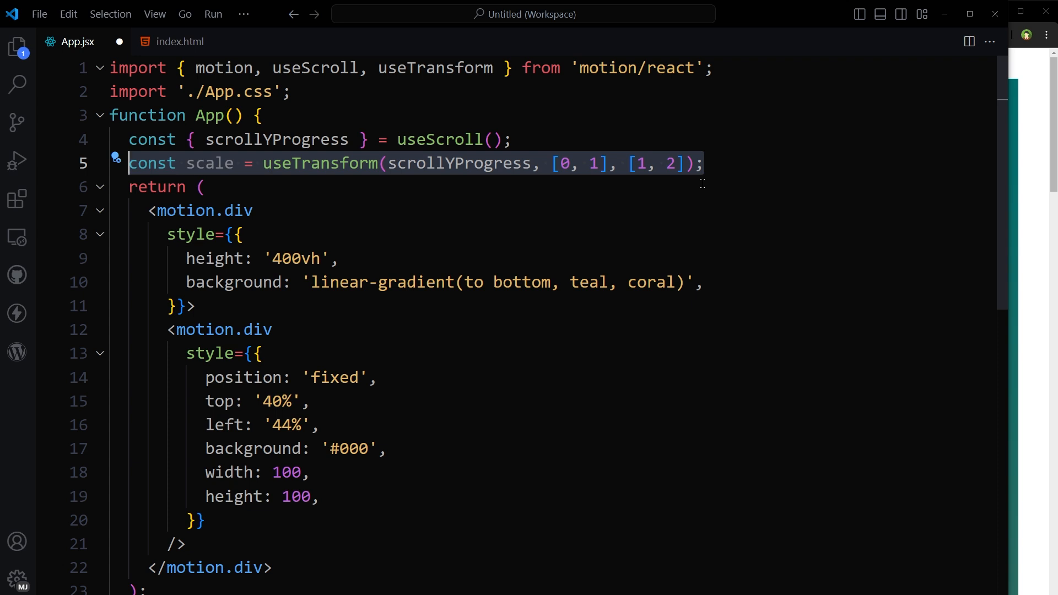
{"action": "double_click", "coordinate": [319, 163]}
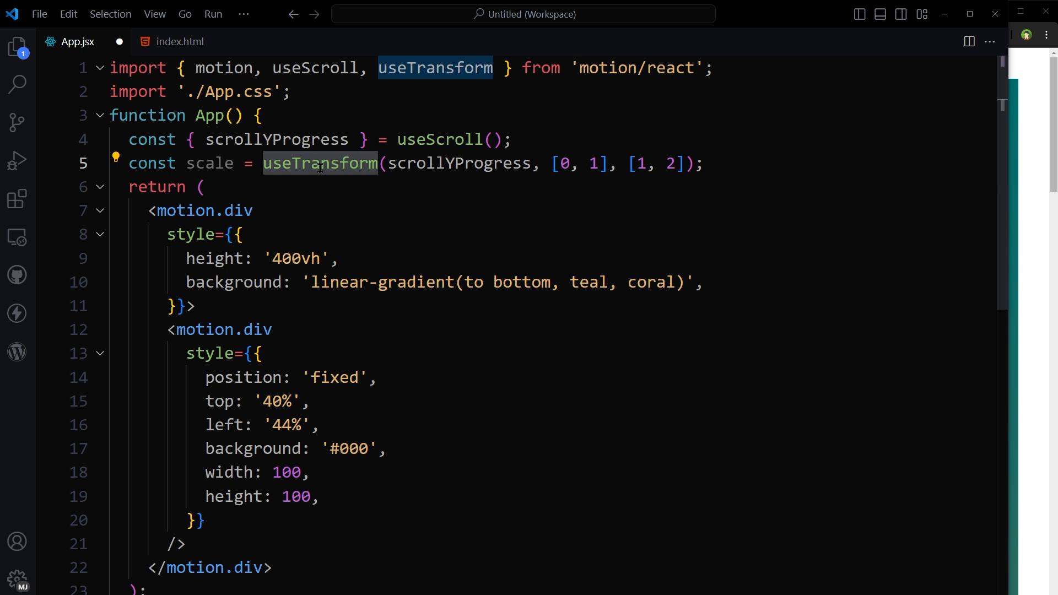
{"action": "left_click", "coordinate": [429, 163]}
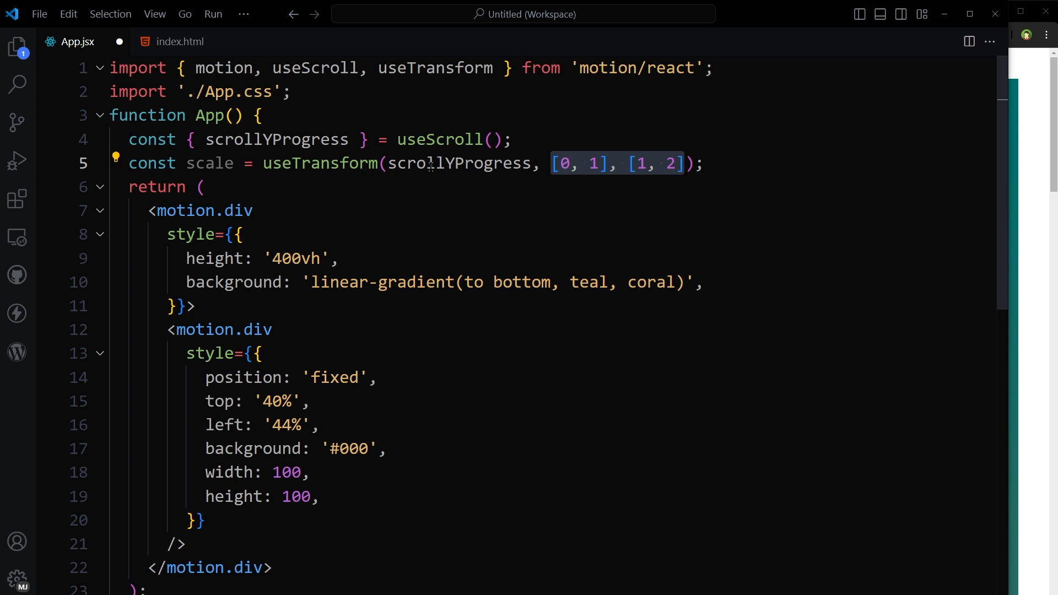
Add scale to the inner motion.div's style object so the square grows with scroll.
{"action": "left_click", "coordinate": [682, 163]}
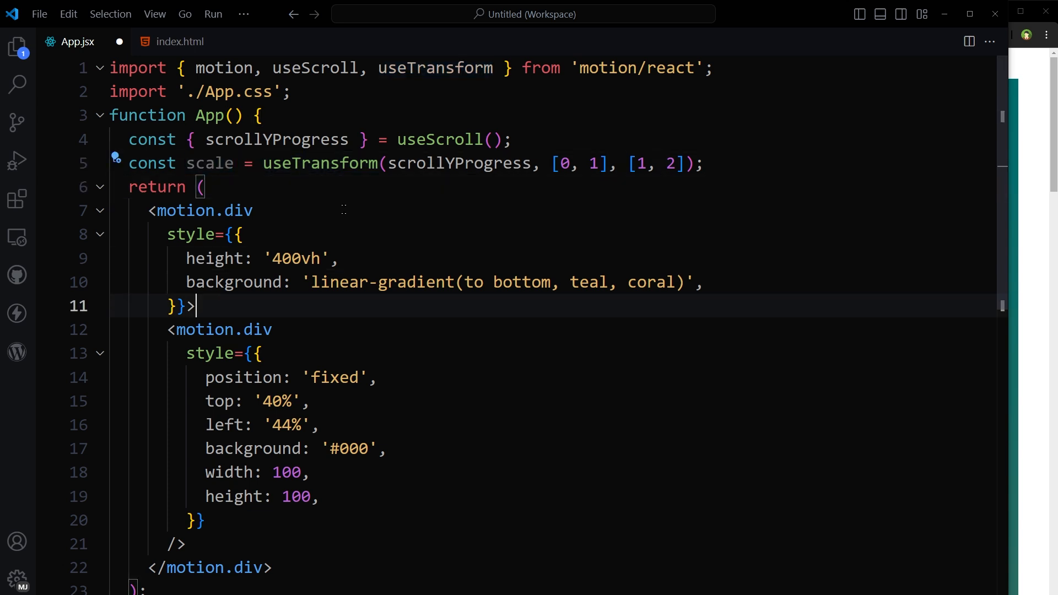
{"action": "type", "text": "scale,"}
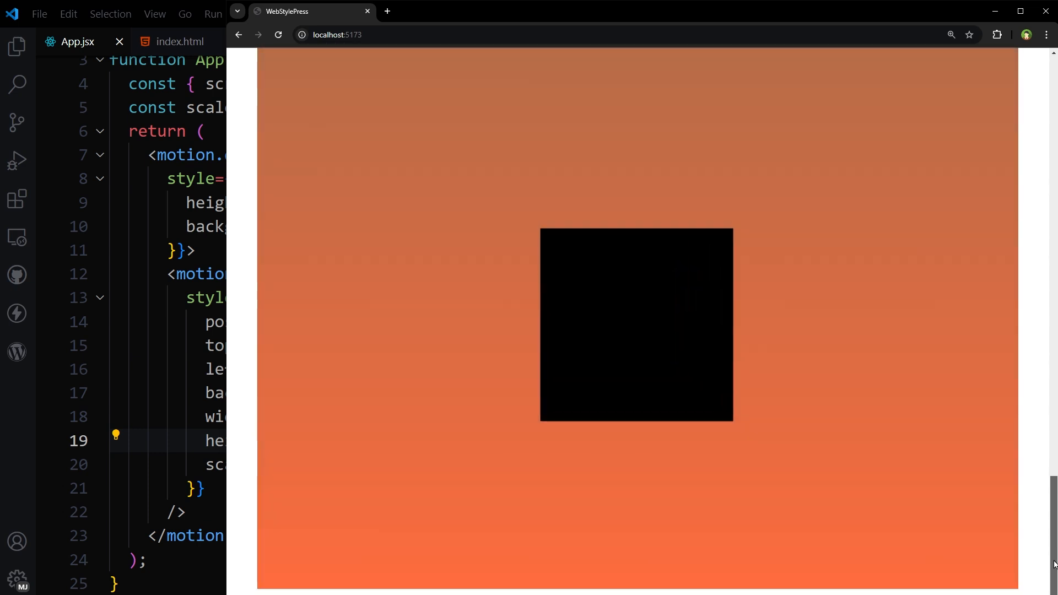
{"action": "mouse_move", "coordinate": [1048, 572]}
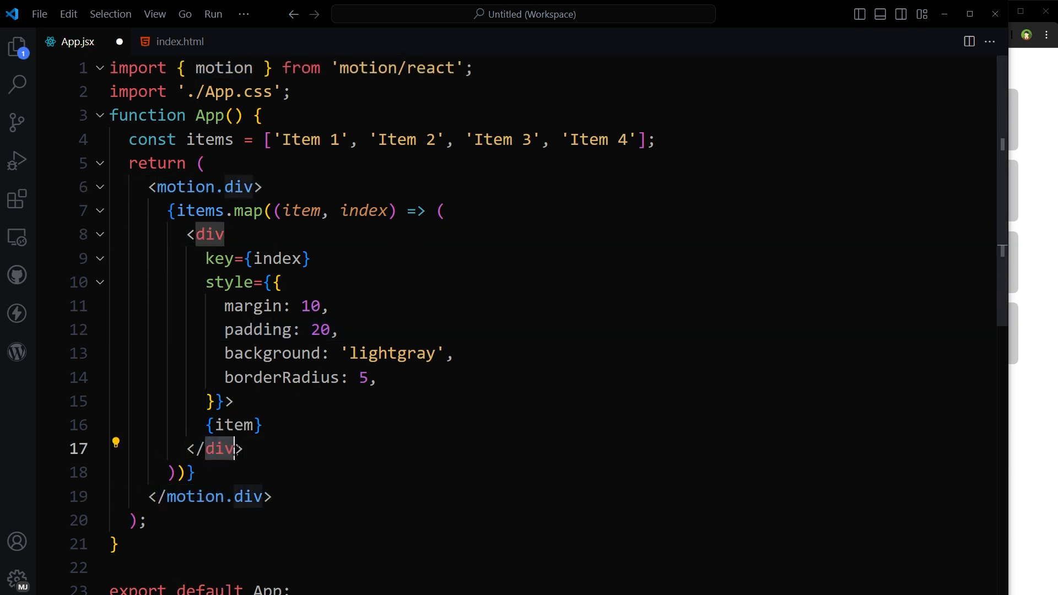
Map the items to motion.div boxes with initial='hidden', staggerChildren 0.3 parent variants and opacity/y child variants.
{"action": "type", "text": "motion.div"}
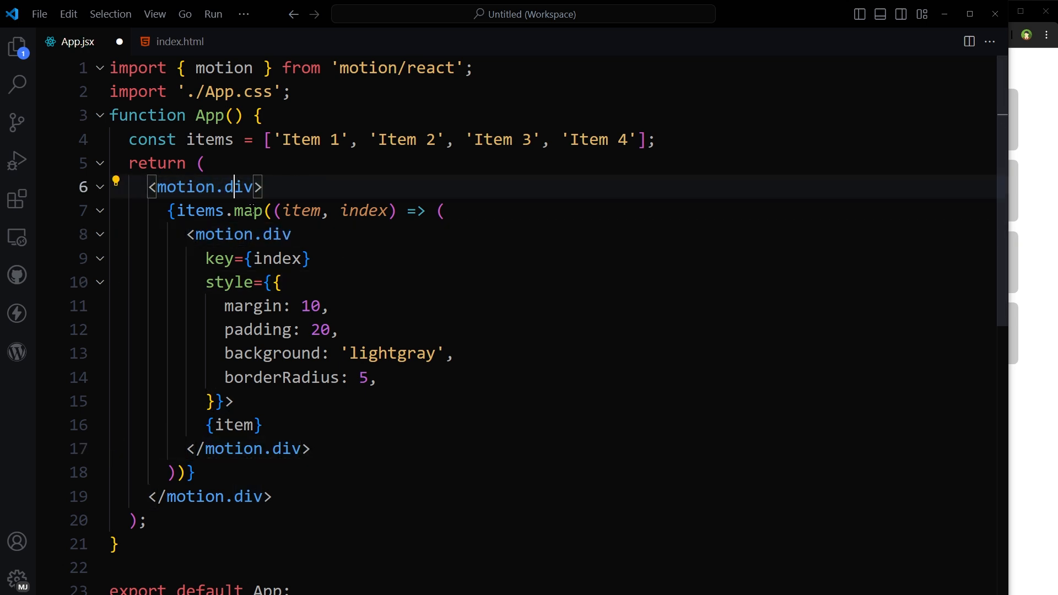
{"action": "type", "text": "initial='hidden'"}
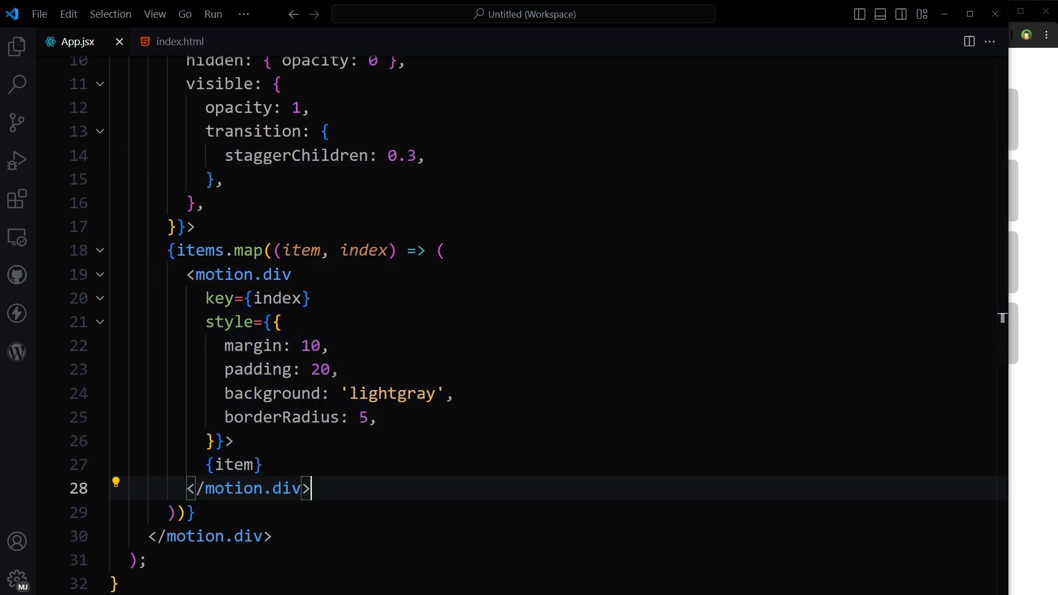
{"action": "type", "text": "variants={{"}
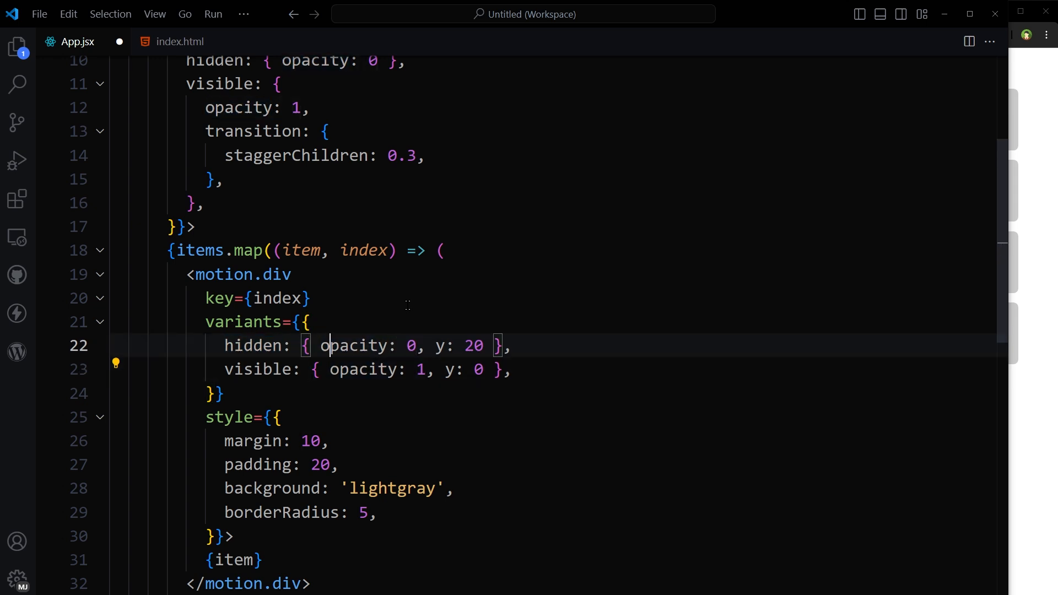
{"action": "left_click", "coordinate": [437, 345]}
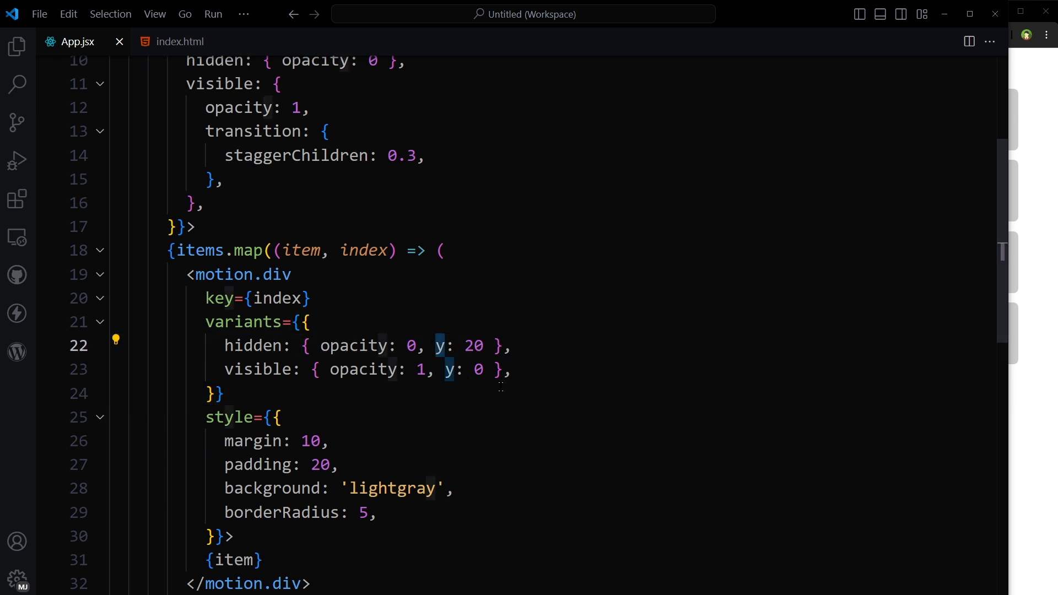
{"action": "type", "text": "x"}
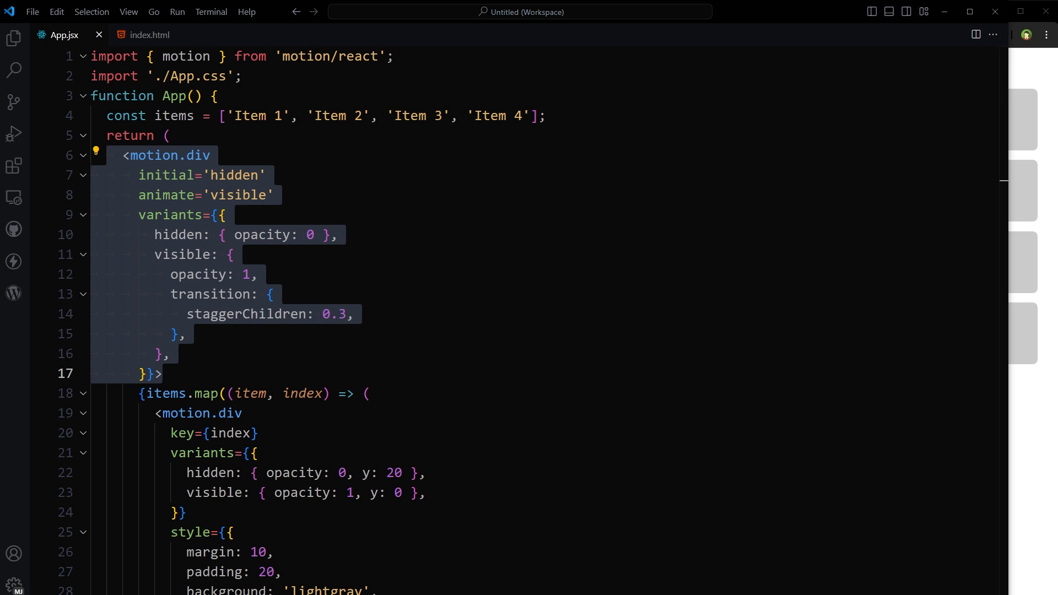
{"action": "double_click", "coordinate": [247, 314]}
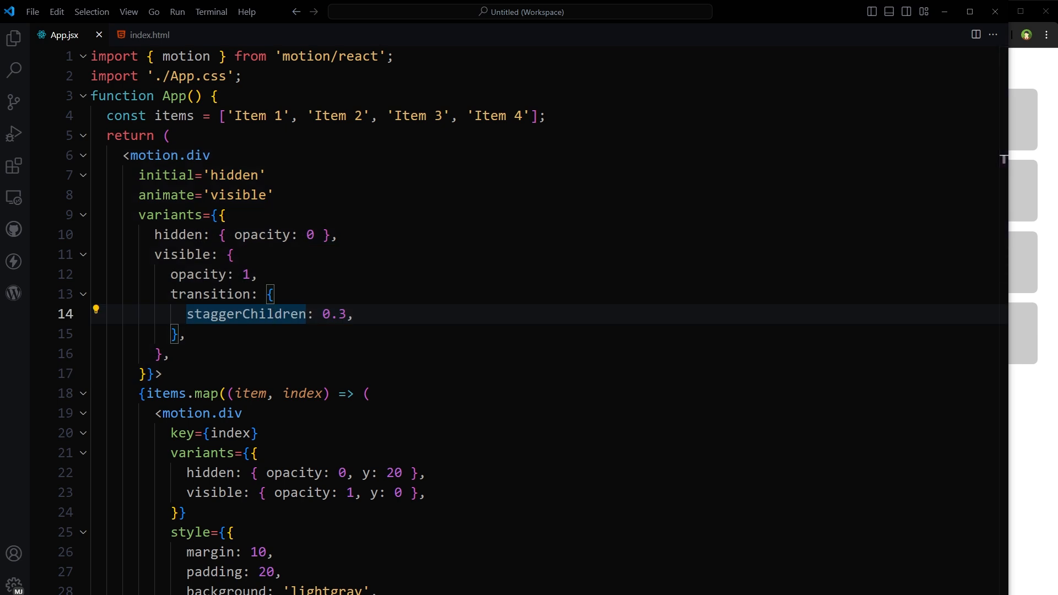
{"action": "left_click", "coordinate": [274, 313]}
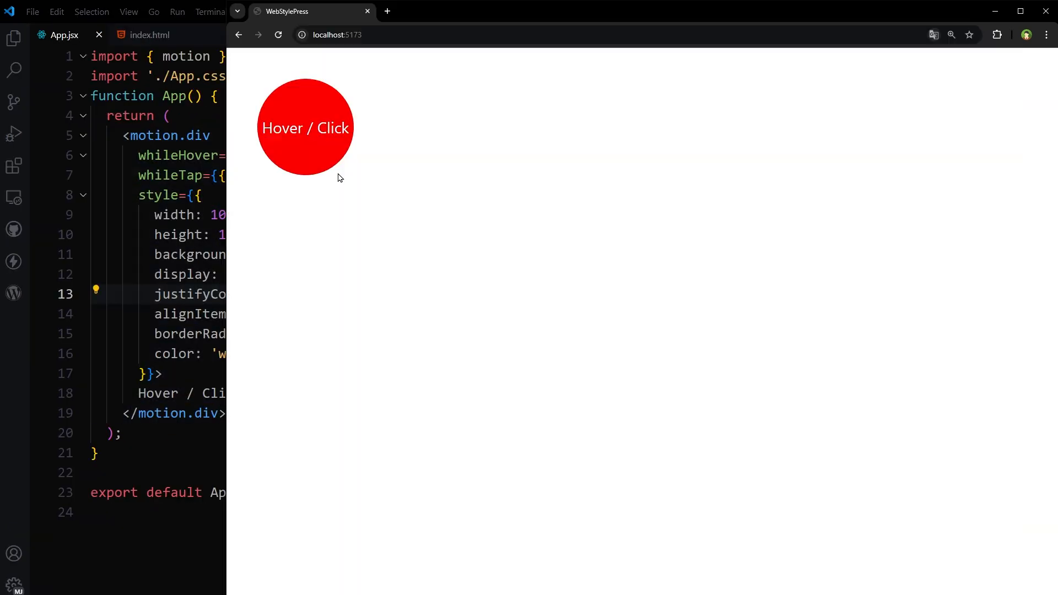
{"action": "mouse_move", "coordinate": [313, 84]}
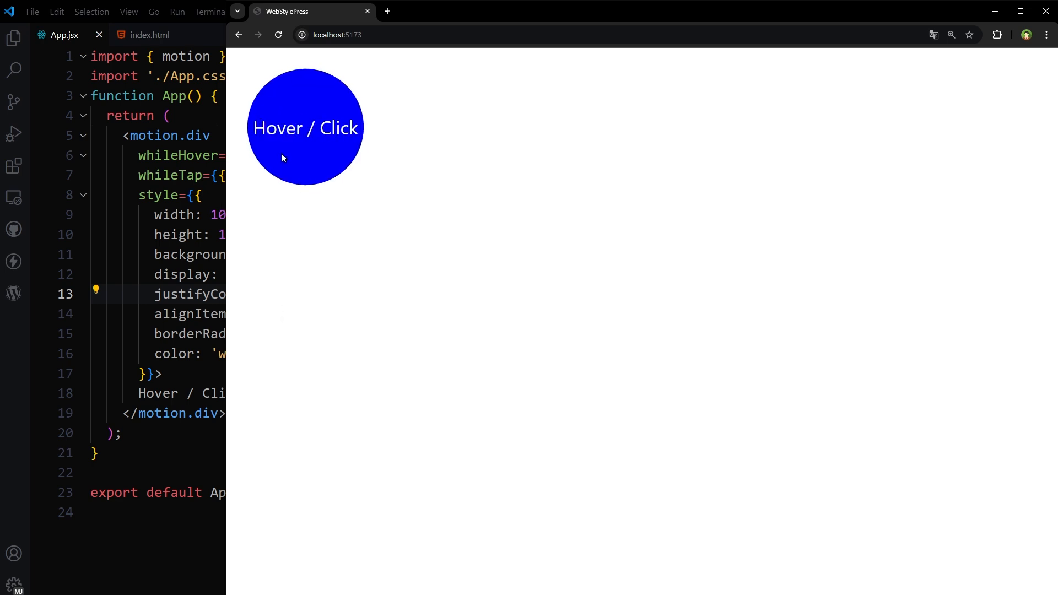
{"action": "mouse_move", "coordinate": [283, 152]}
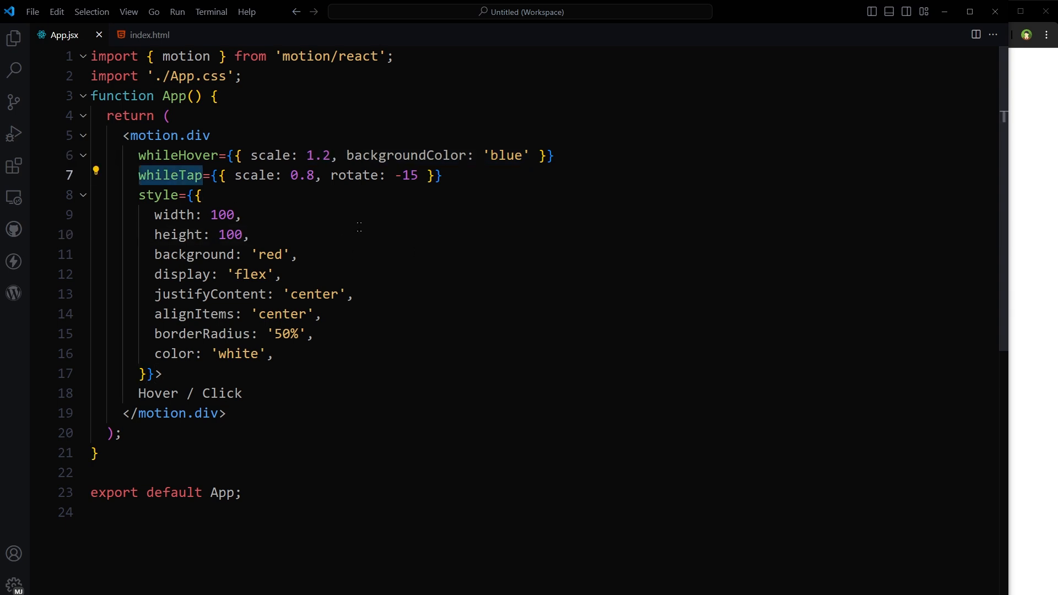
Highlight the circle's whileHover and whileTap props and style block for review.
{"action": "left_click_drag", "start_coordinate": [203, 176], "coordinate": [432, 176]}
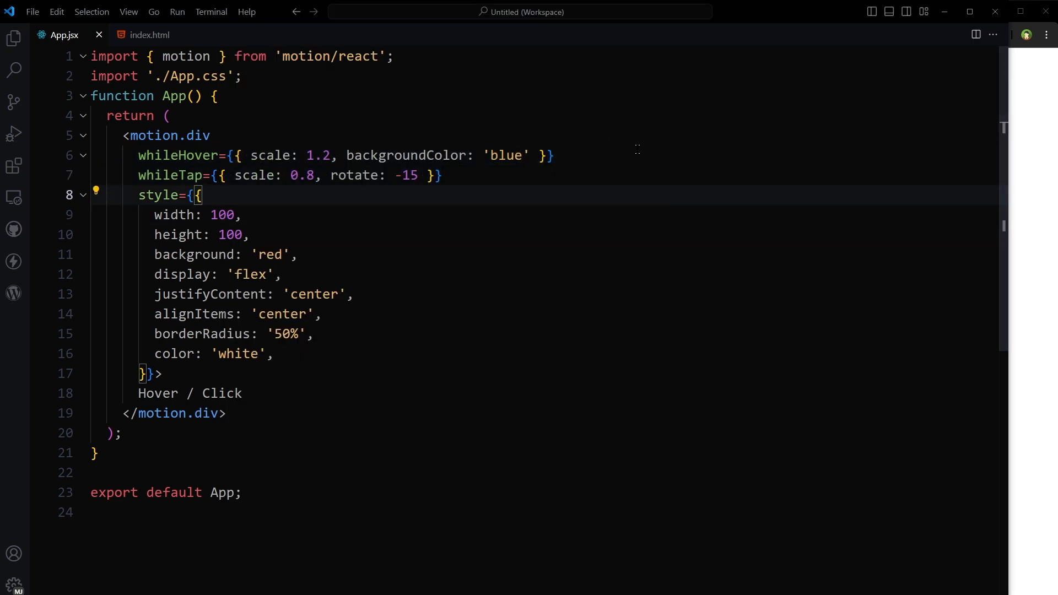
Clear the old motion.div code, import useState and declare const [isExpanded, setIsExpanded] = useState(false).
{"action": "left_click_drag", "start_coordinate": [123, 135], "coordinate": [322, 313]}
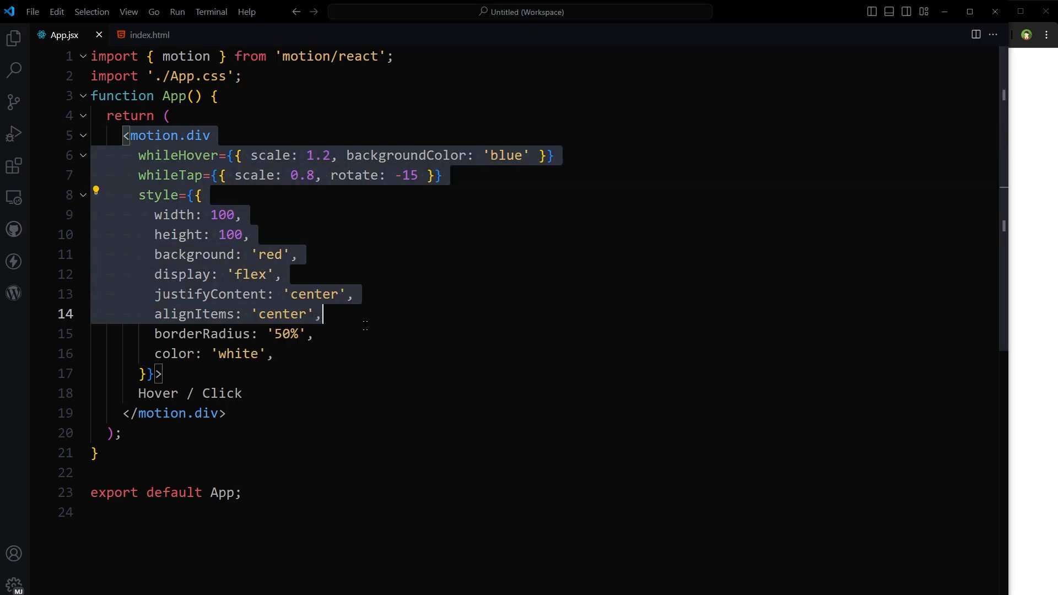
{"action": "key", "text": "Delete"}
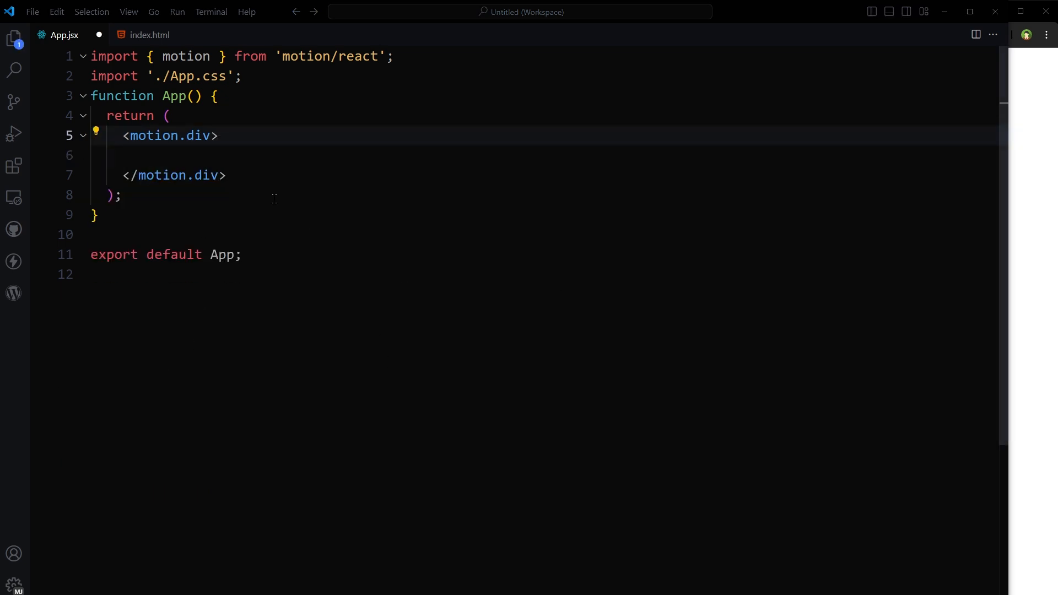
{"action": "type", "text": "import { useState } from 'react';"}
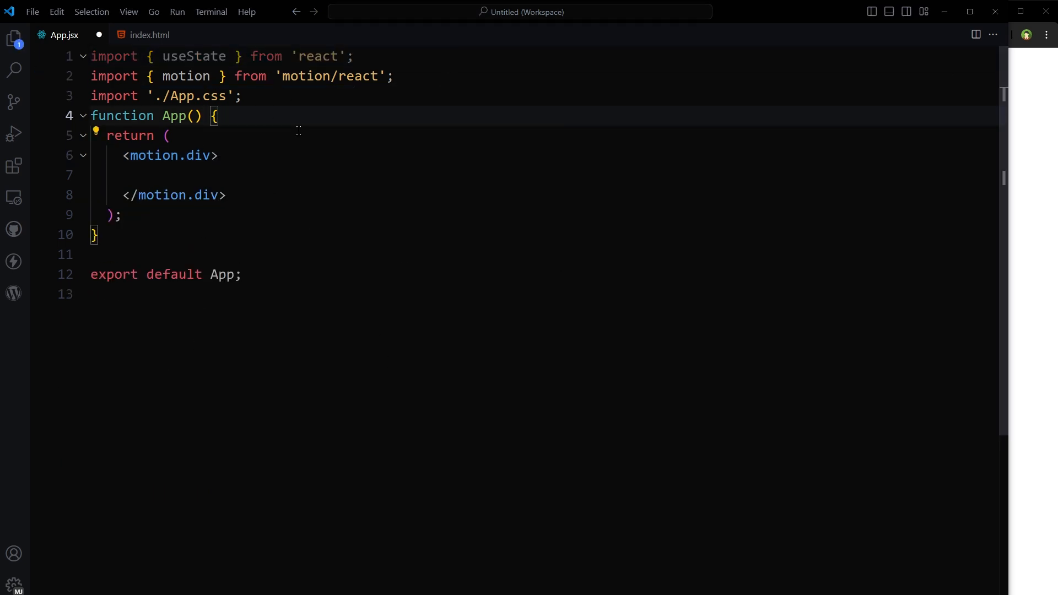
{"action": "type", "text": "const [isExpanded, setIsExpanded] = useState(false);"}
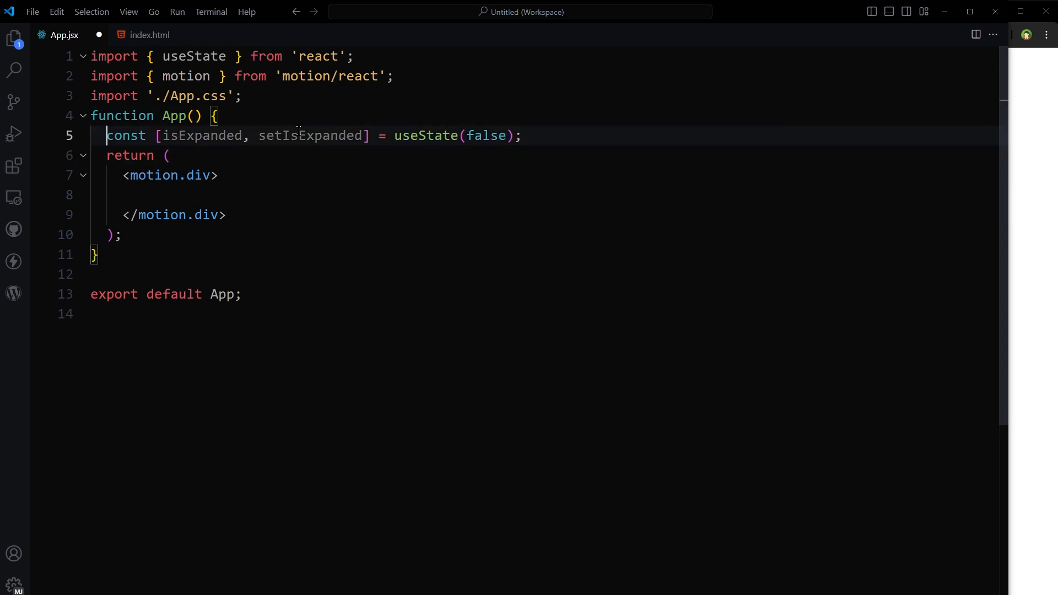
Wrap the JSX in a fragment with a button toggling between Click to Expand and Click to Shrink.
{"action": "double_click", "coordinate": [202, 135]}
{"action": "type", "text": "<"}
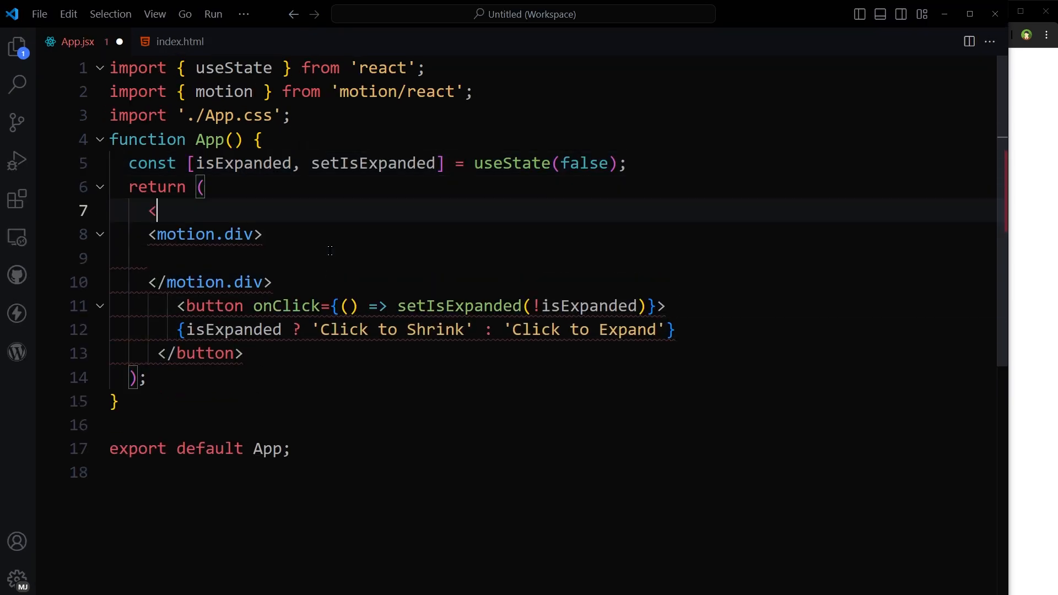
{"action": "type", "text": ">"}
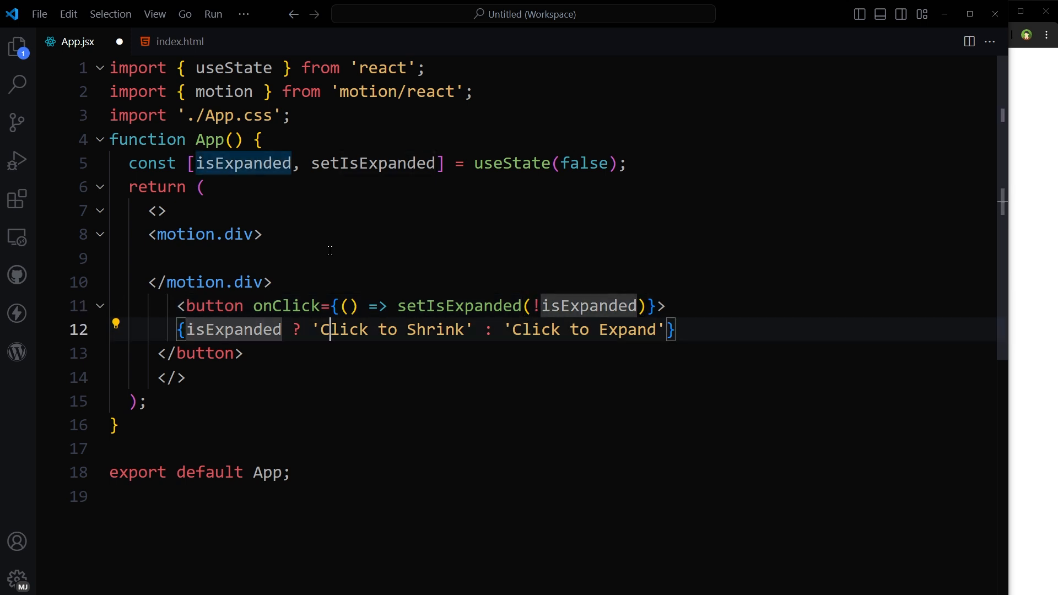
{"action": "double_click", "coordinate": [390, 330]}
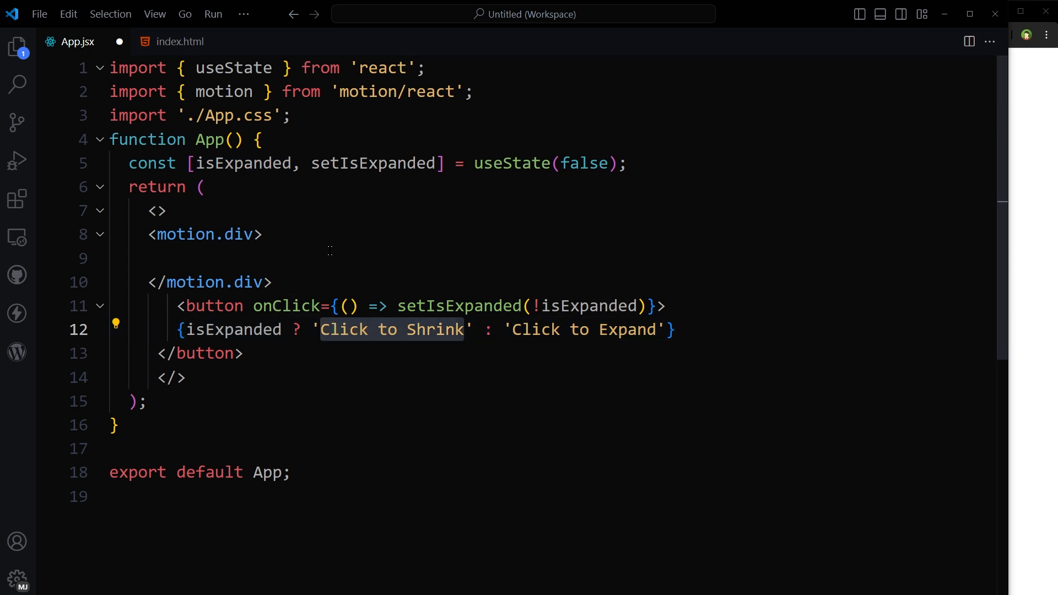
{"action": "double_click", "coordinate": [582, 329]}
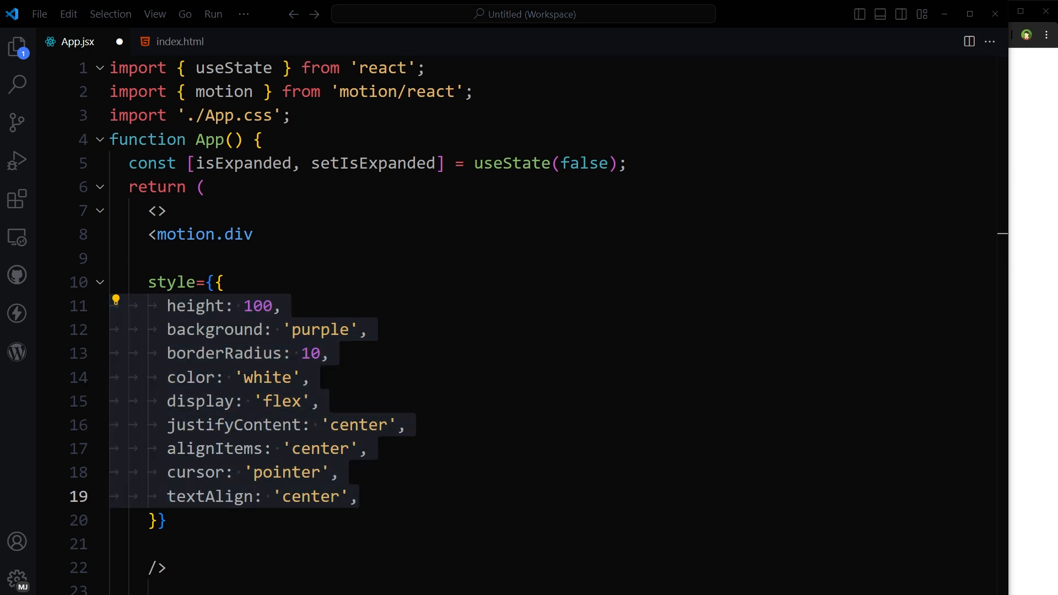
Add the layout prop and width: isExpanded ? 300 : 100 to the purple motion.div's style.
{"action": "type", "text": "layout"}
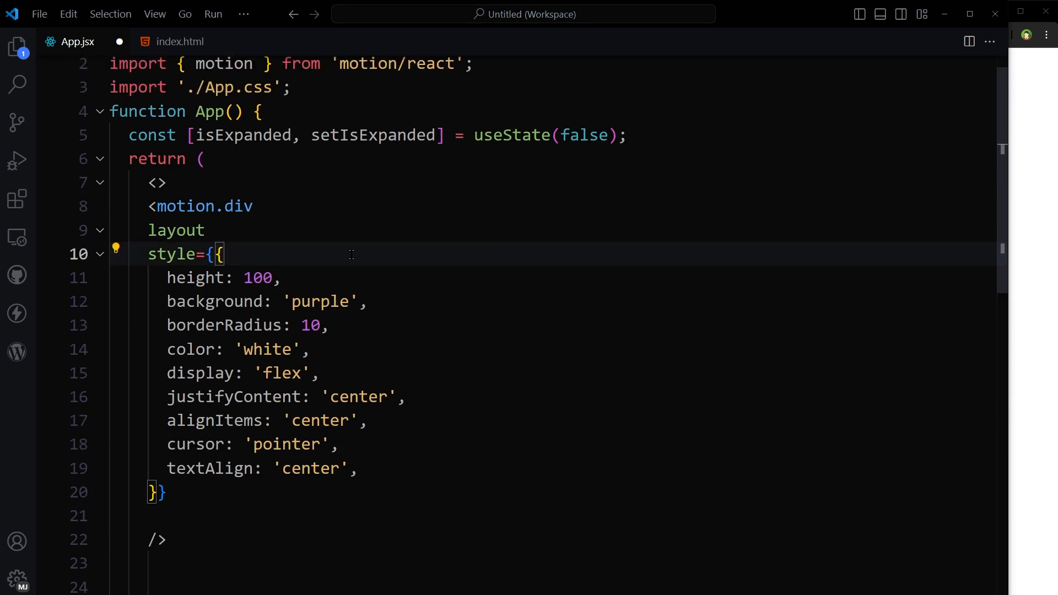
{"action": "type", "text": "width: isExpanded ? 300 : 100,"}
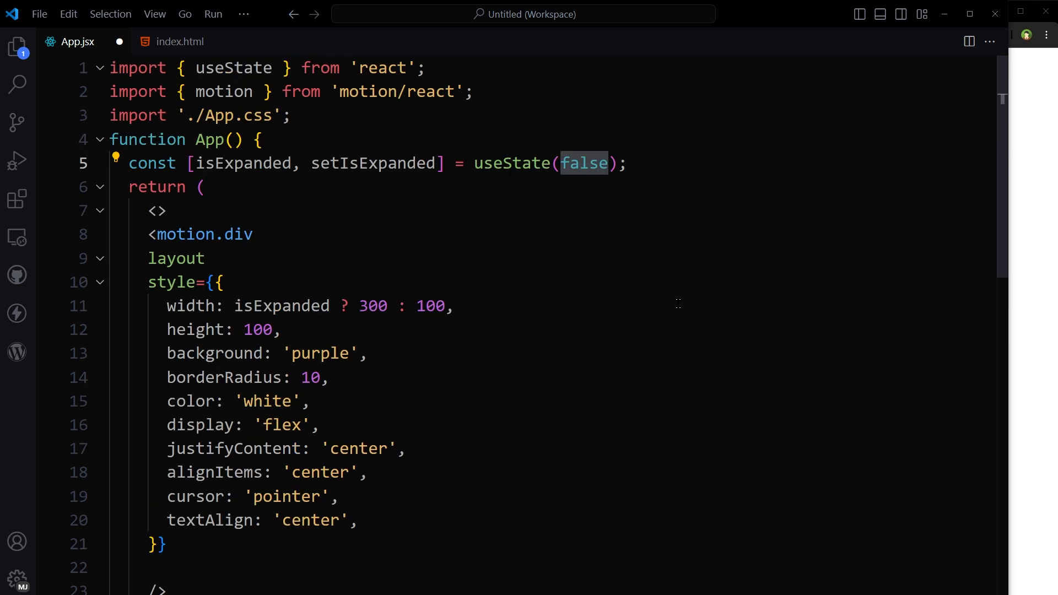
{"action": "left_click", "coordinate": [196, 306]}
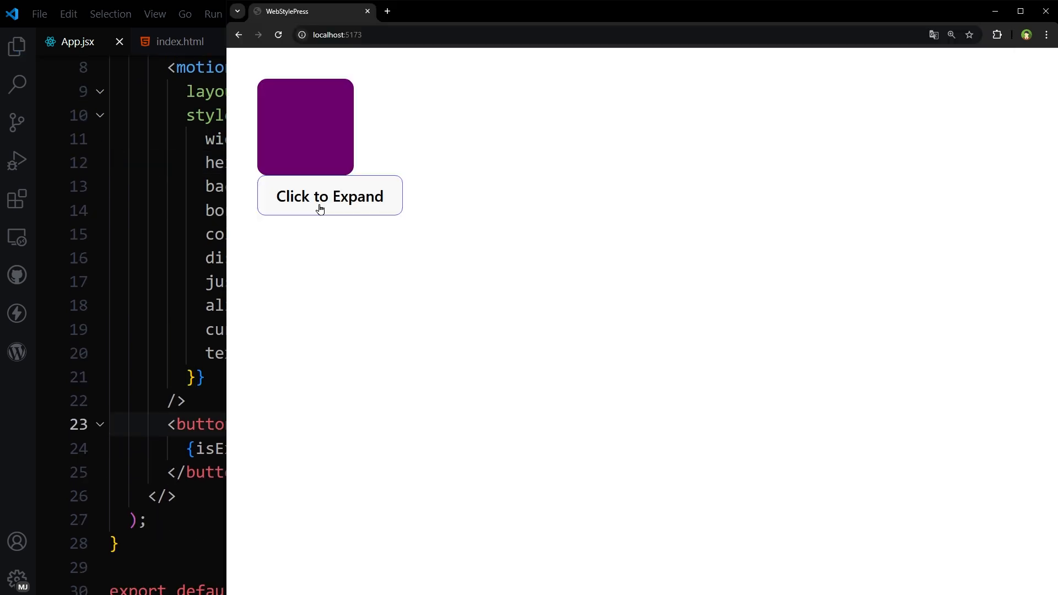
Toggle the button three times to widen the purple box, shrink it back, and expand it again.
{"action": "left_click", "coordinate": [329, 195]}
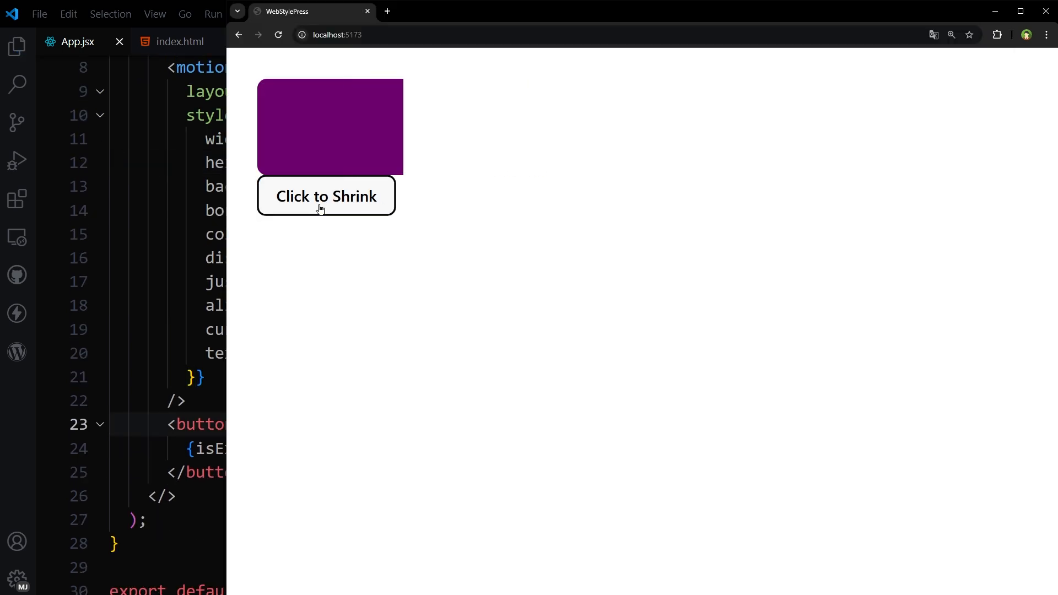
{"action": "left_click", "coordinate": [326, 196]}
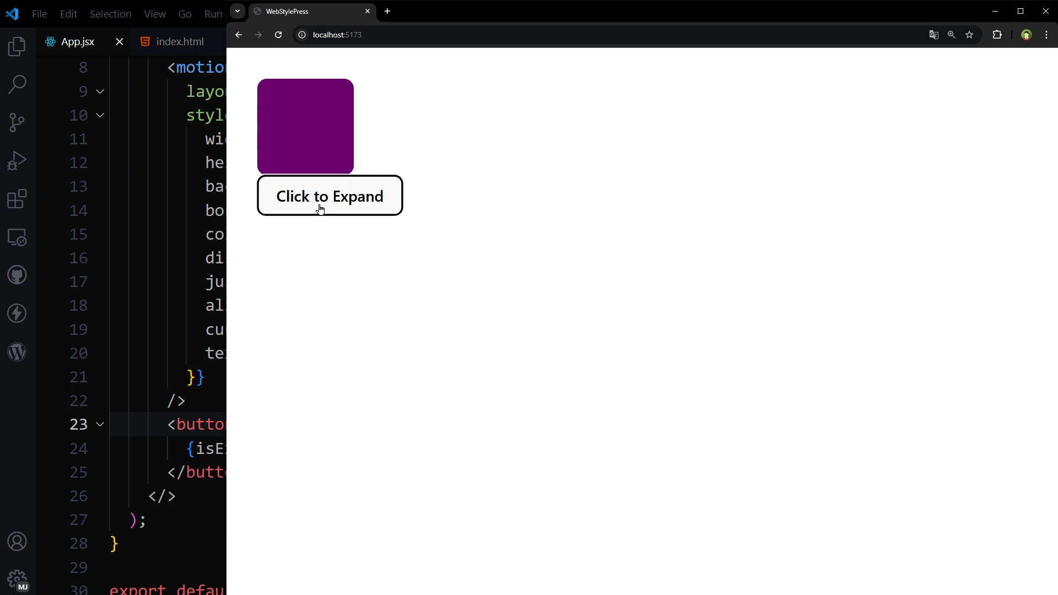
{"action": "left_click", "coordinate": [329, 196]}
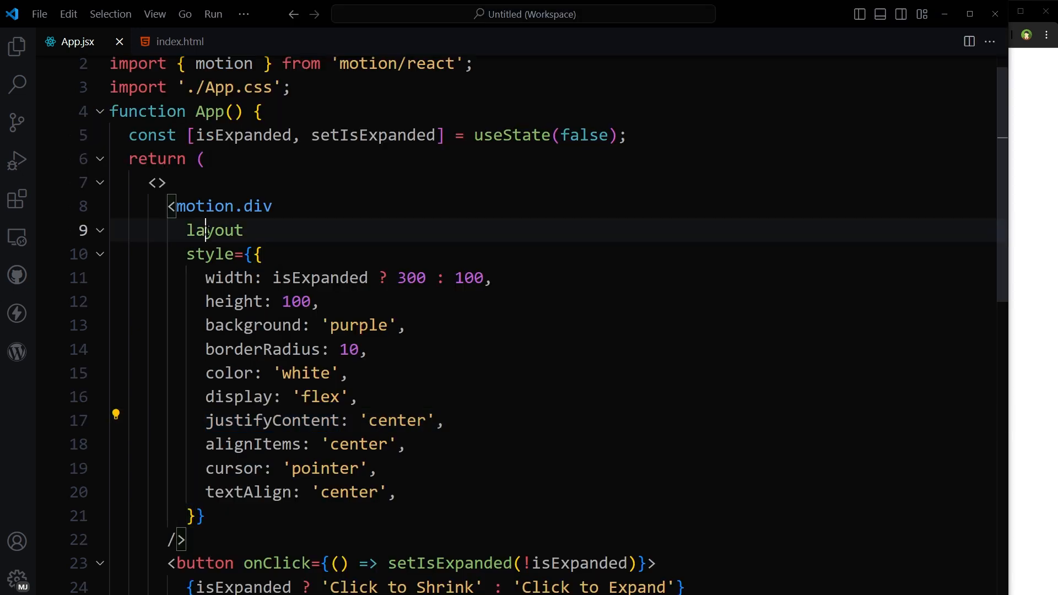
{"action": "double_click", "coordinate": [216, 230]}
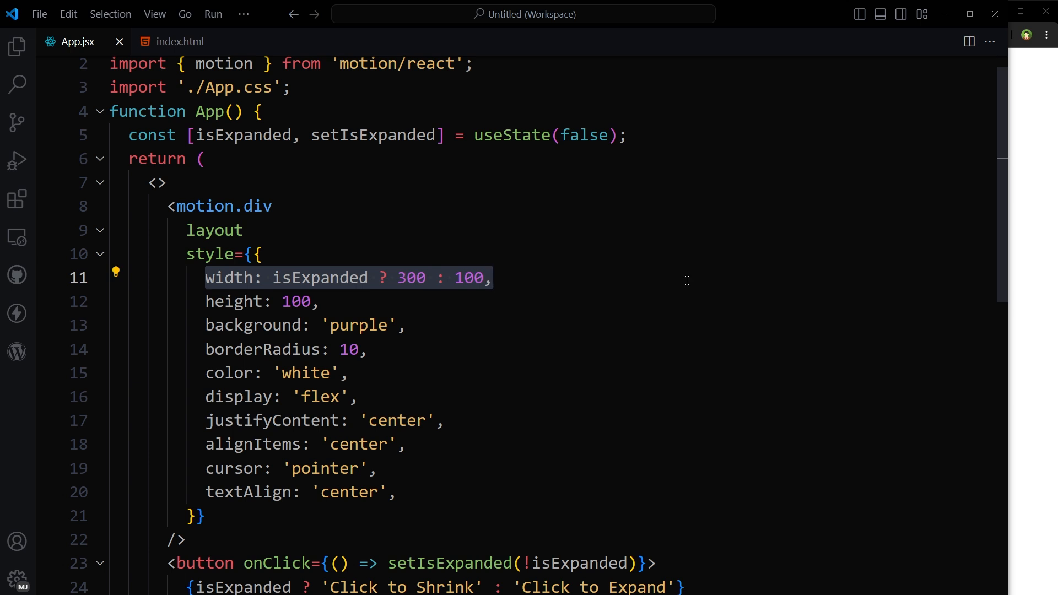
{"action": "left_click", "coordinate": [491, 277]}
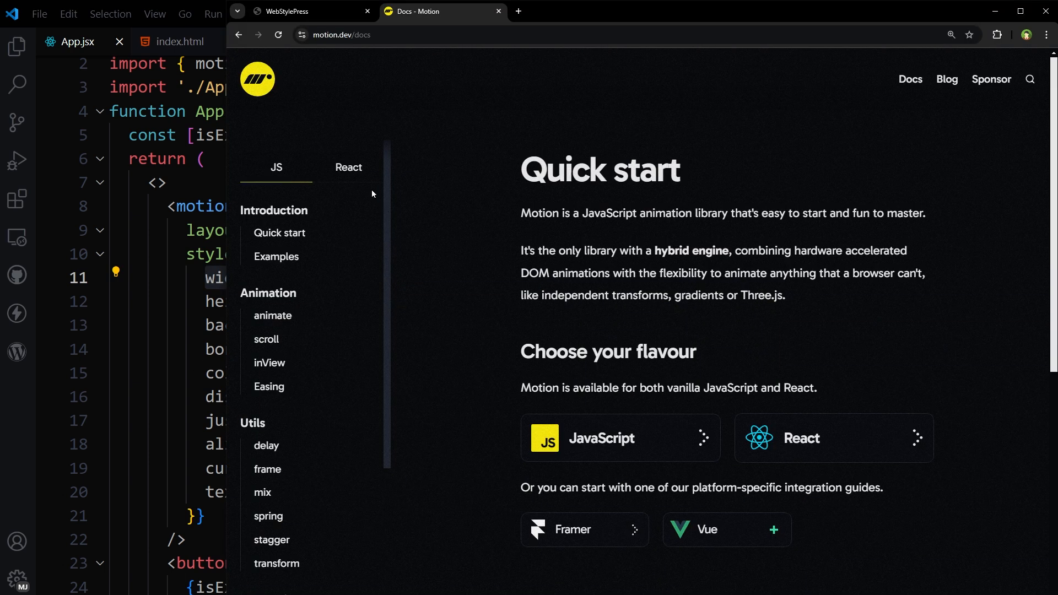
Browse the Motion JS animate documentation page, scrolling through its examples.
{"action": "left_click", "coordinate": [273, 315]}
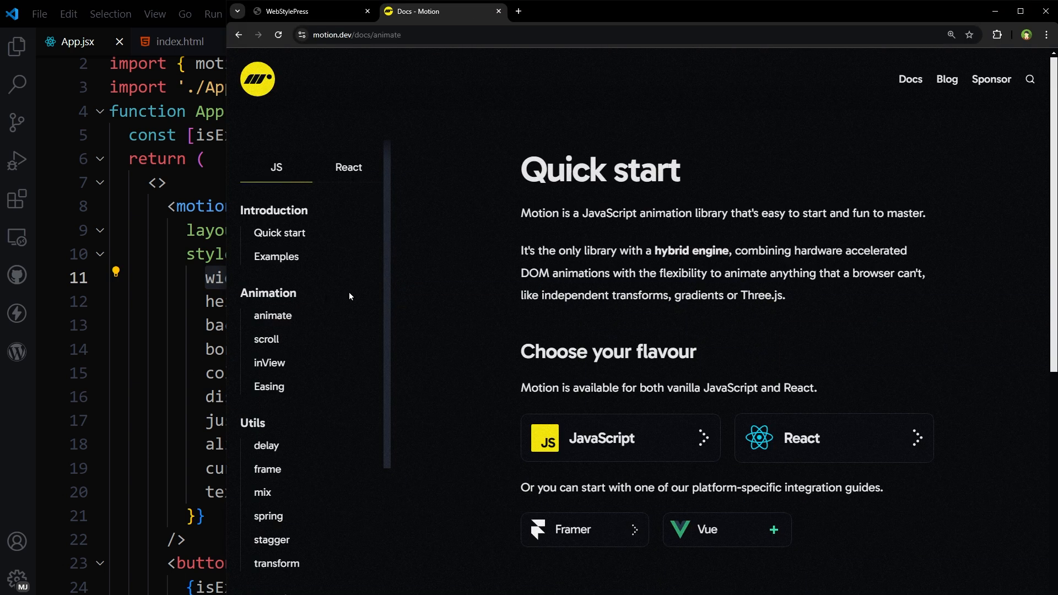
{"action": "left_click", "coordinate": [274, 315]}
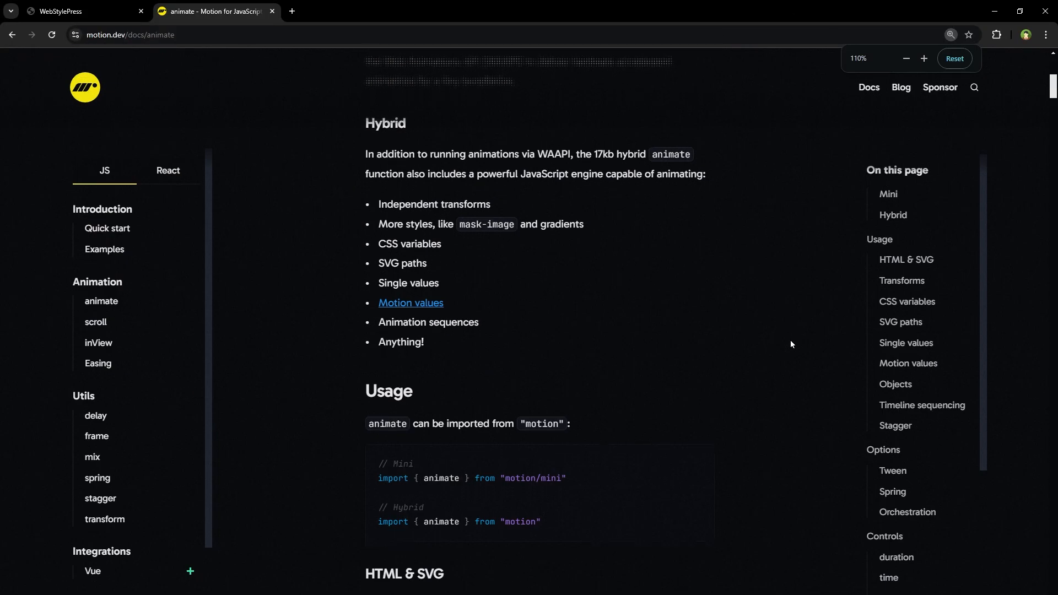
{"action": "scroll", "scroll_direction": "down", "scroll_amount": 3}
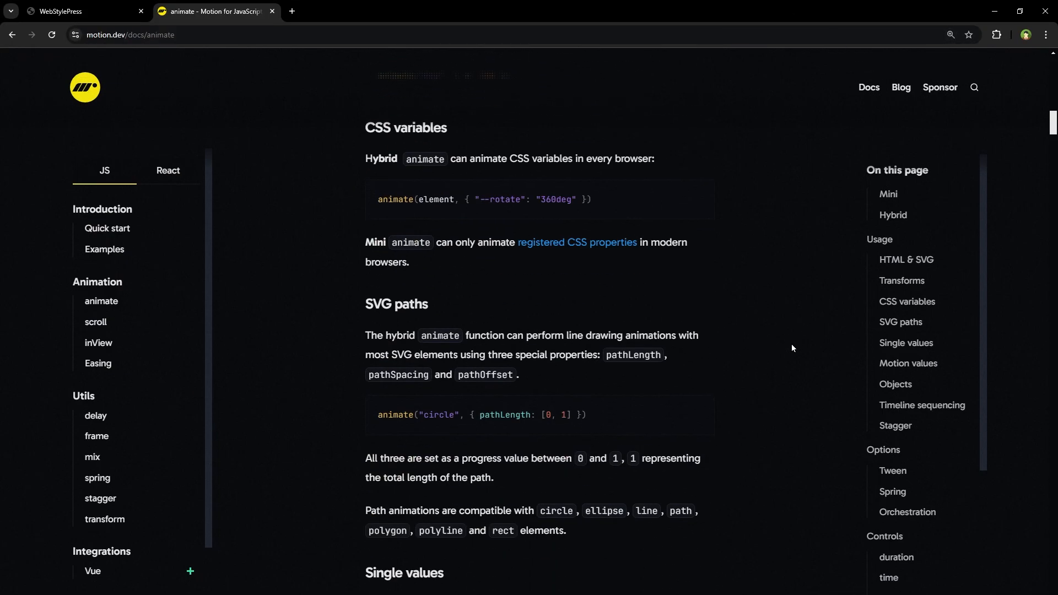
{"action": "scroll", "scroll_direction": "down", "scroll_amount": 3}
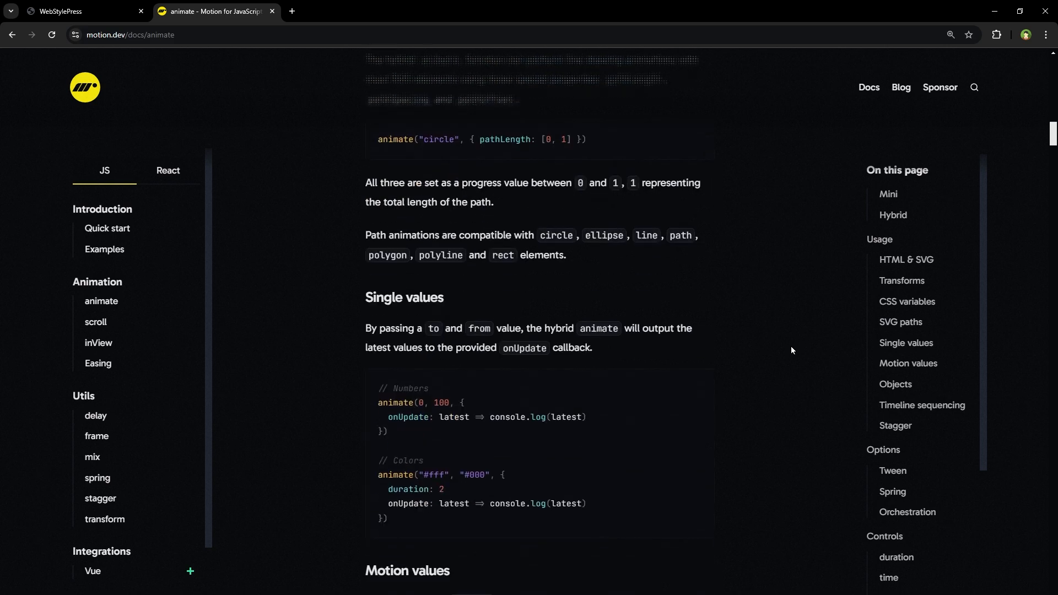
{"action": "scroll", "scroll_direction": "down", "scroll_amount": 3}
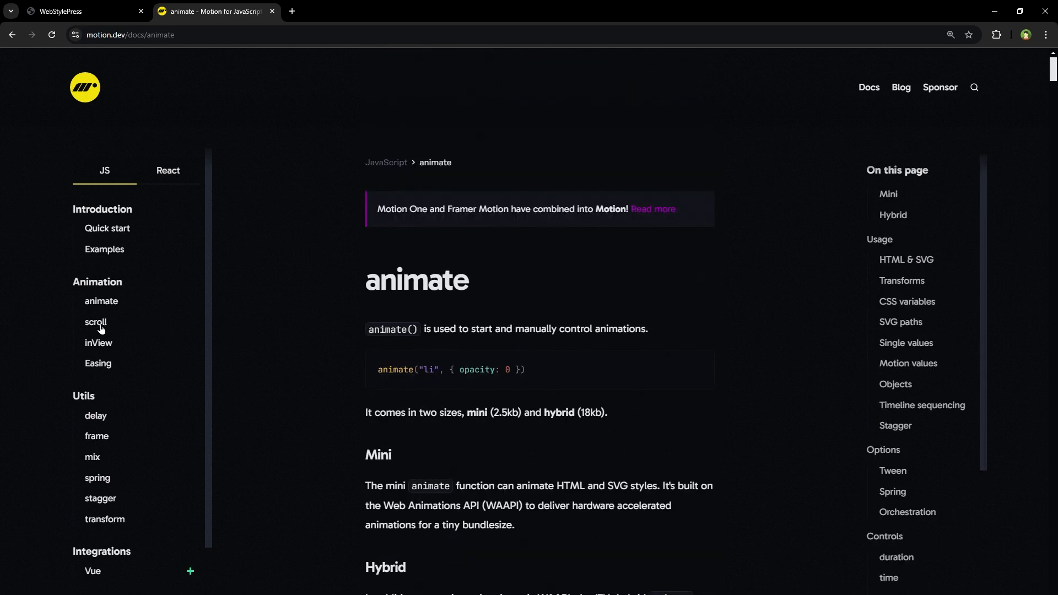
Look through the inView, delay and transform documentation pages.
{"action": "left_click", "coordinate": [98, 343]}
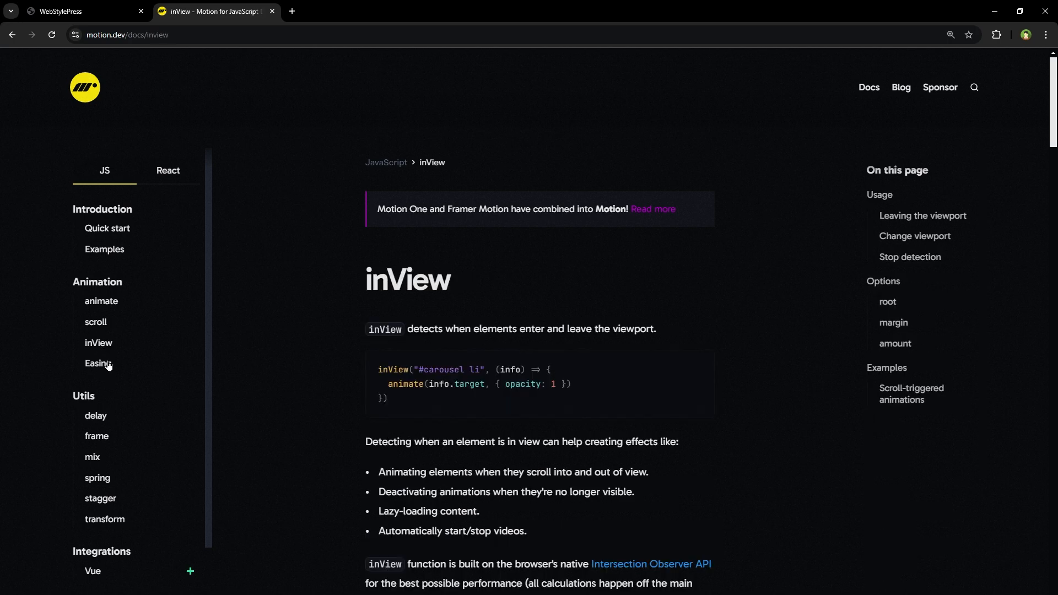
{"action": "left_click", "coordinate": [95, 415]}
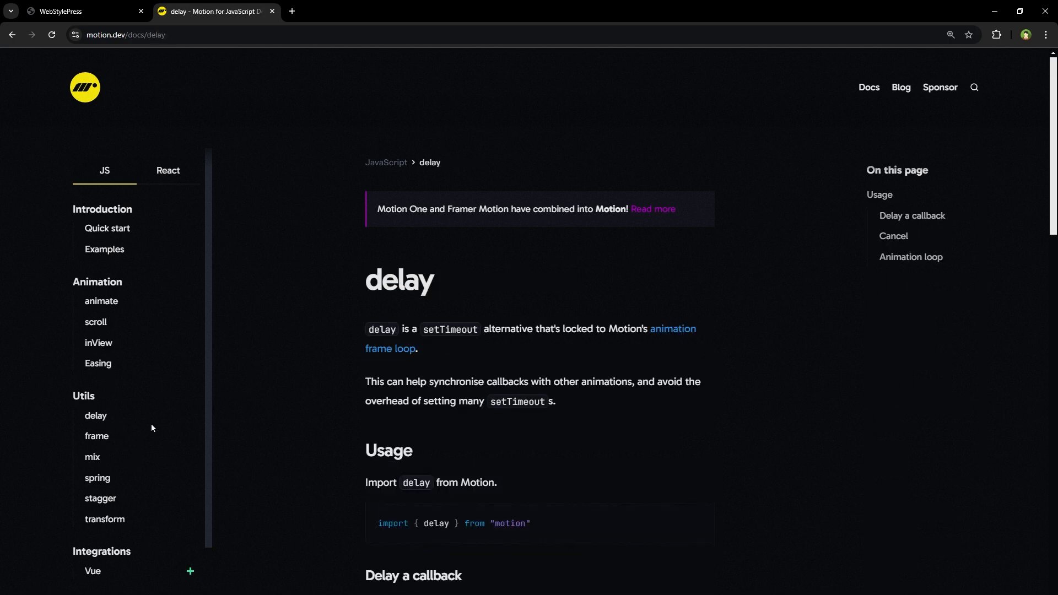
{"action": "left_click", "coordinate": [96, 435]}
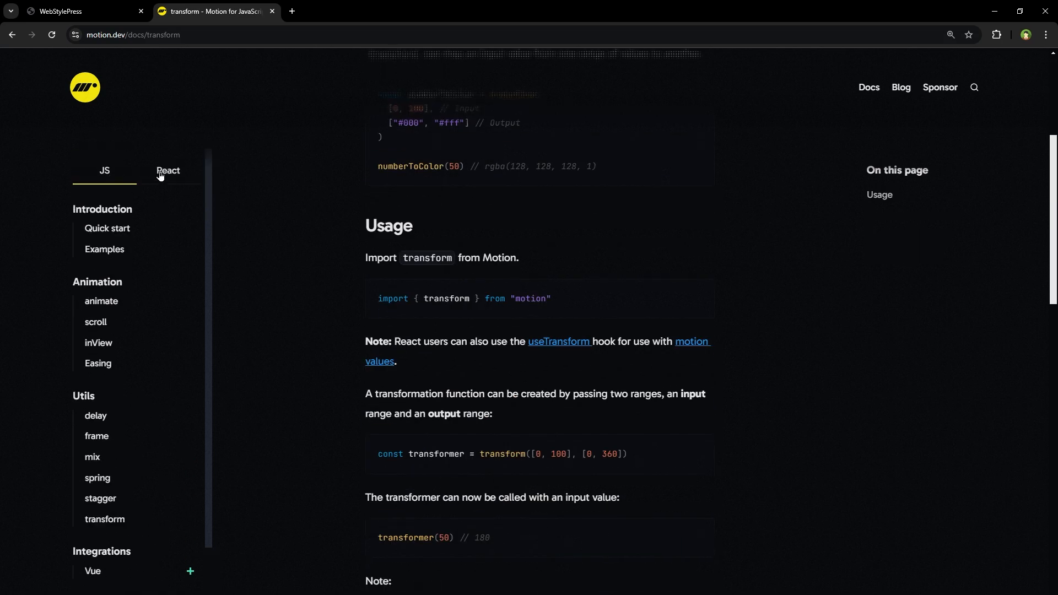
Switch the docs to React and review the Scroll animations page.
{"action": "left_click", "coordinate": [167, 170]}
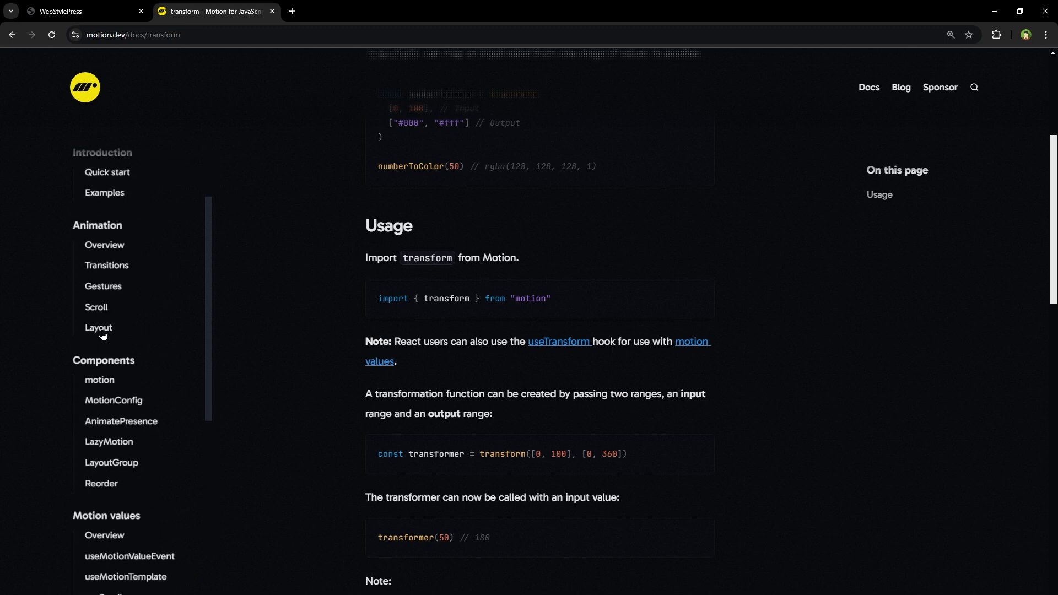
{"action": "left_click", "coordinate": [99, 327]}
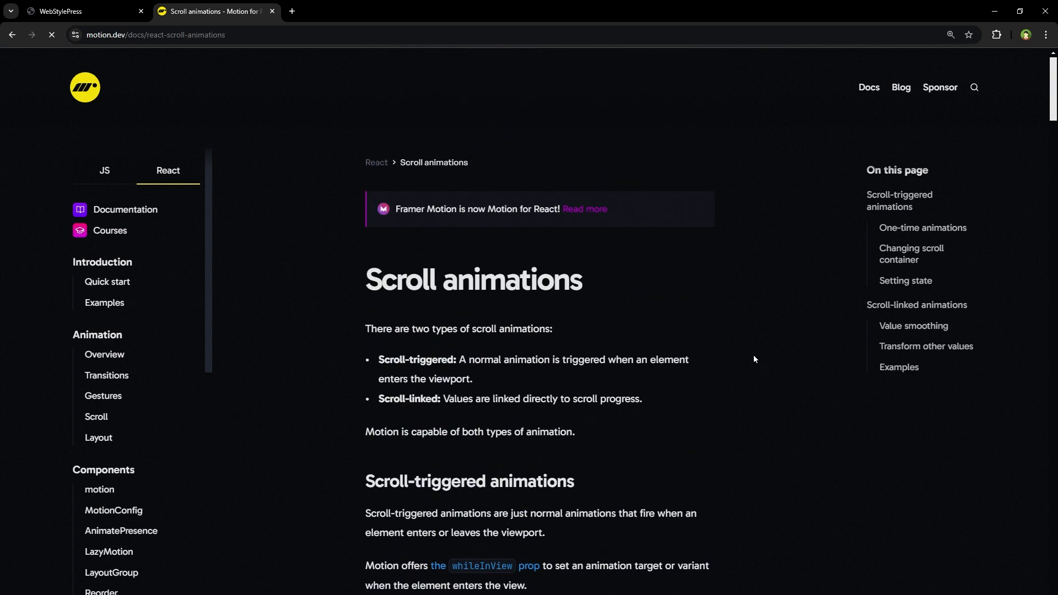
{"action": "scroll", "scroll_direction": "down", "scroll_amount": 3}
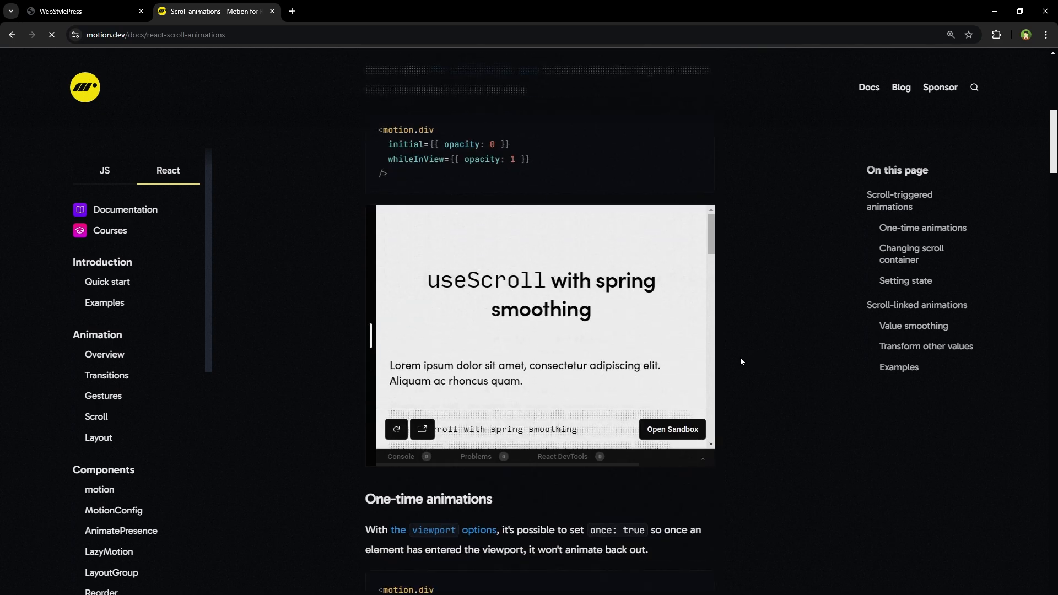